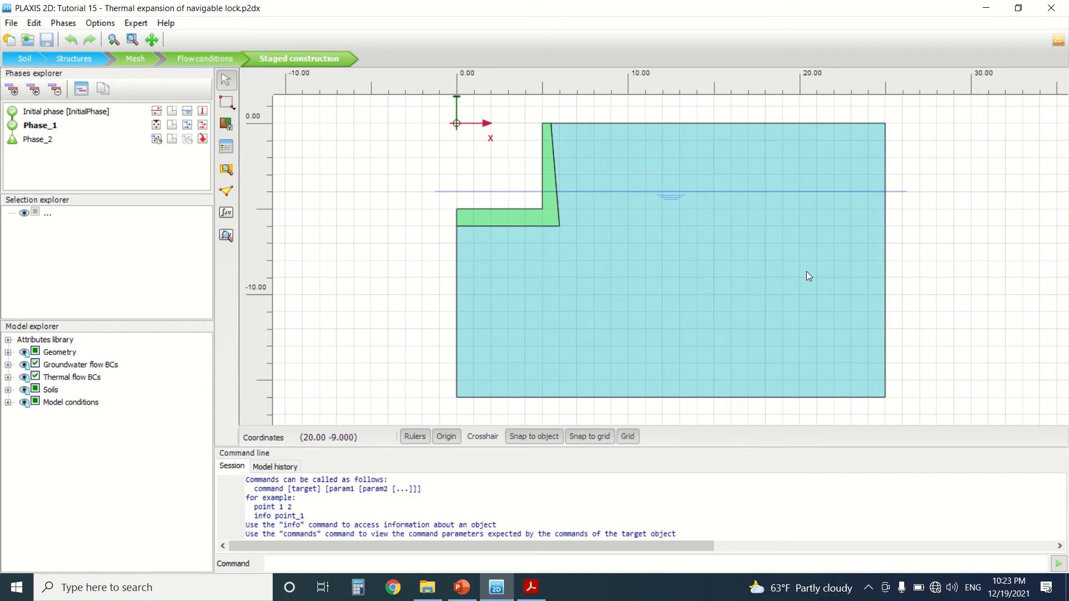
mouse_move(639, 174)
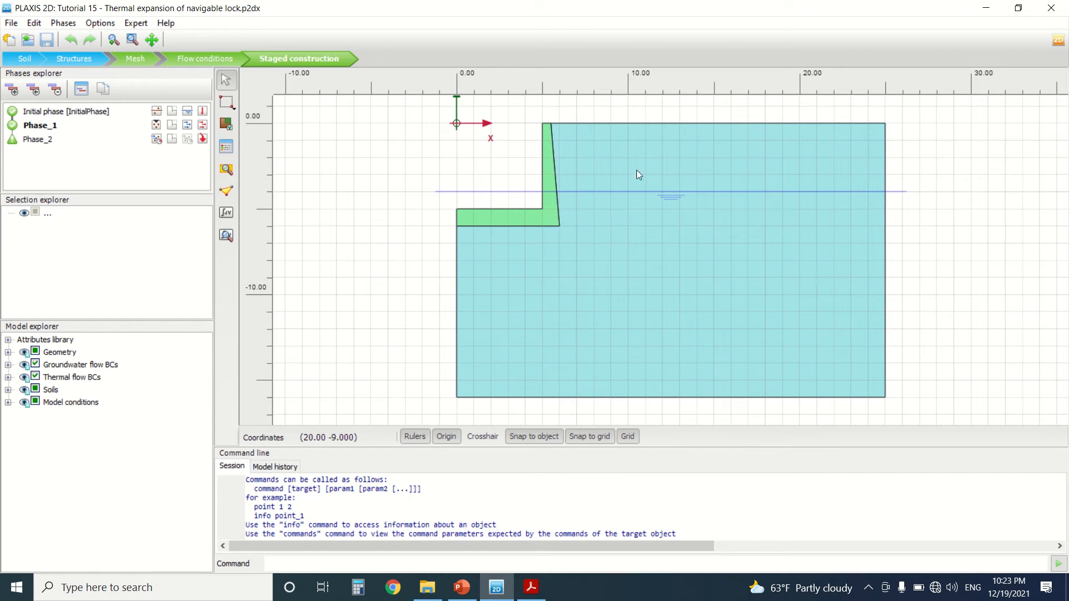
Return the lock model to Soil mode and bring the tutorial PDF forward
click(26, 58)
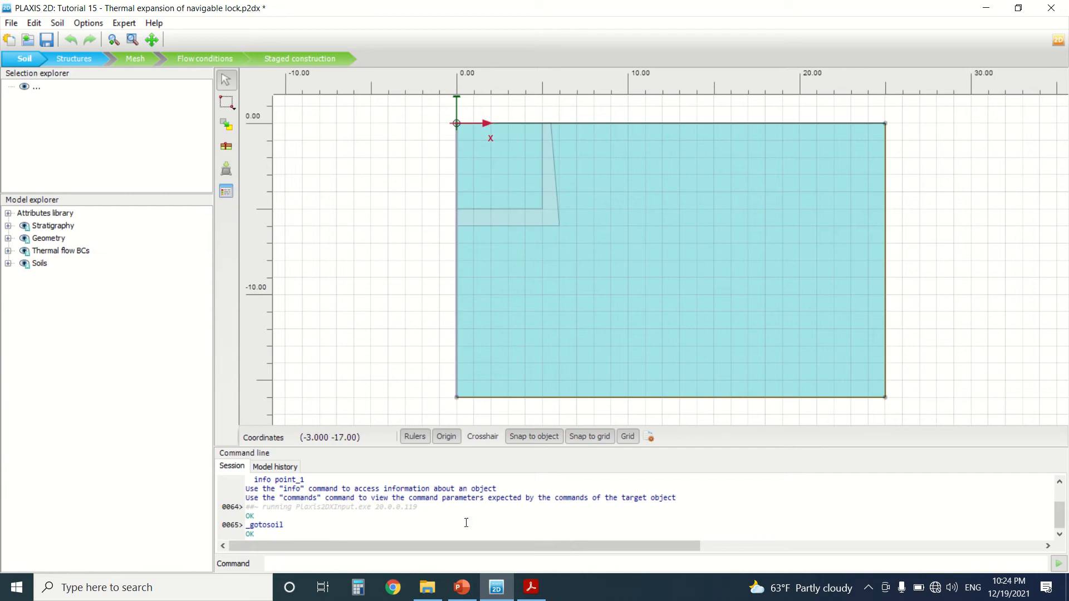
click(531, 587)
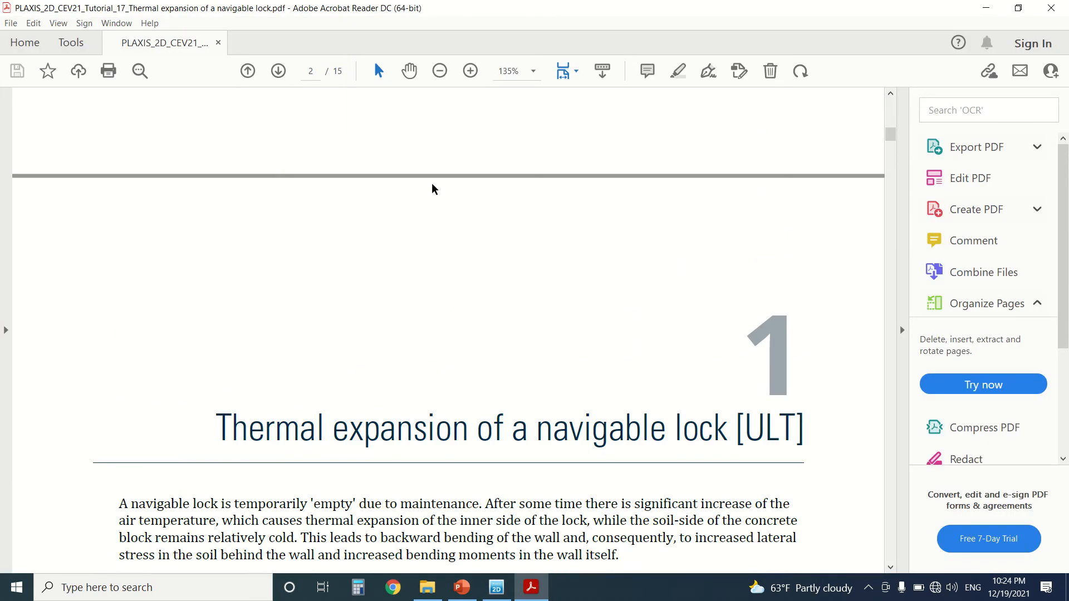
Scroll past the chapter heading and zoom to 125% to read the objectives and lock sketch
scroll(down, 3)
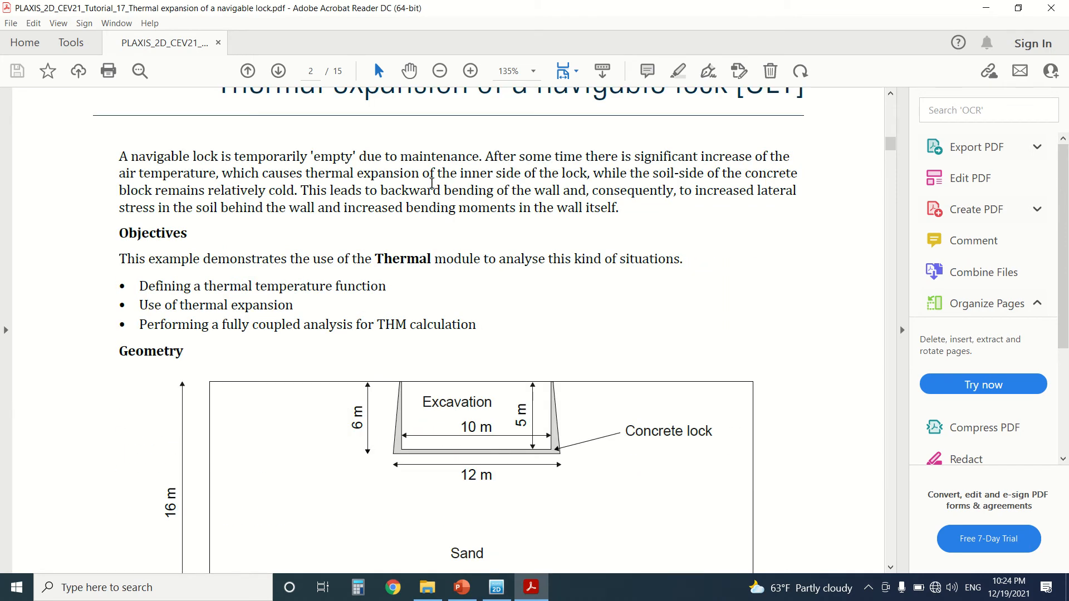
click(440, 70)
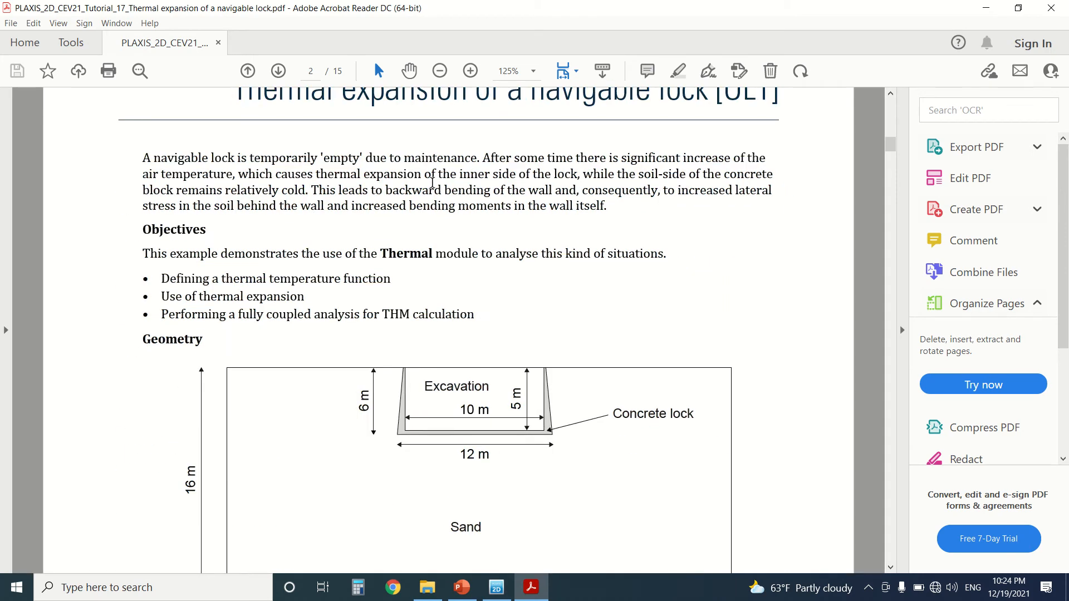
scroll(up, 3)
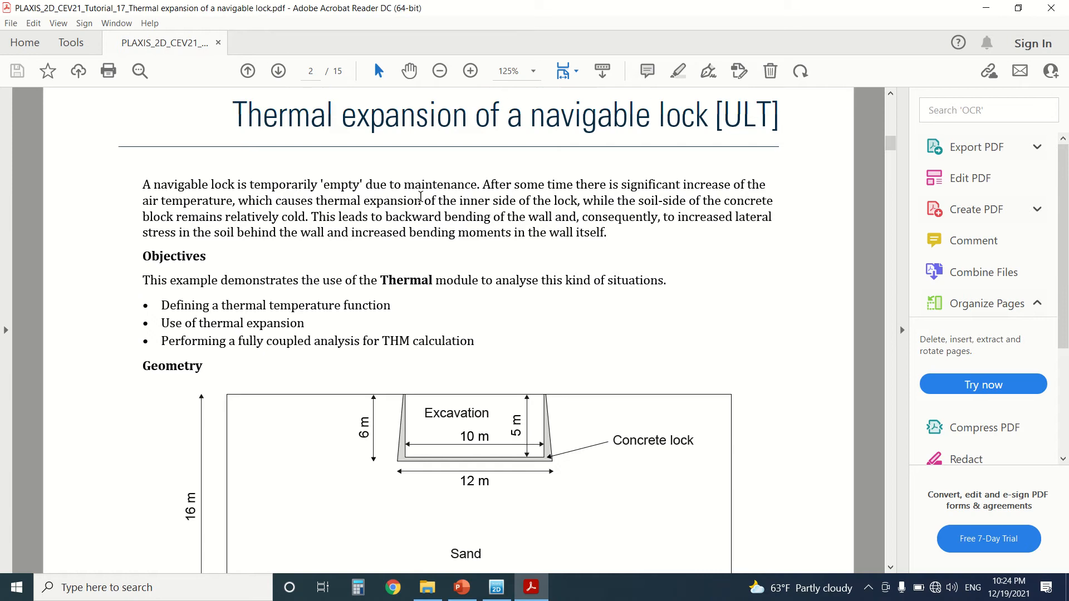
mouse_move(375, 318)
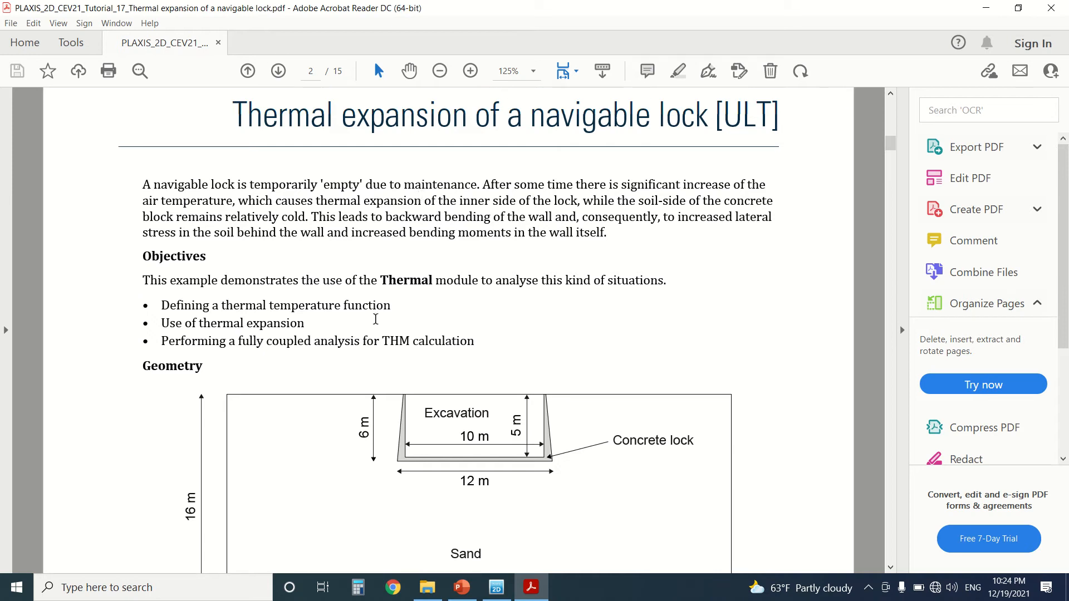
mouse_move(291, 268)
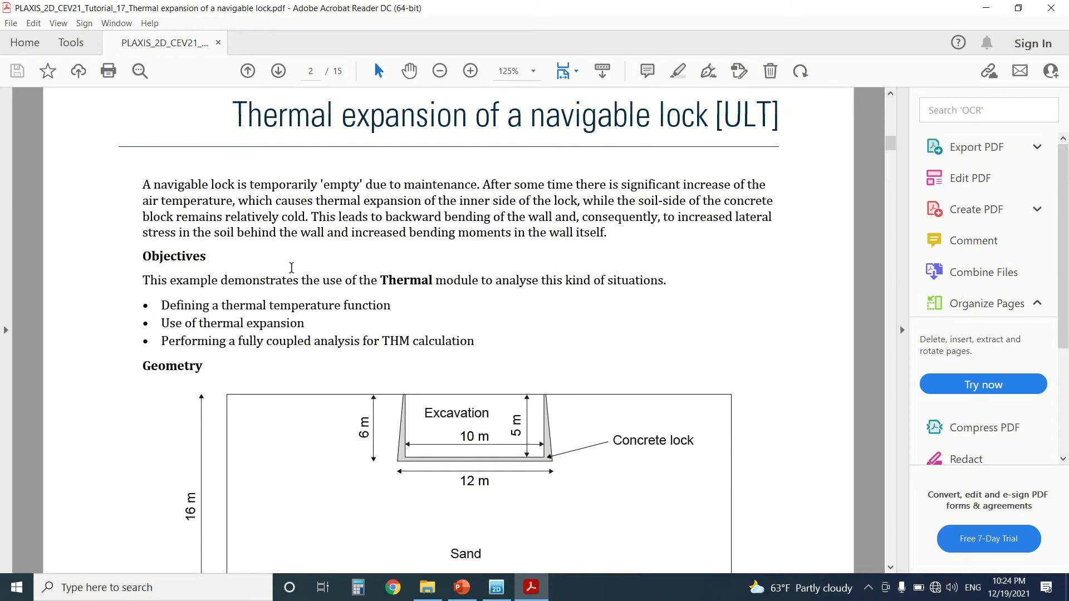
mouse_move(254, 192)
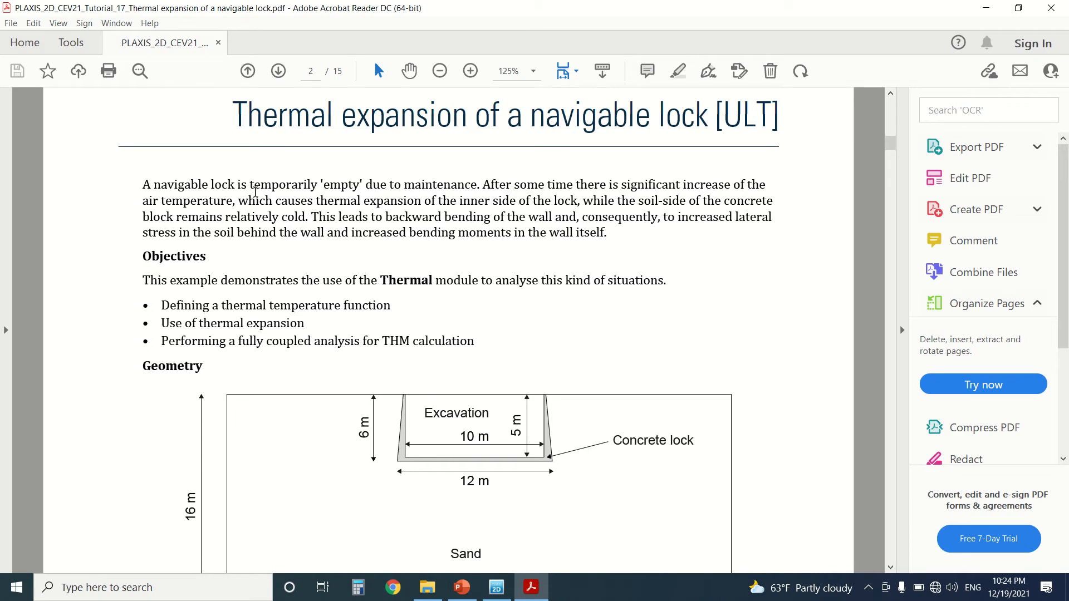
mouse_move(450, 321)
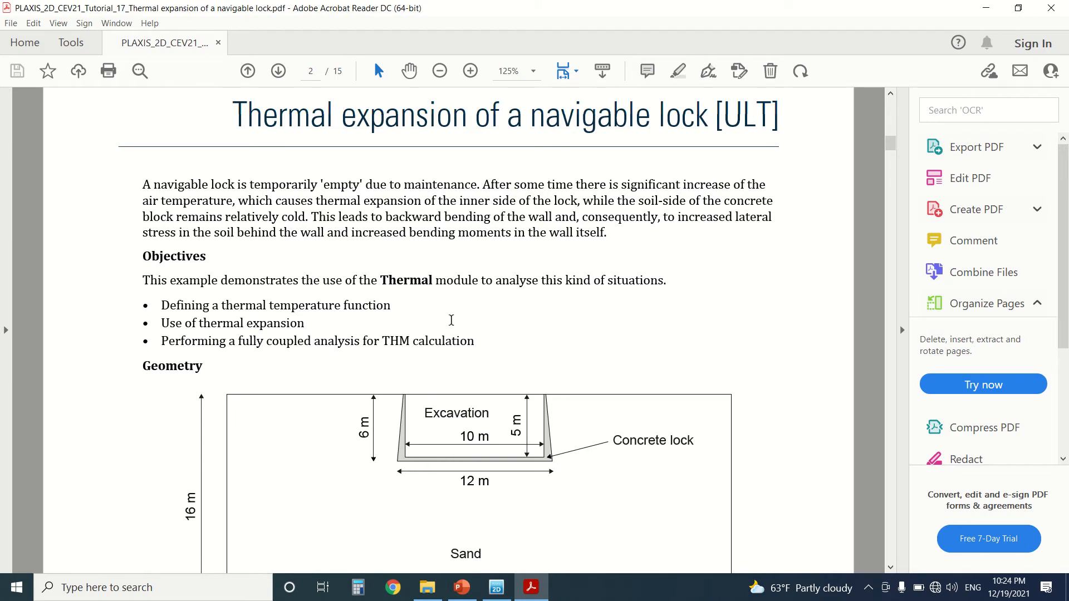
mouse_move(454, 432)
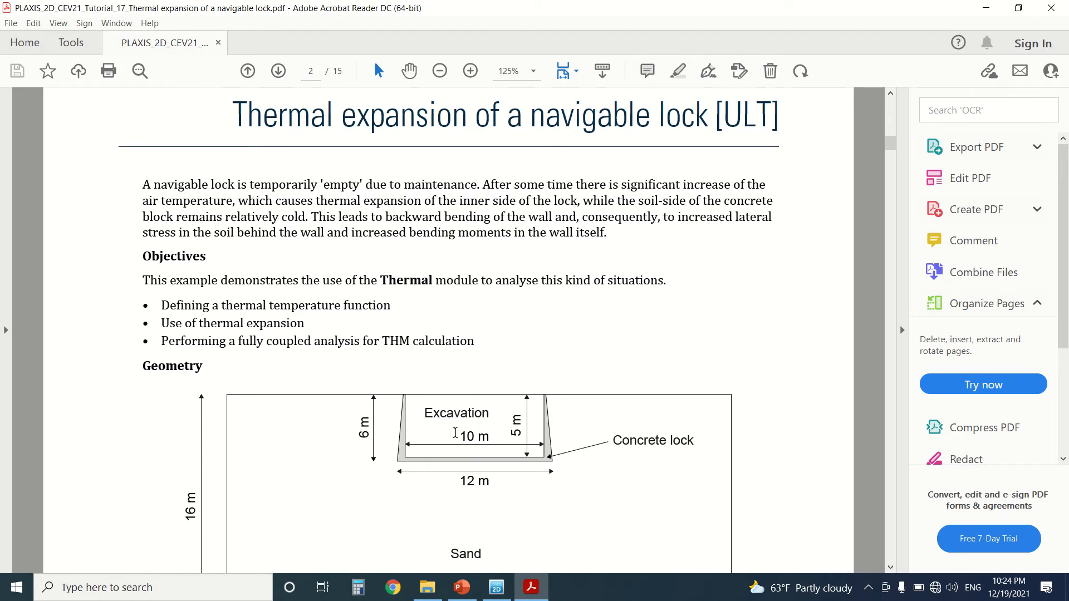
mouse_move(405, 441)
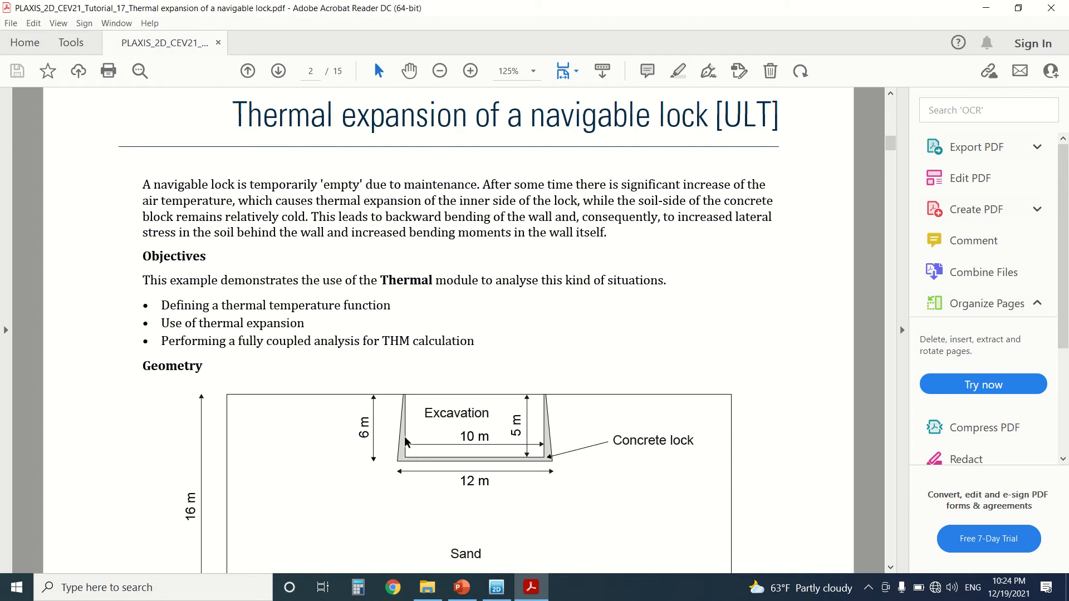
mouse_move(519, 456)
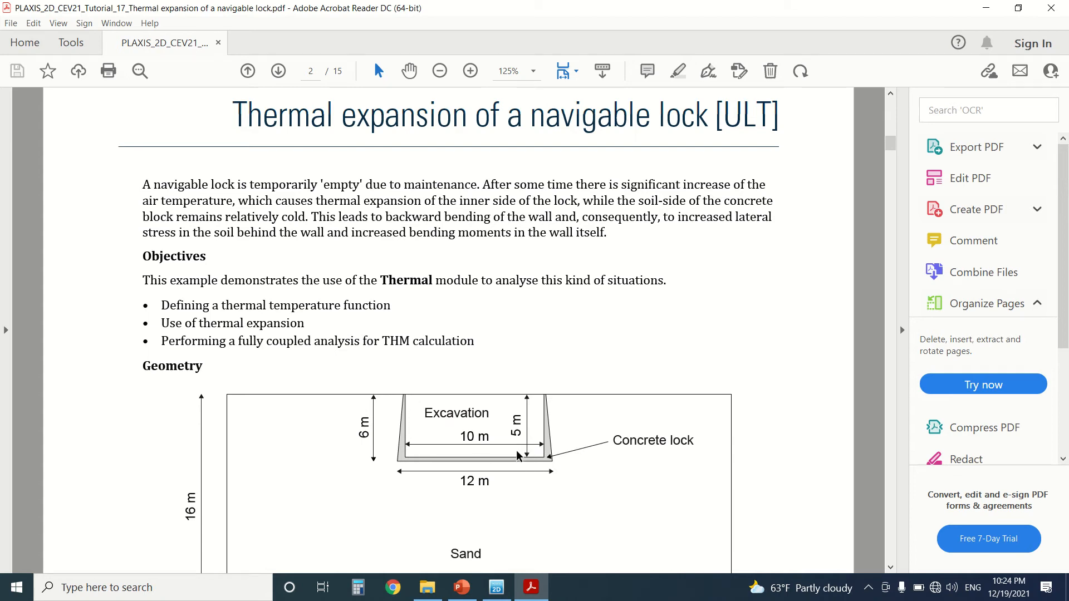
mouse_move(534, 473)
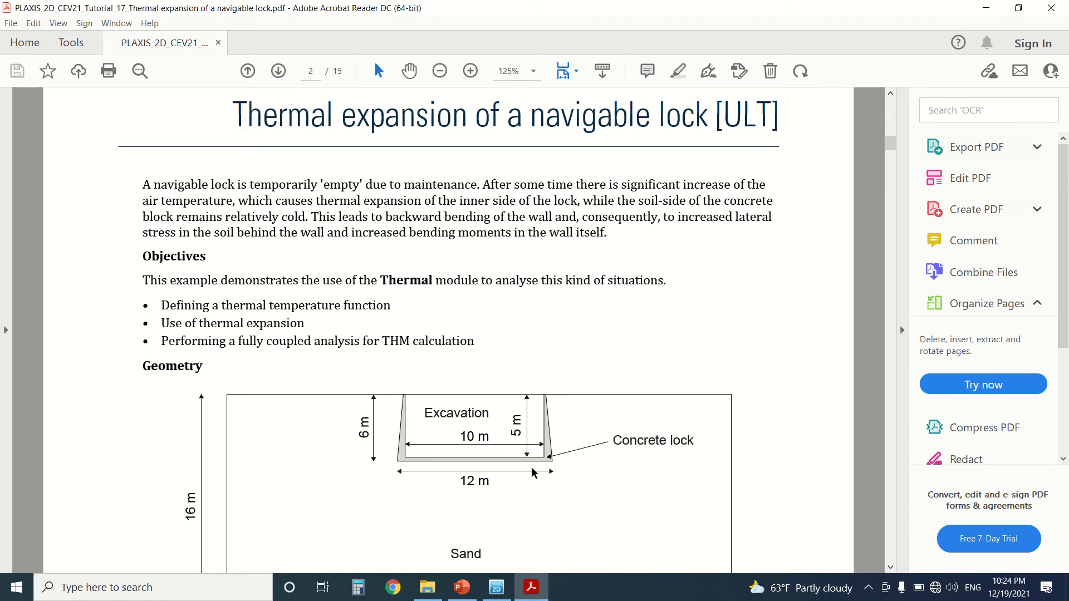
mouse_move(410, 399)
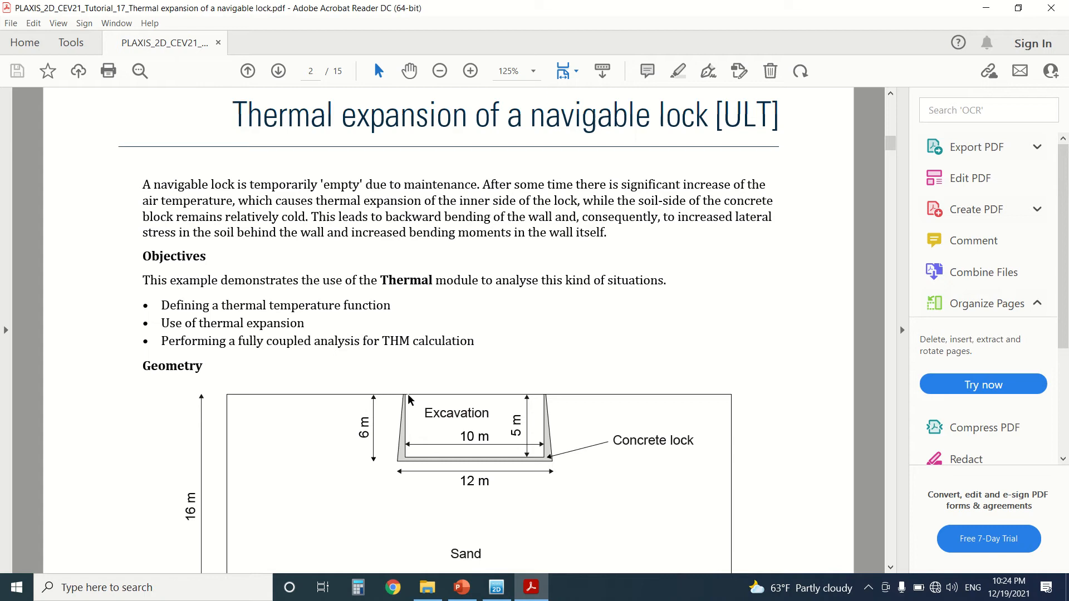
mouse_move(443, 409)
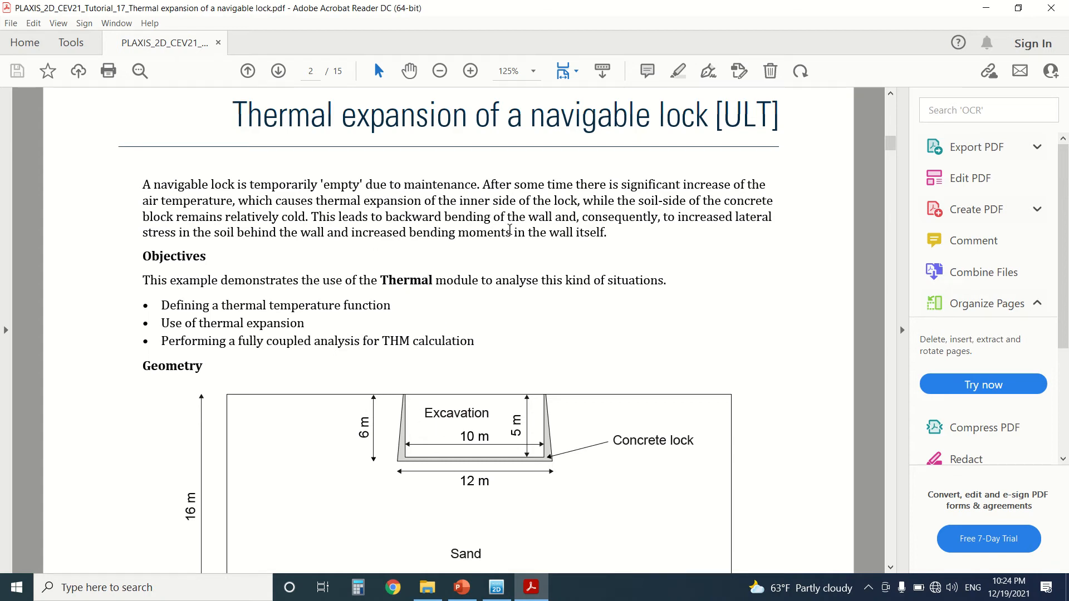
mouse_move(447, 421)
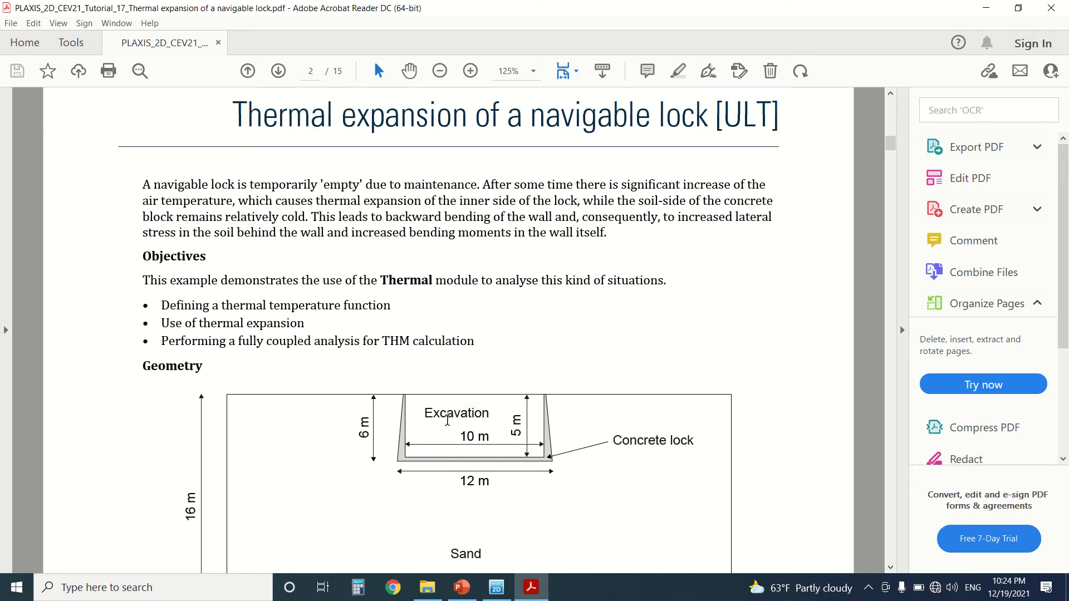
mouse_move(474, 449)
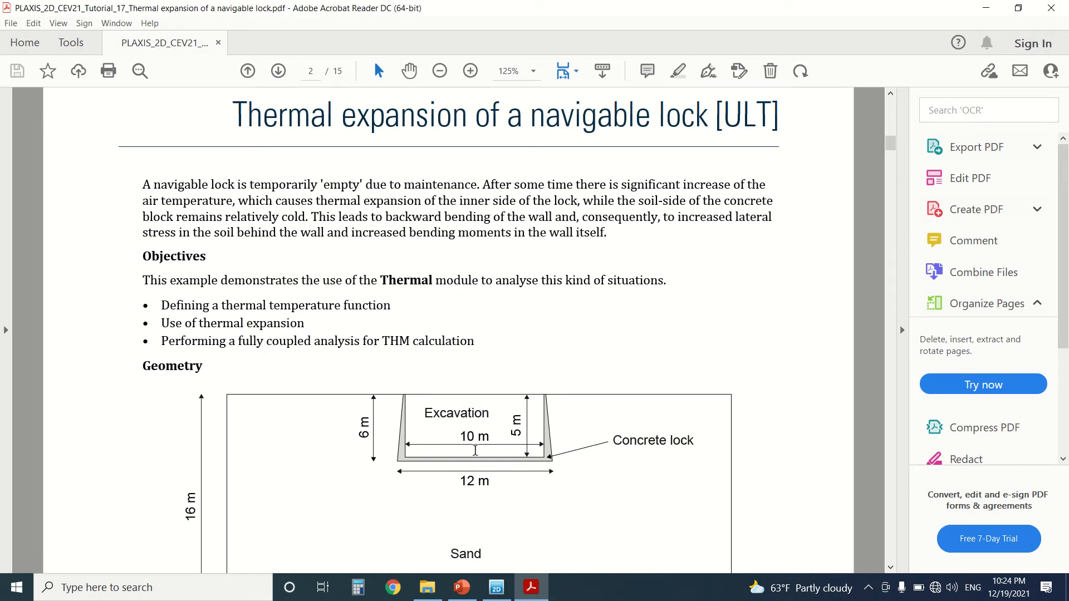
mouse_move(596, 481)
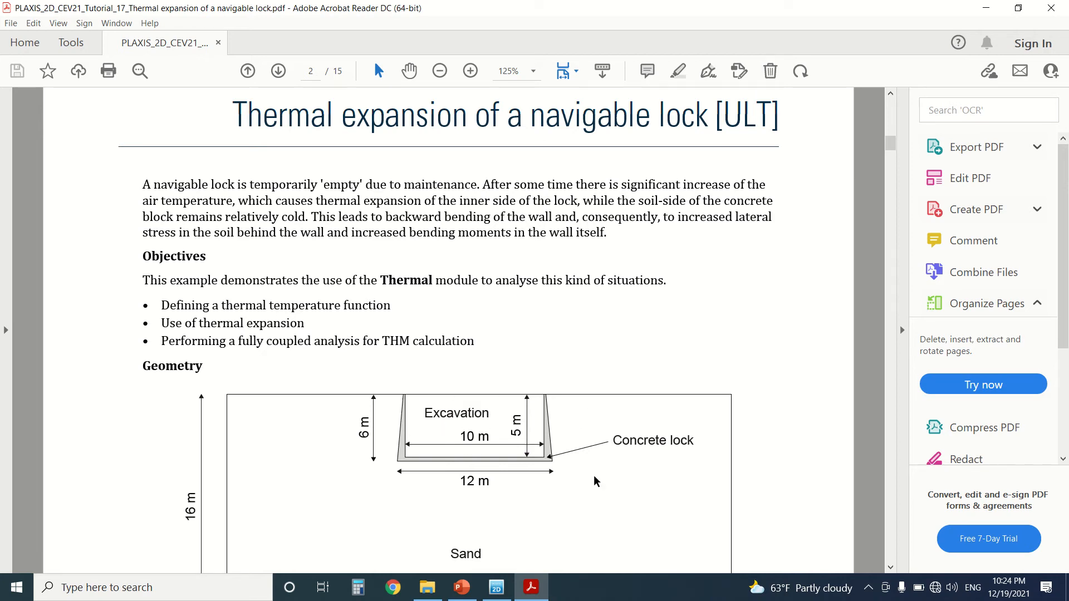
mouse_move(425, 499)
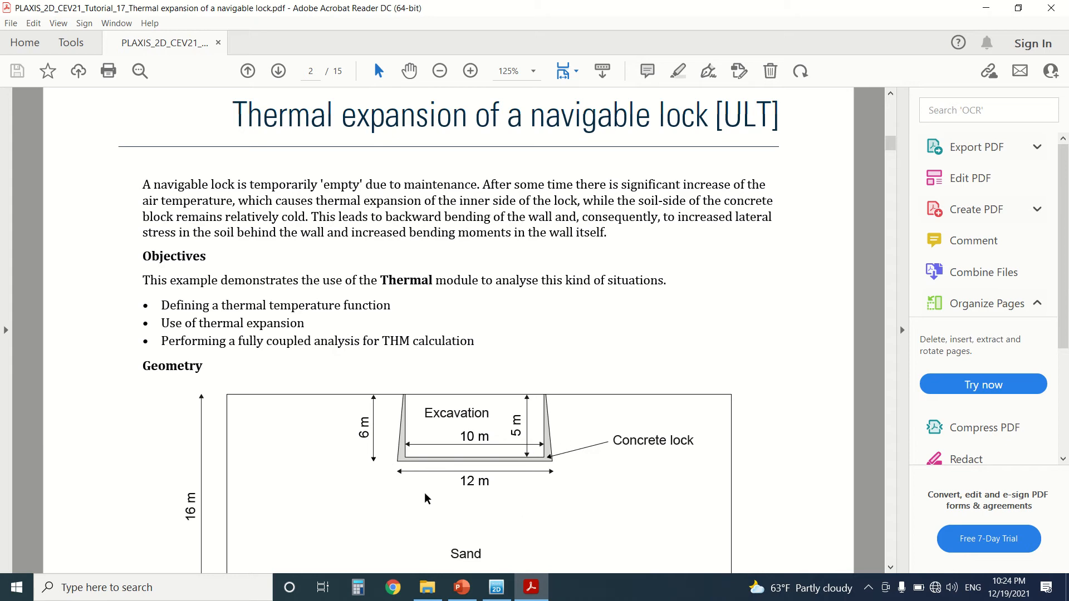
mouse_move(411, 464)
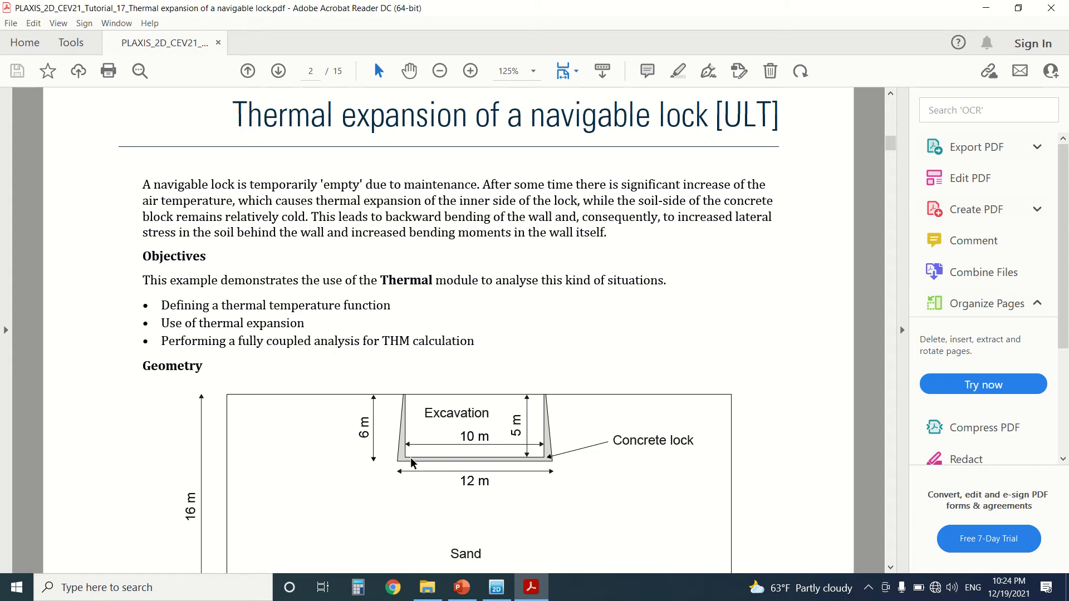
mouse_move(422, 463)
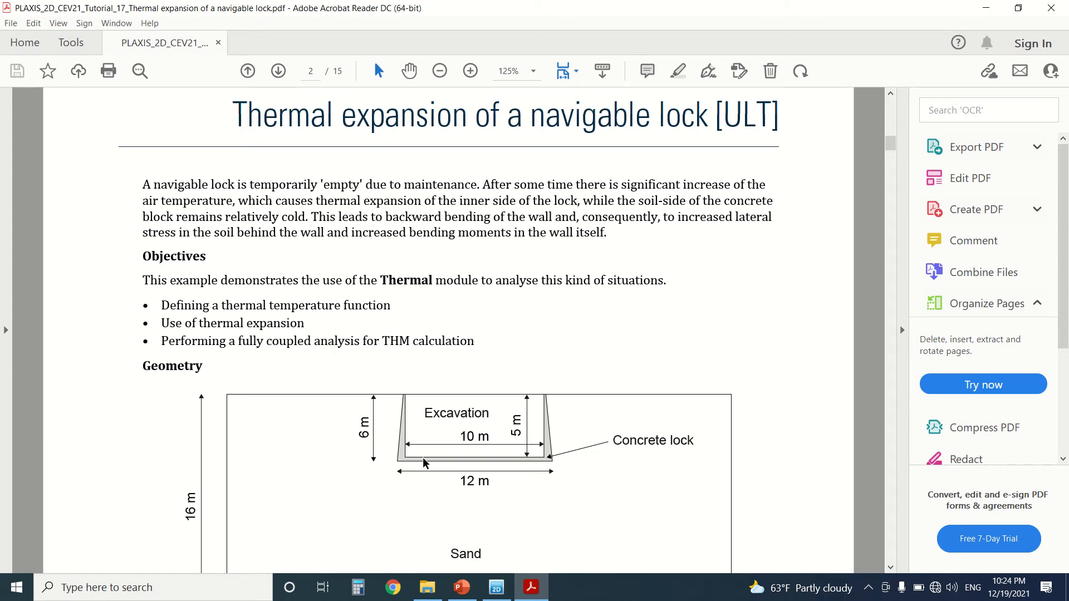
mouse_move(542, 423)
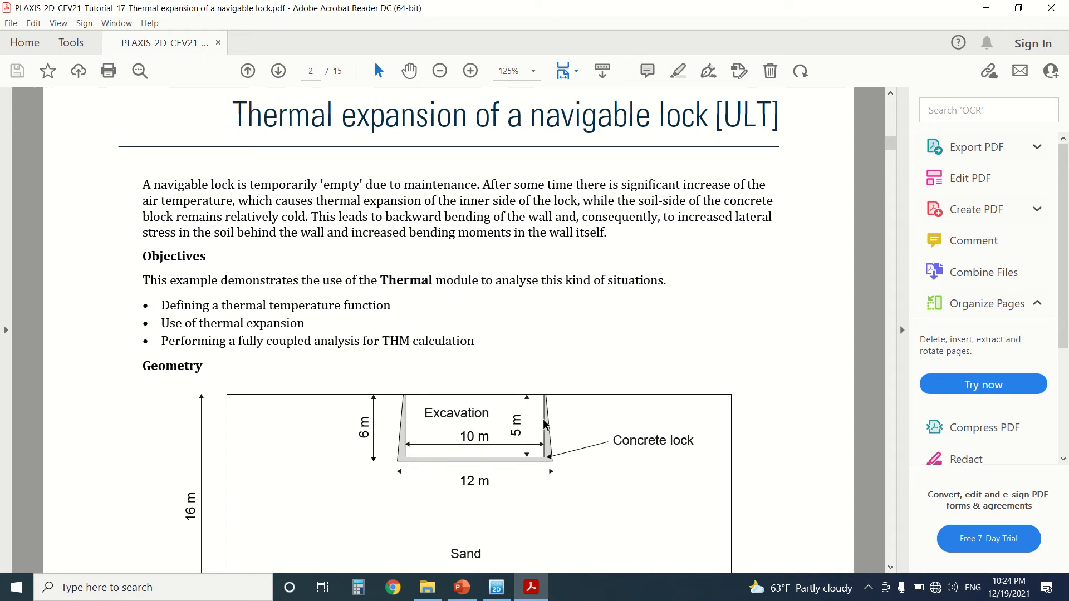
mouse_move(397, 411)
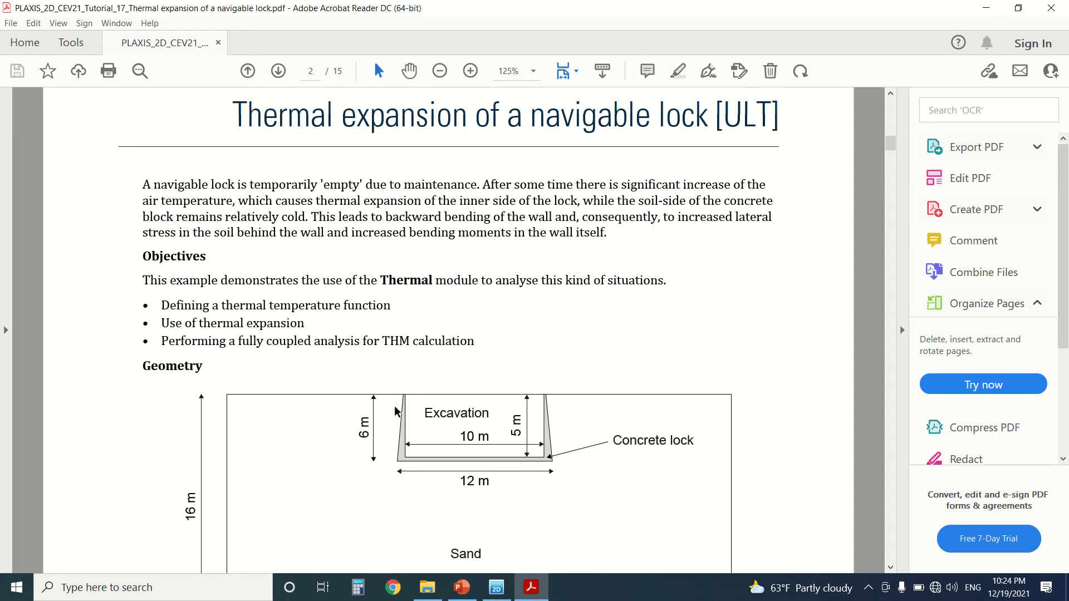
mouse_move(415, 334)
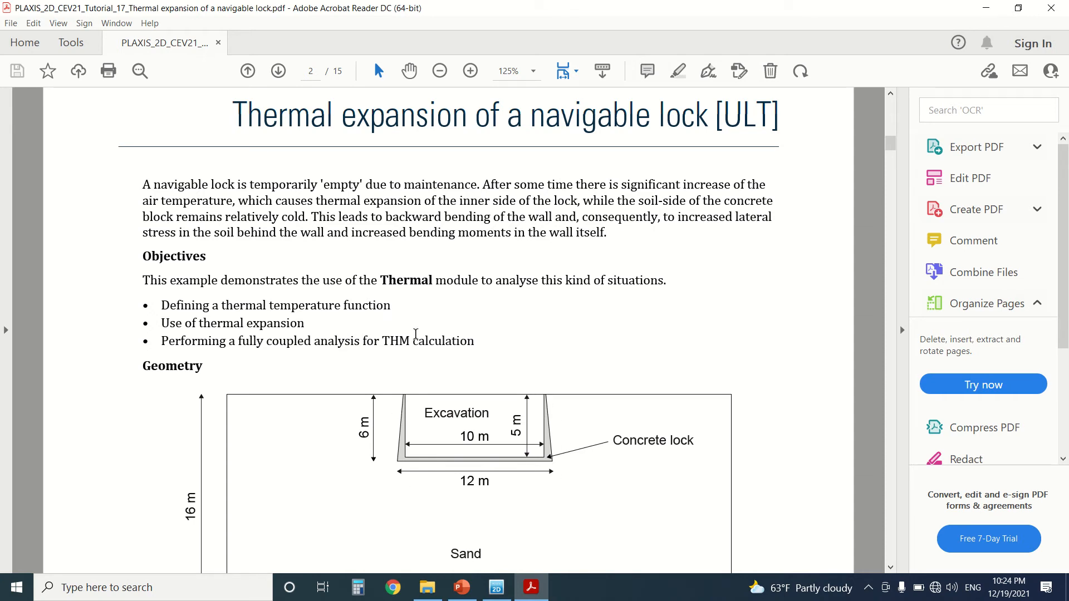
Scroll past Figure 1 to page 3's Create new project and soil stratigraphy steps
scroll(down, 3)
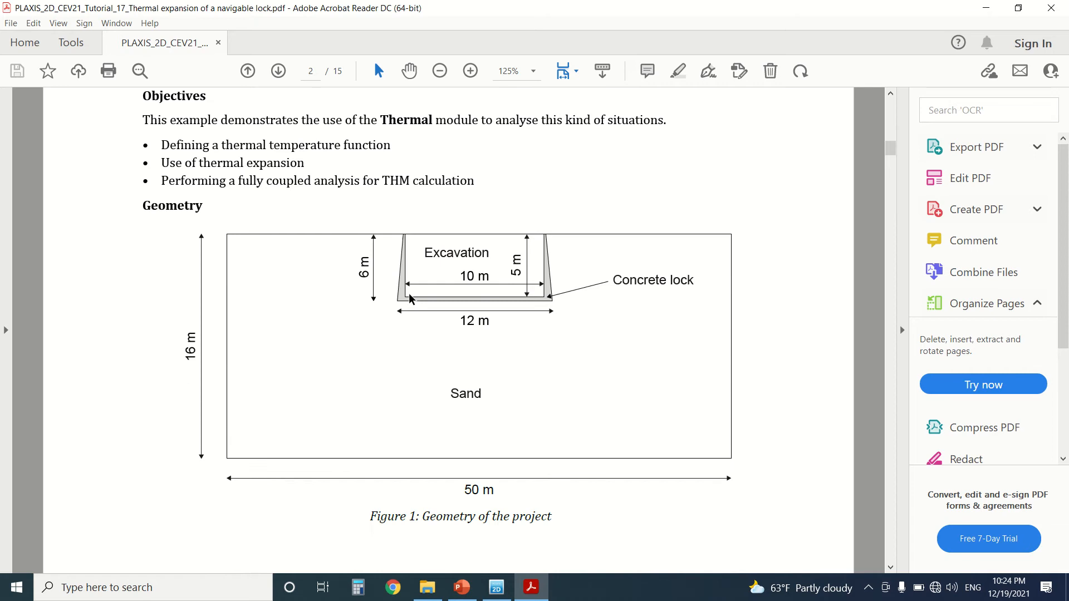
scroll(down, 3)
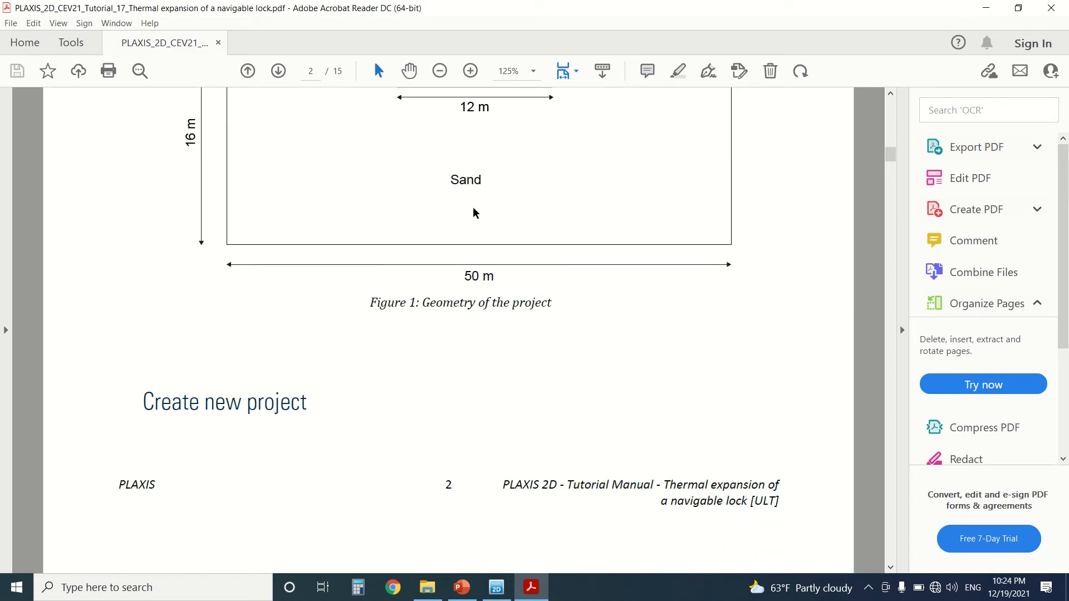
scroll(down, 3)
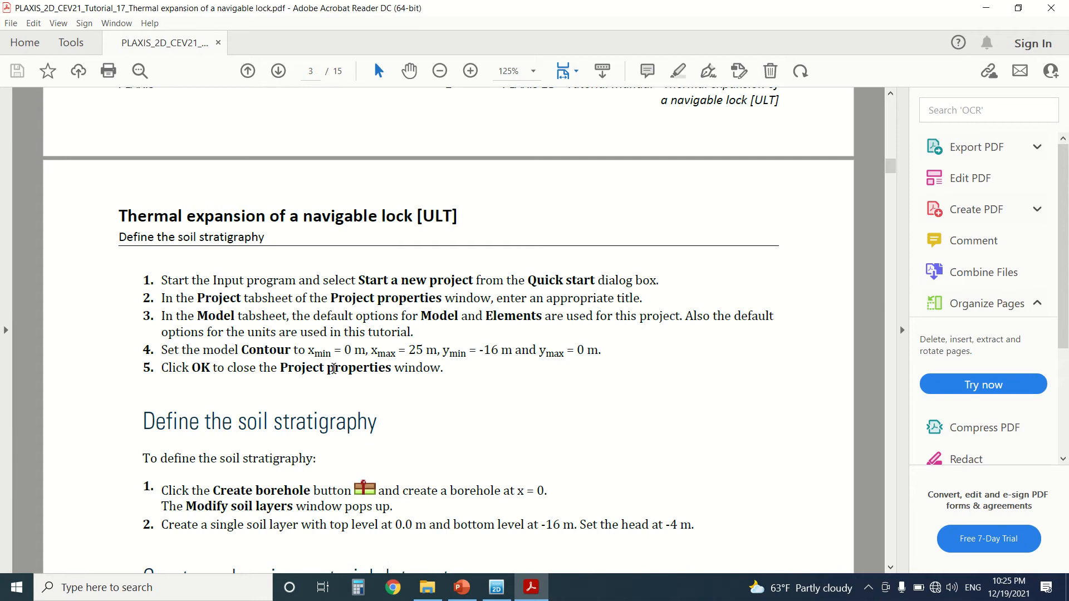
In PLAXIS, check the project title 'Tutorial 15 - Thermal expansion of navigable lock' in Project properties
click(497, 587)
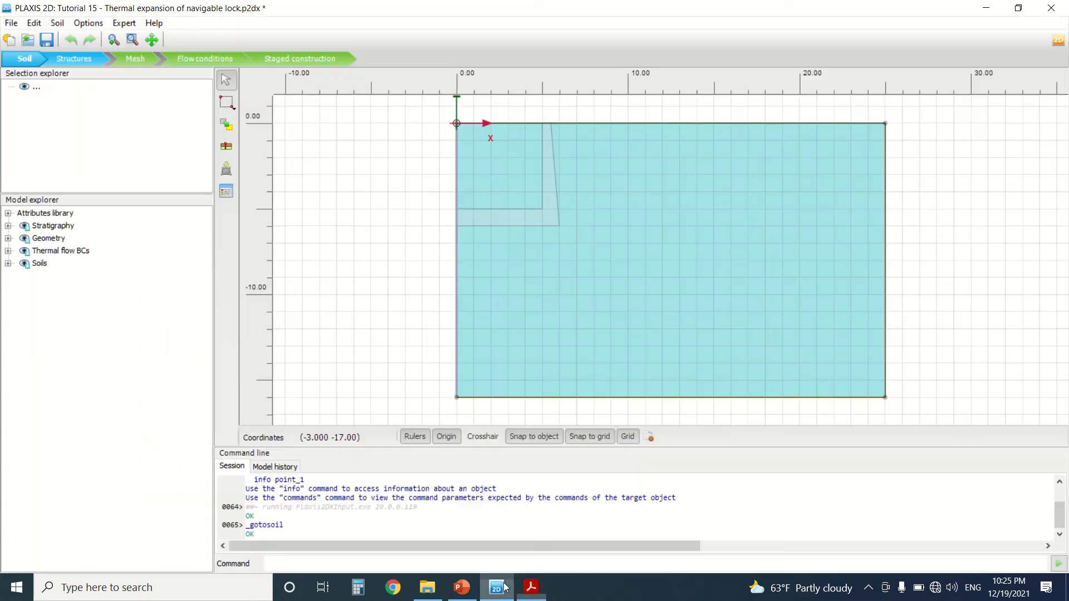
click(12, 22)
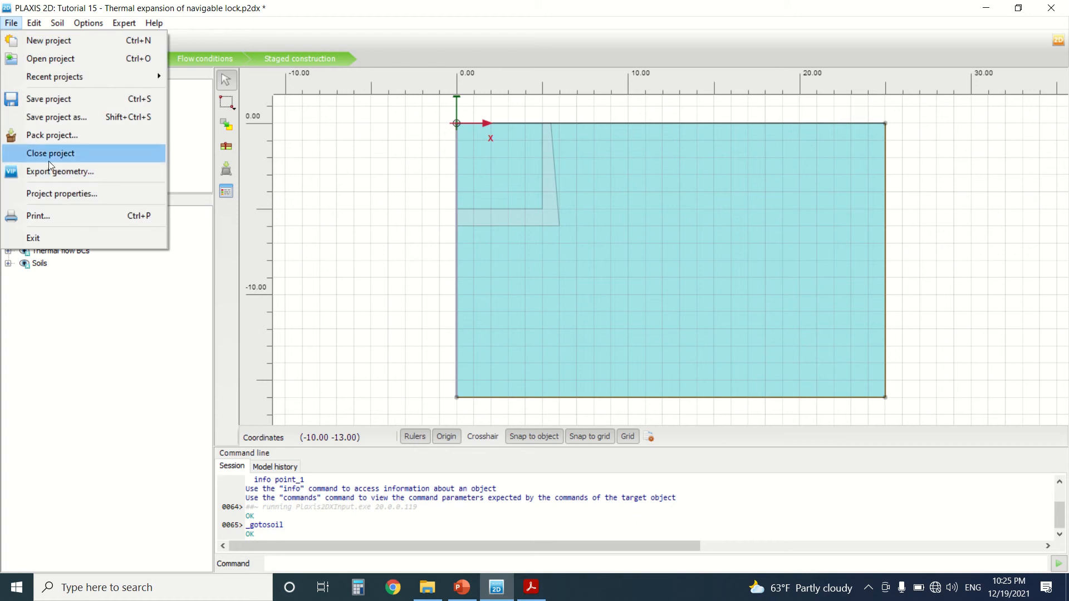
click(60, 194)
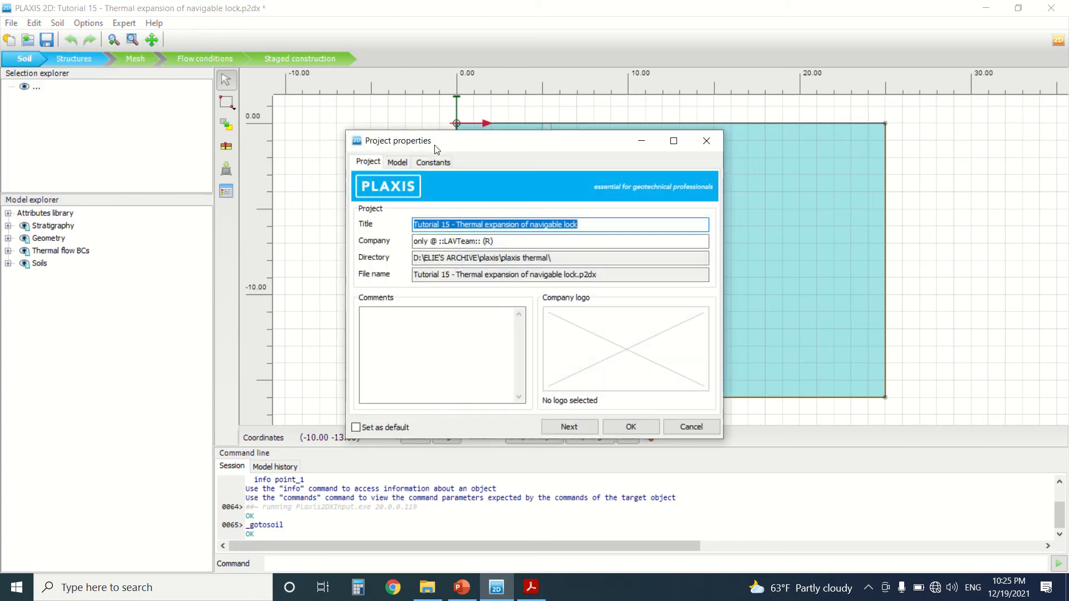
click(397, 161)
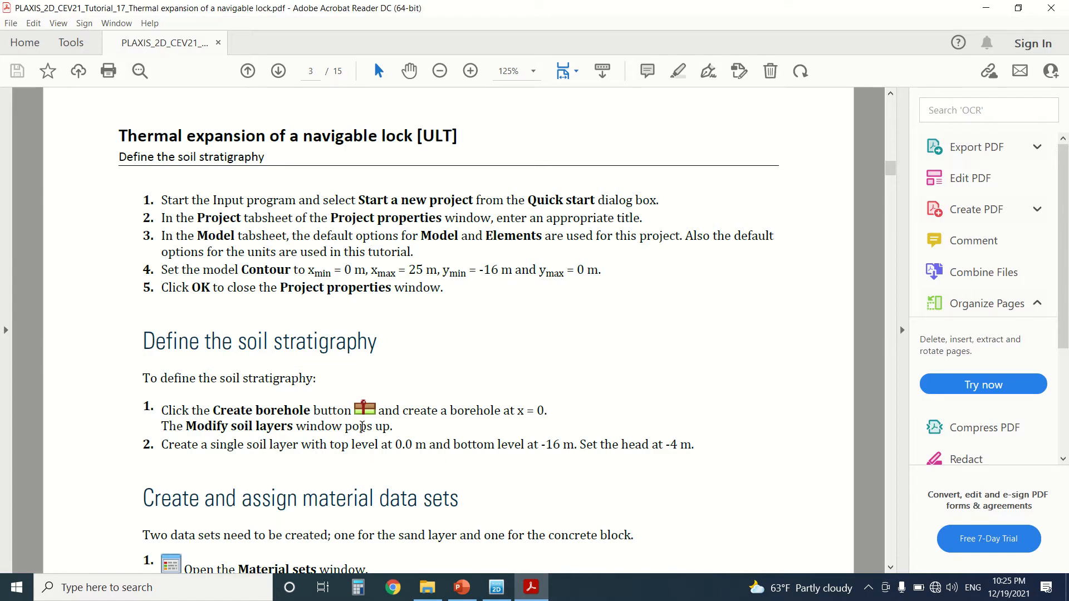
Scroll down through pages 3 and 4 toward the Table 1 material properties
scroll(down, 3)
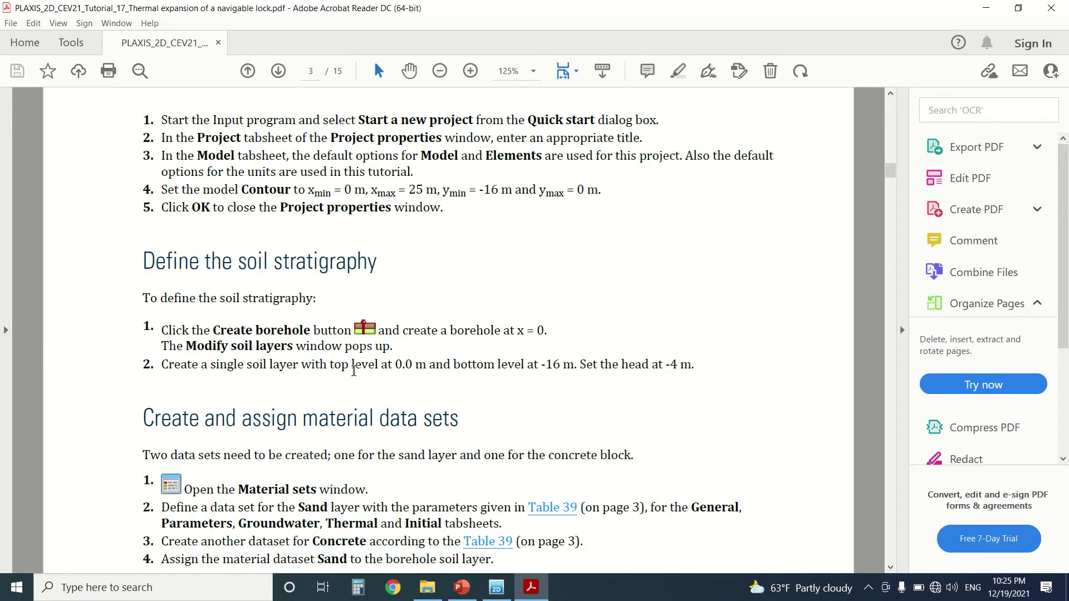
mouse_move(526, 337)
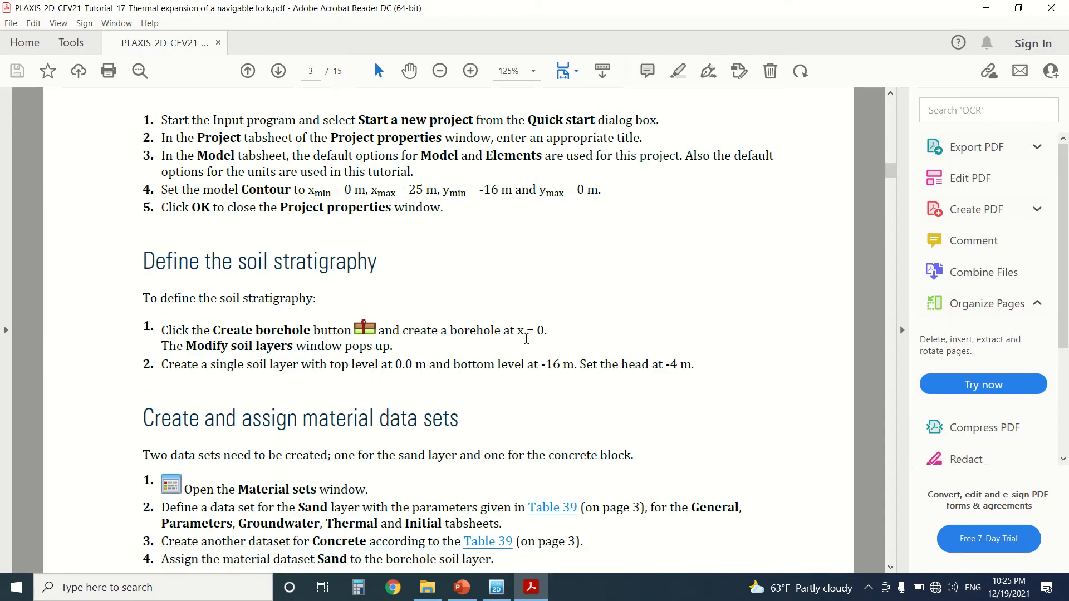
scroll(down, 3)
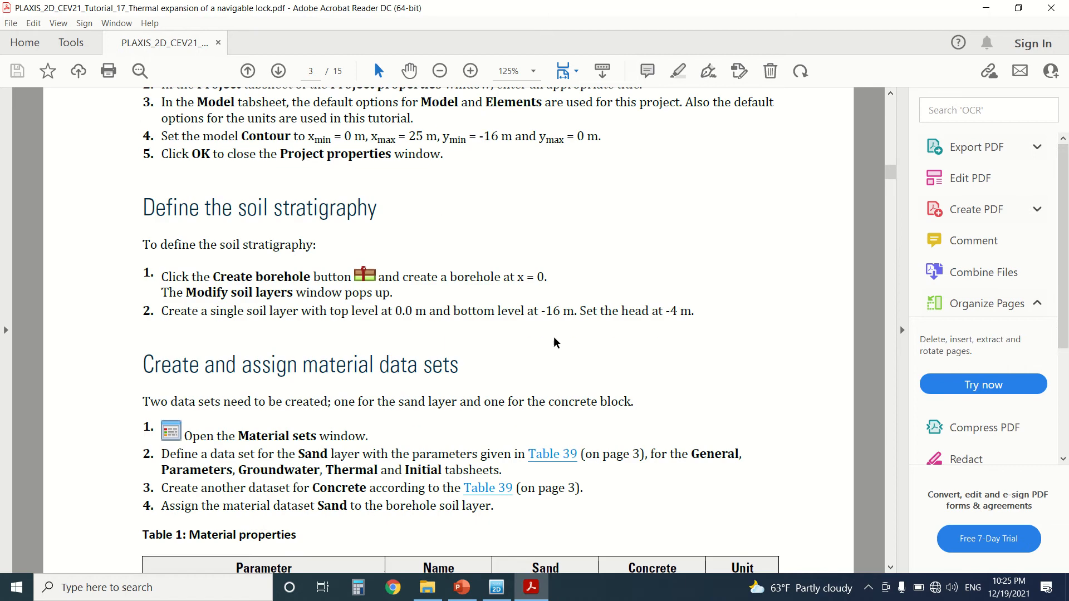
scroll(down, 3)
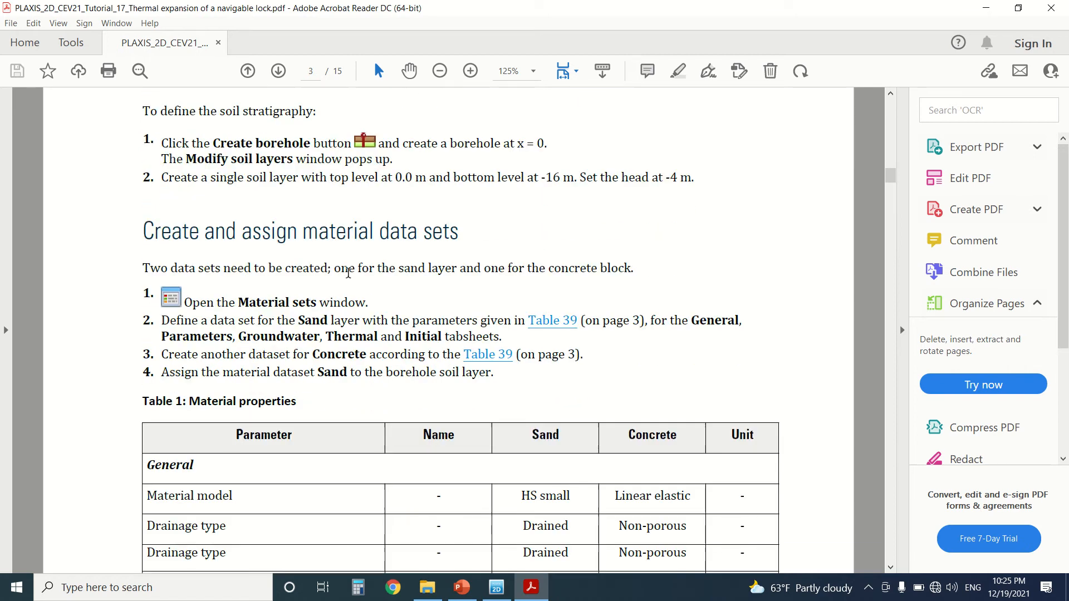
scroll(down, 3)
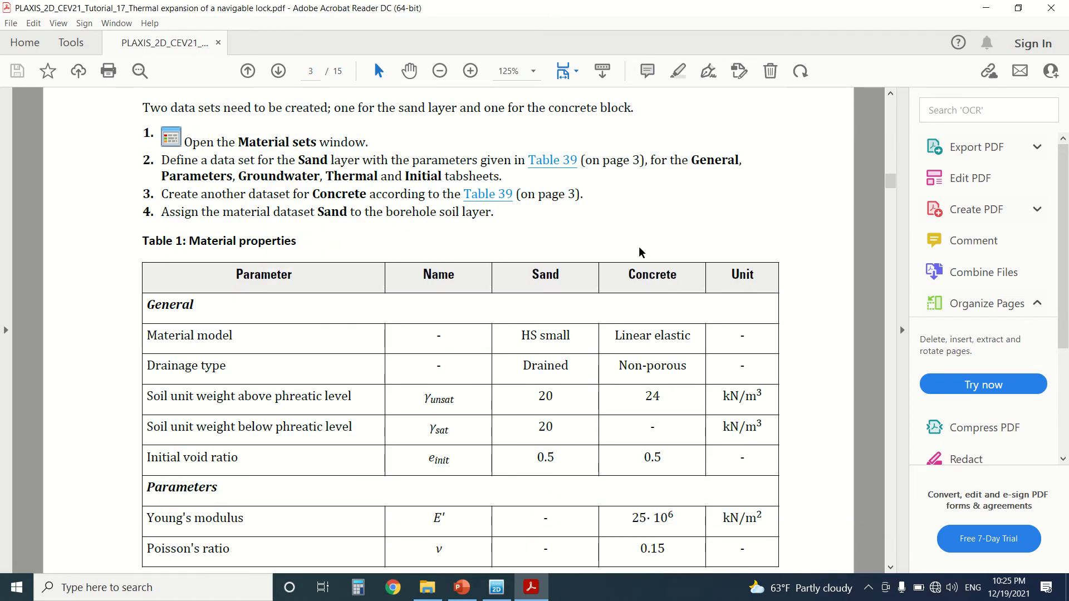
scroll(down, 3)
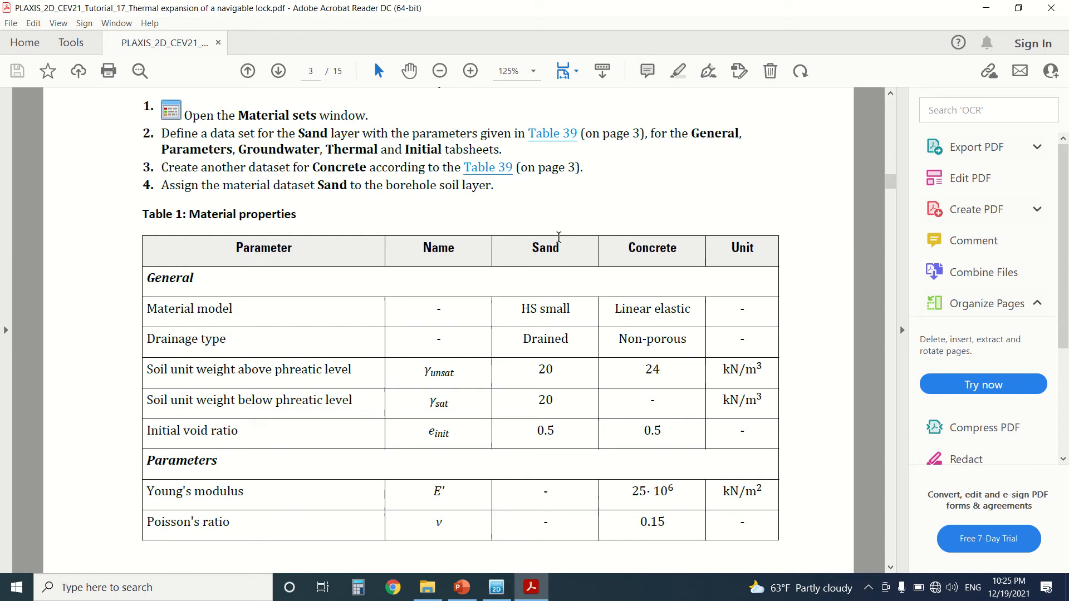
scroll(down, 3)
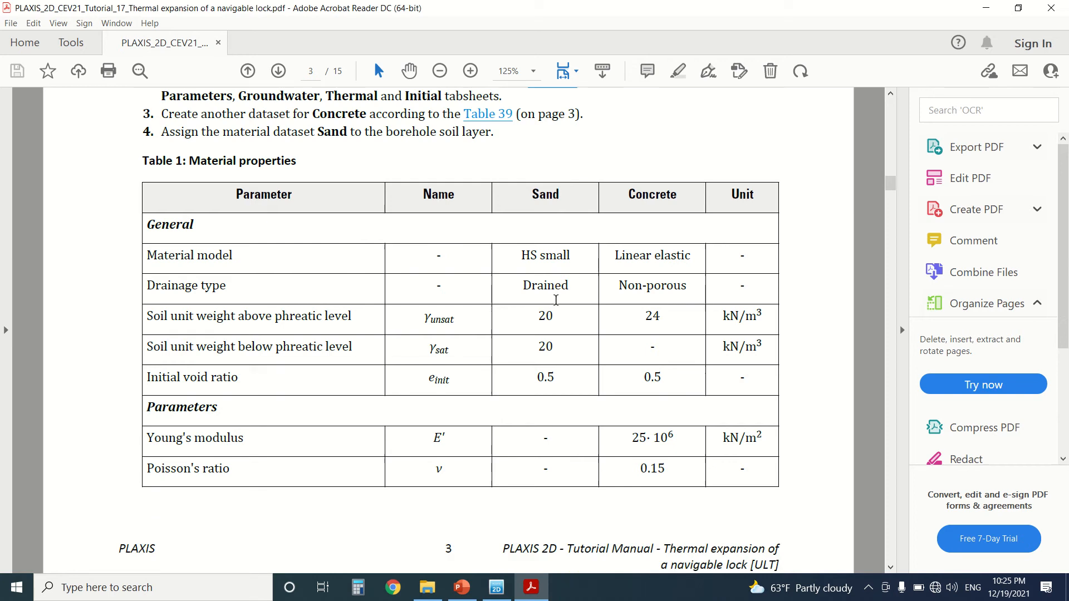
scroll(down, 3)
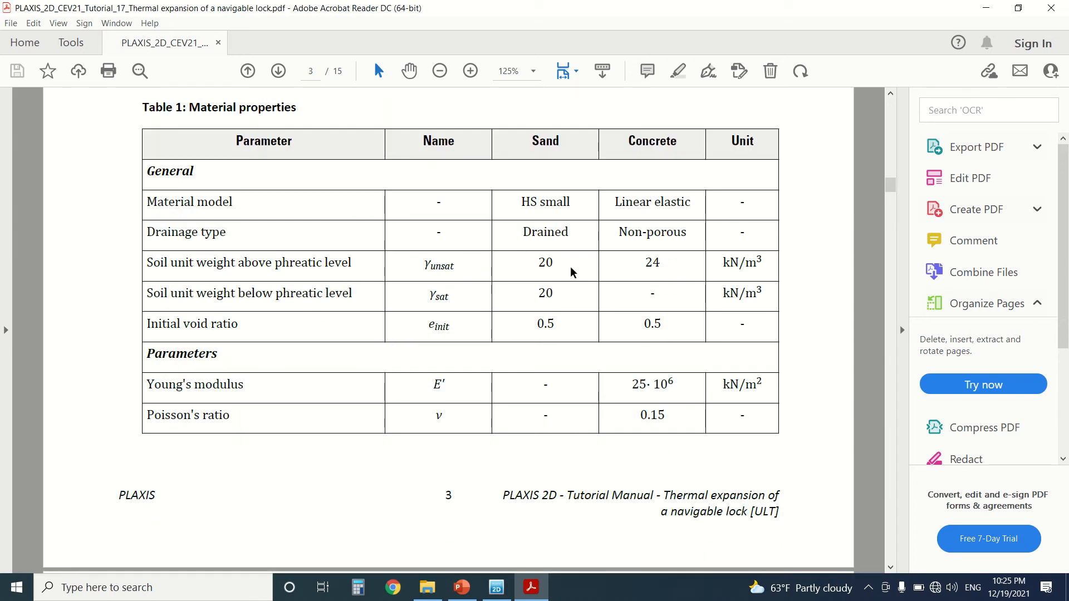
Page back and forth to read Sand and Concrete thermal and interface parameters
click(278, 71)
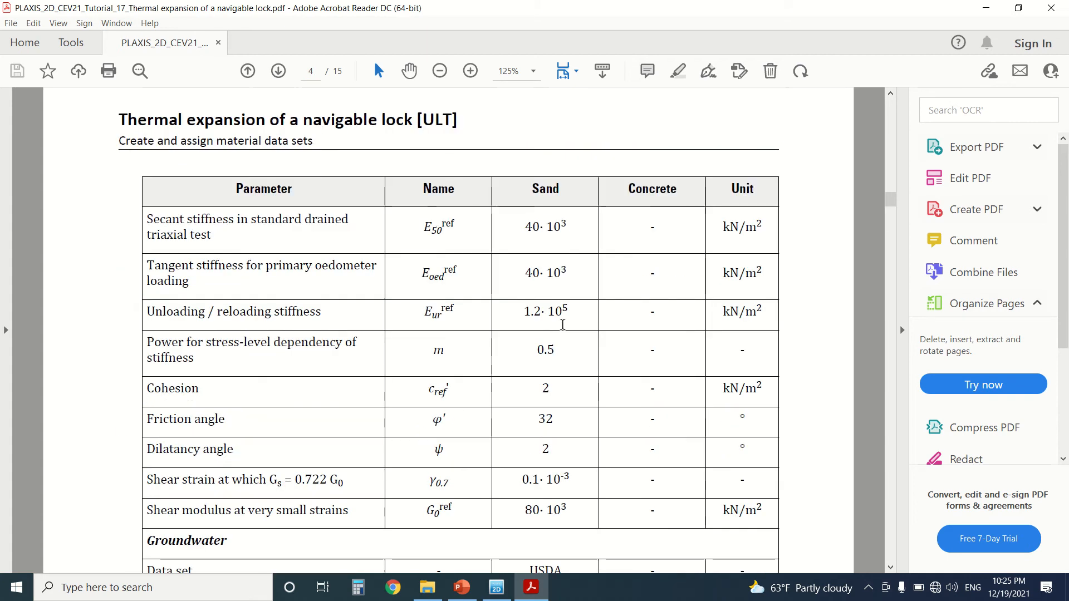
click(277, 71)
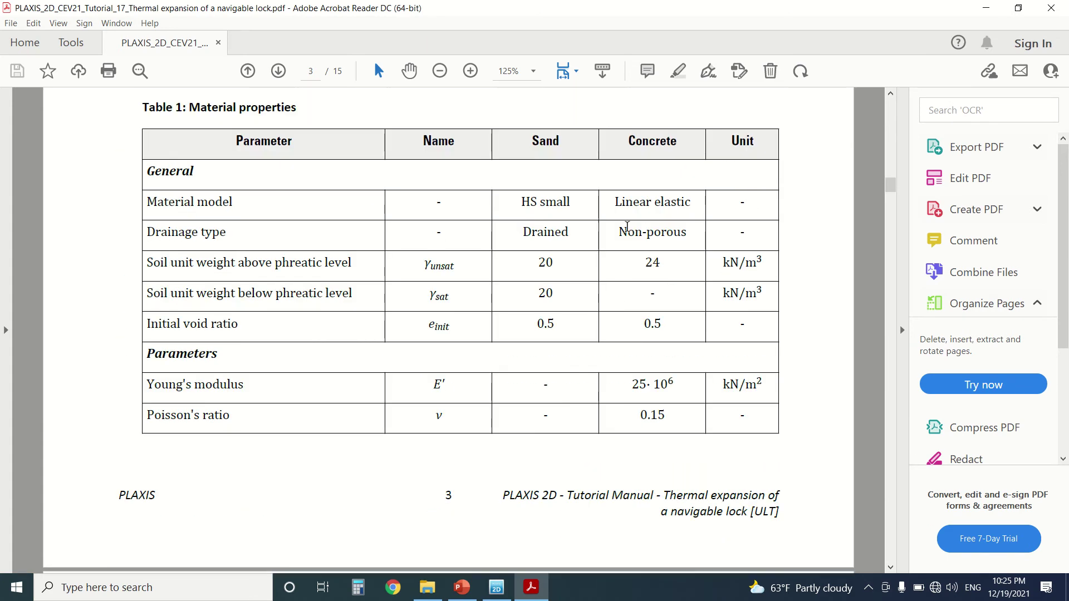
scroll(up, 3)
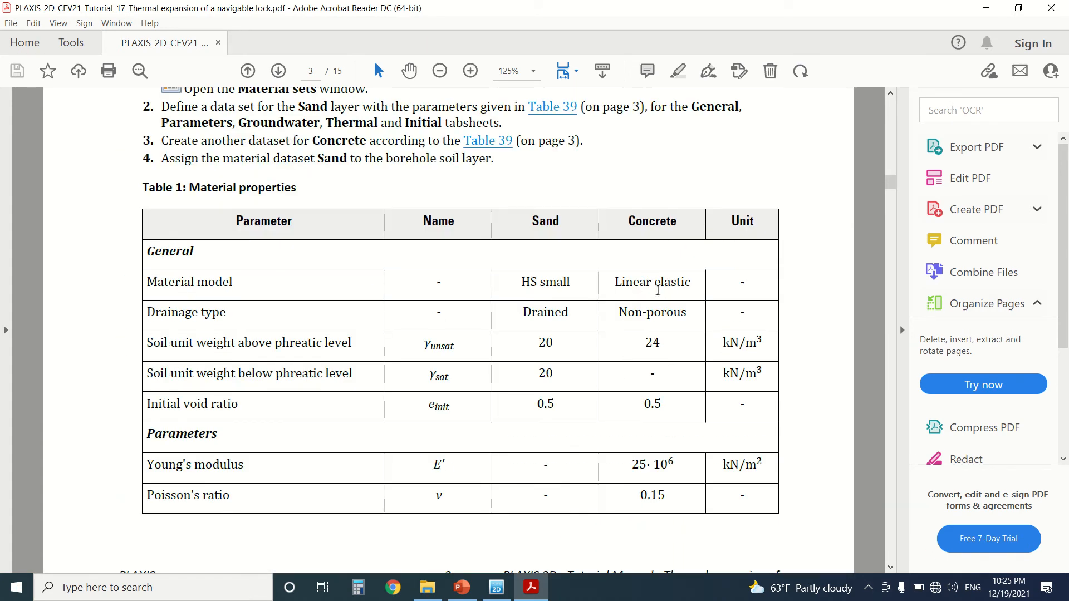
mouse_move(654, 406)
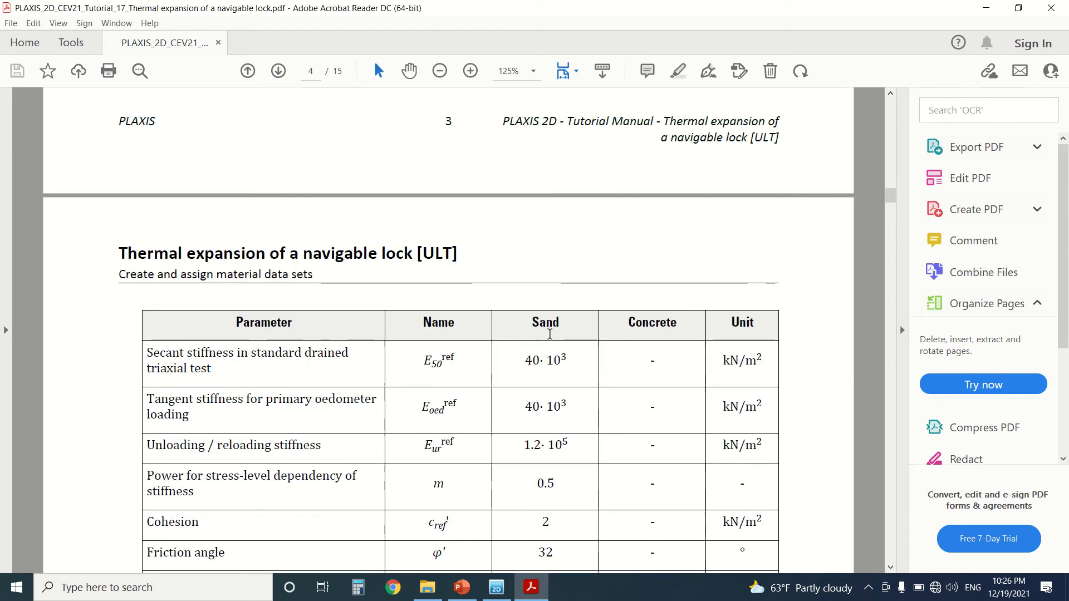
scroll(down, 3)
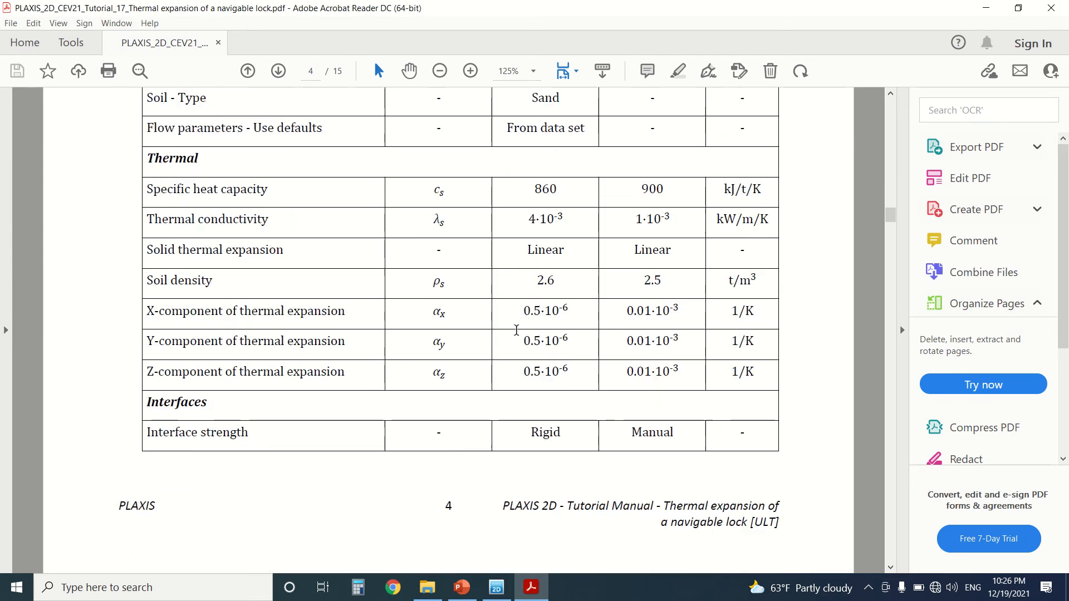
scroll(up, 3)
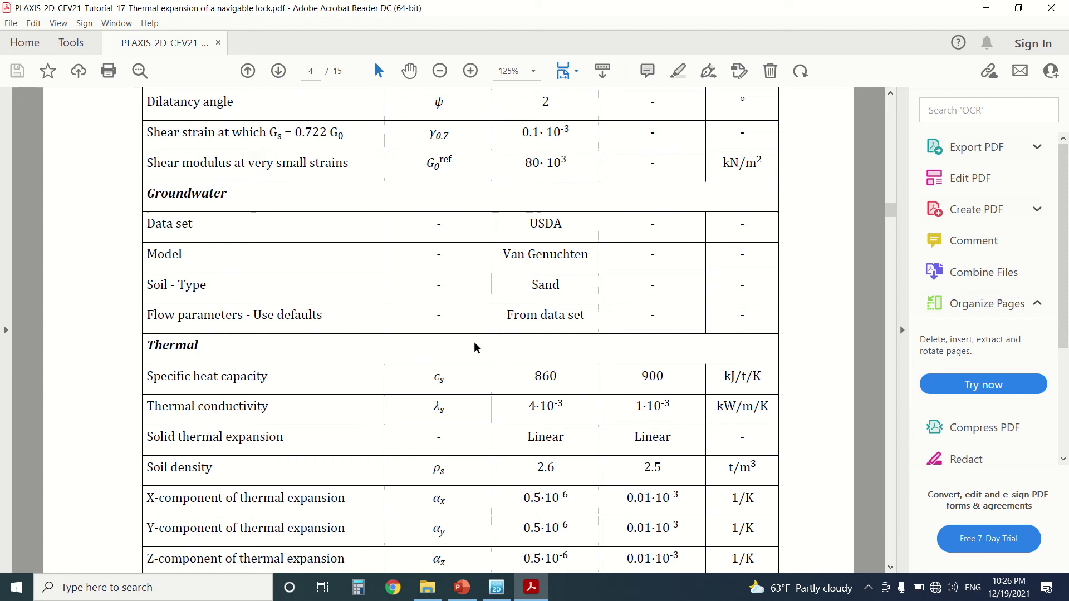
scroll(down, 3)
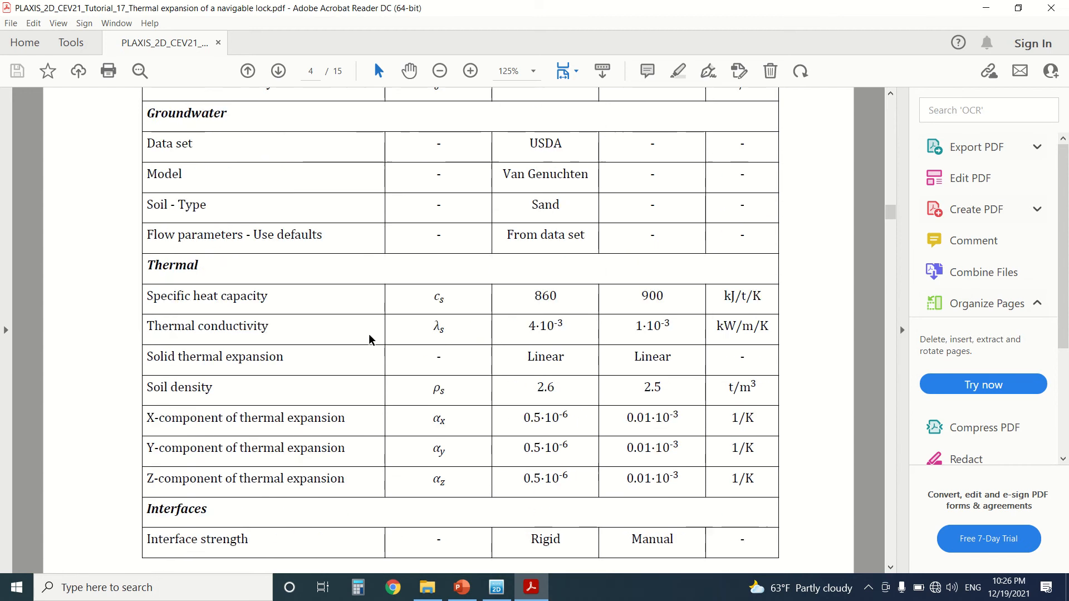
scroll(down, 3)
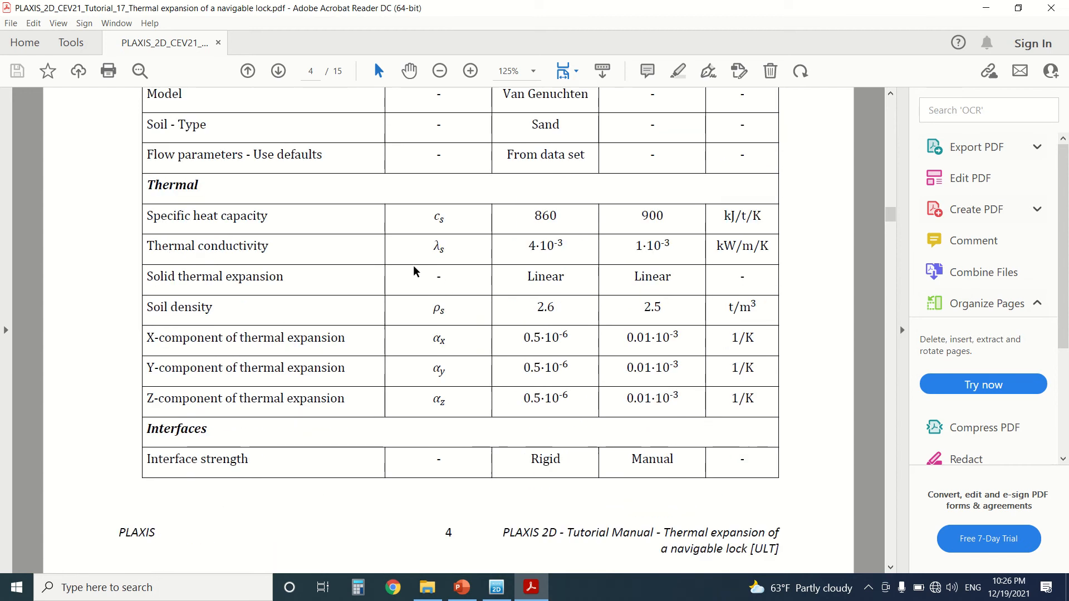
Inspect the Tutorial 15 - Sand material's thermal parameters, then cancel without changes
click(496, 587)
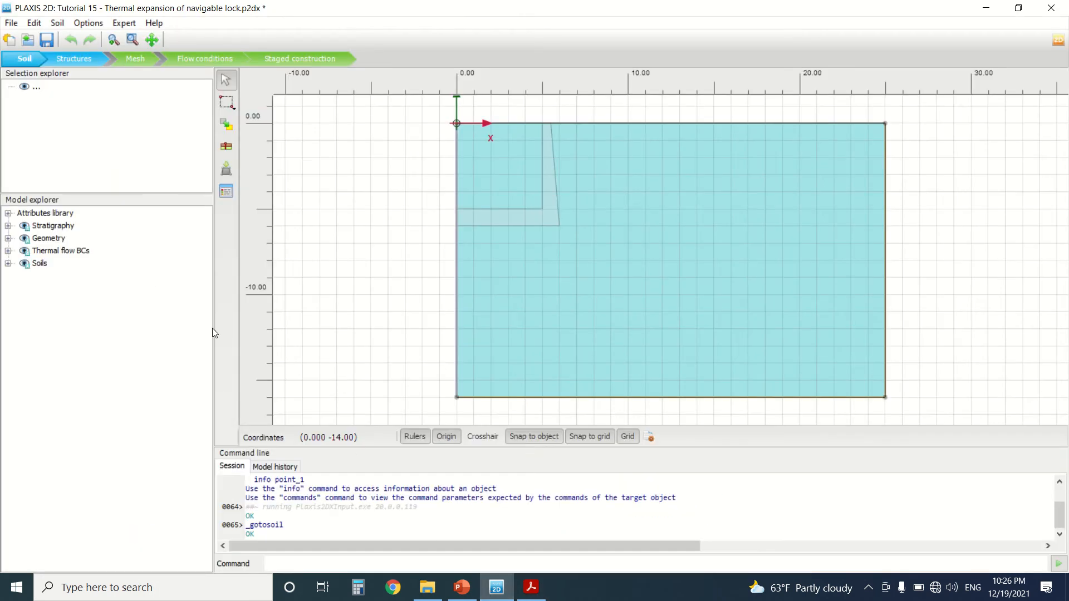
click(225, 191)
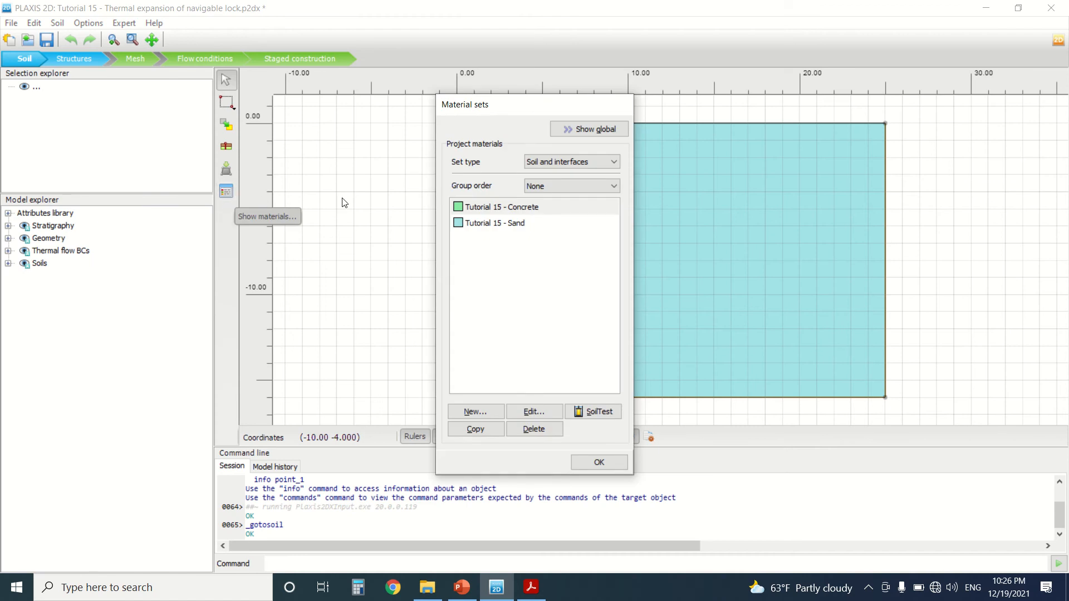
click(497, 222)
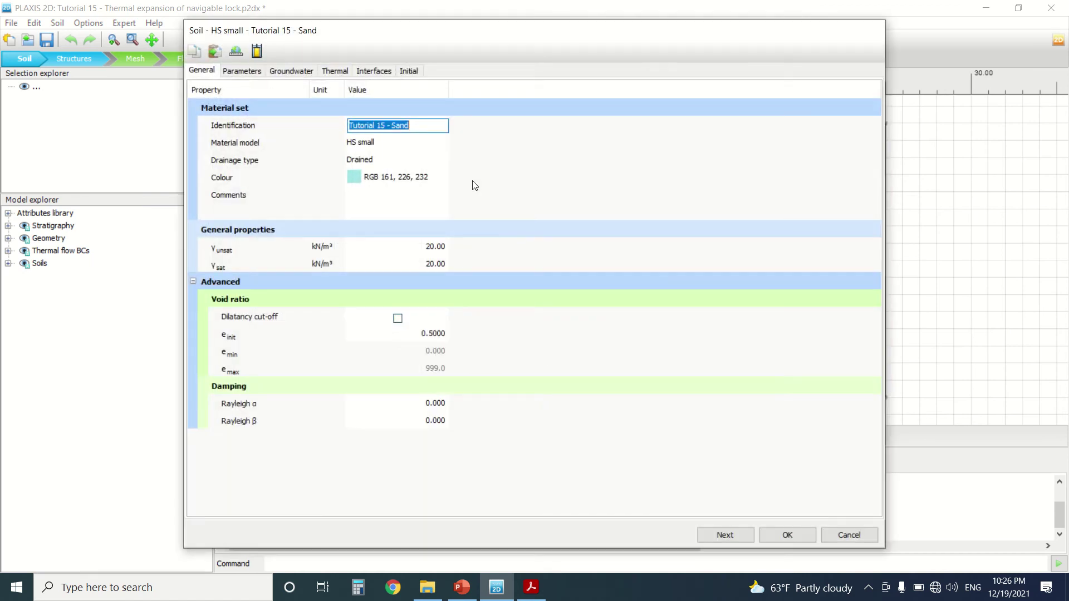
click(334, 70)
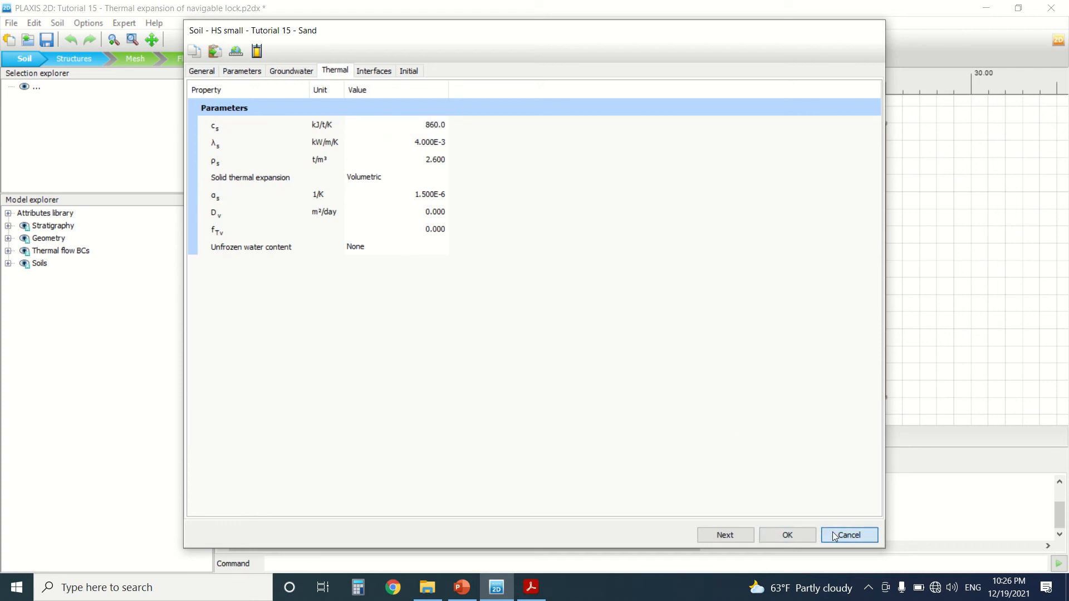
click(847, 534)
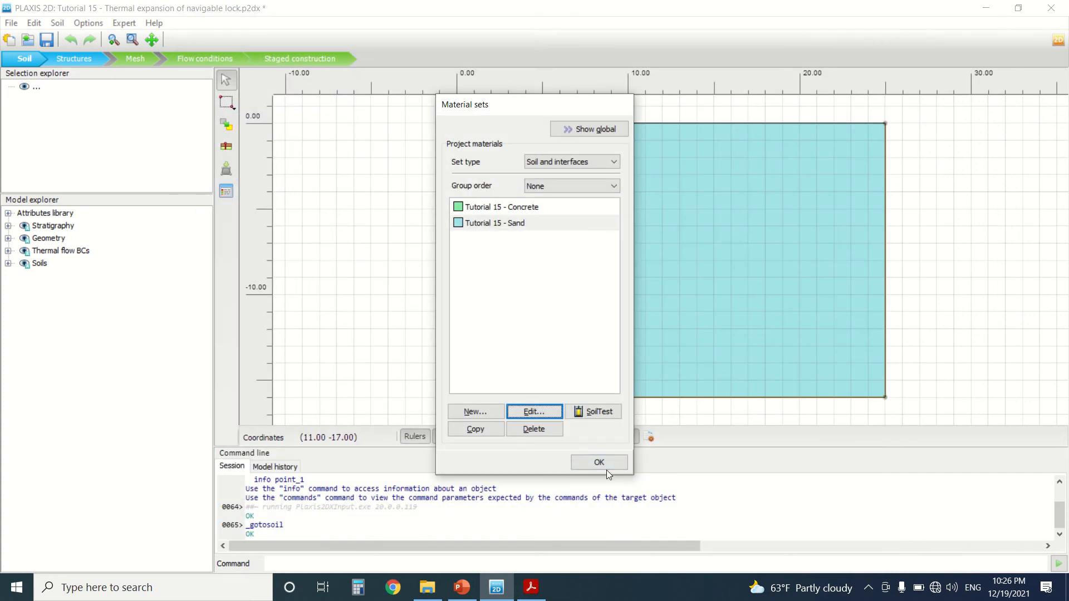
In the manual, scroll through page 4's thermal and interface rows into structural elements
click(531, 587)
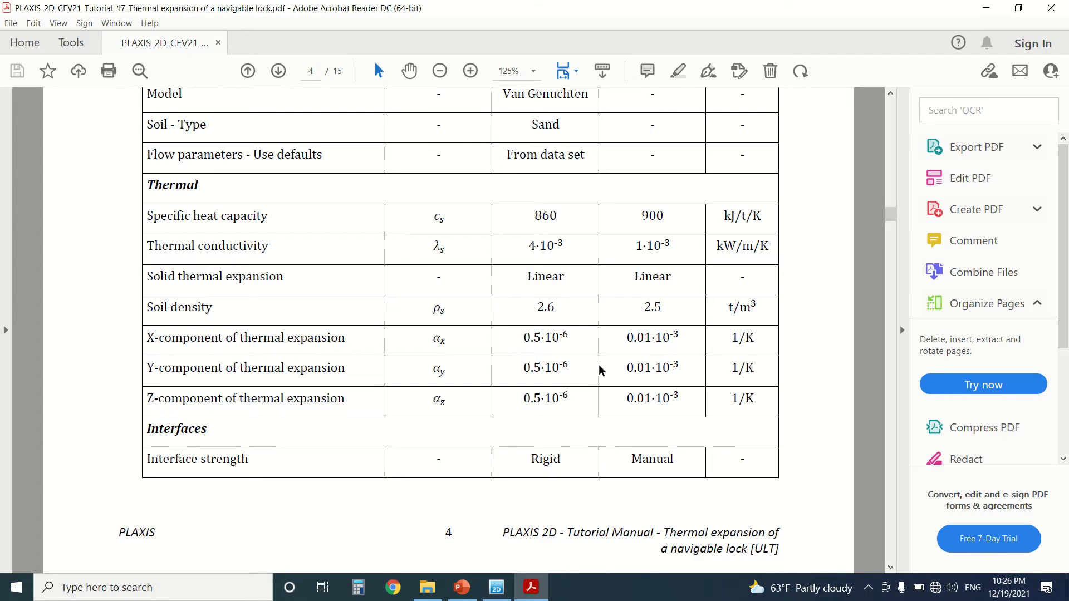
scroll(up, 3)
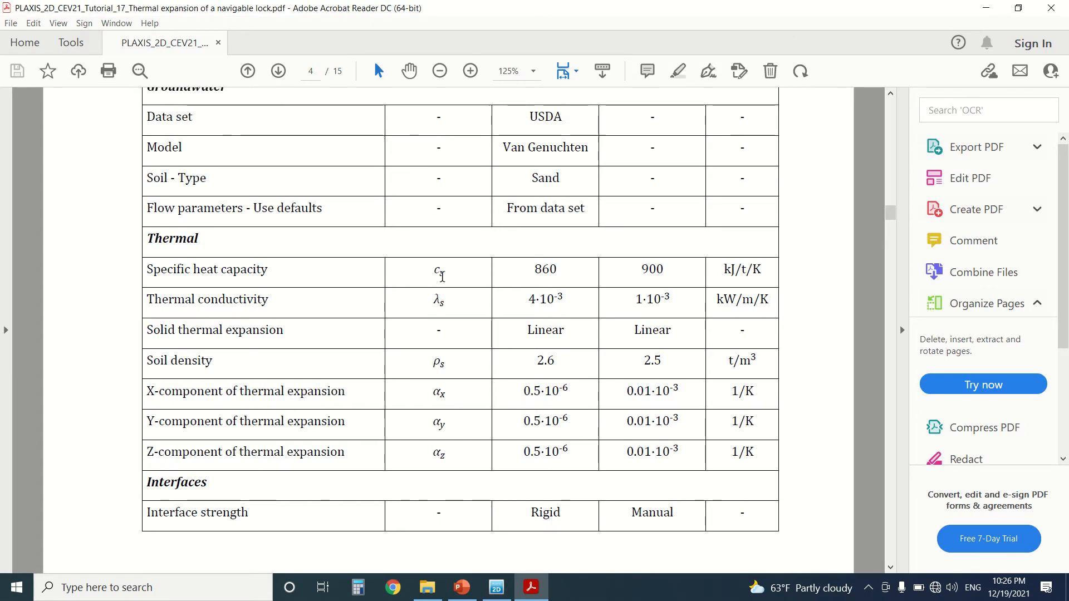
scroll(down, 3)
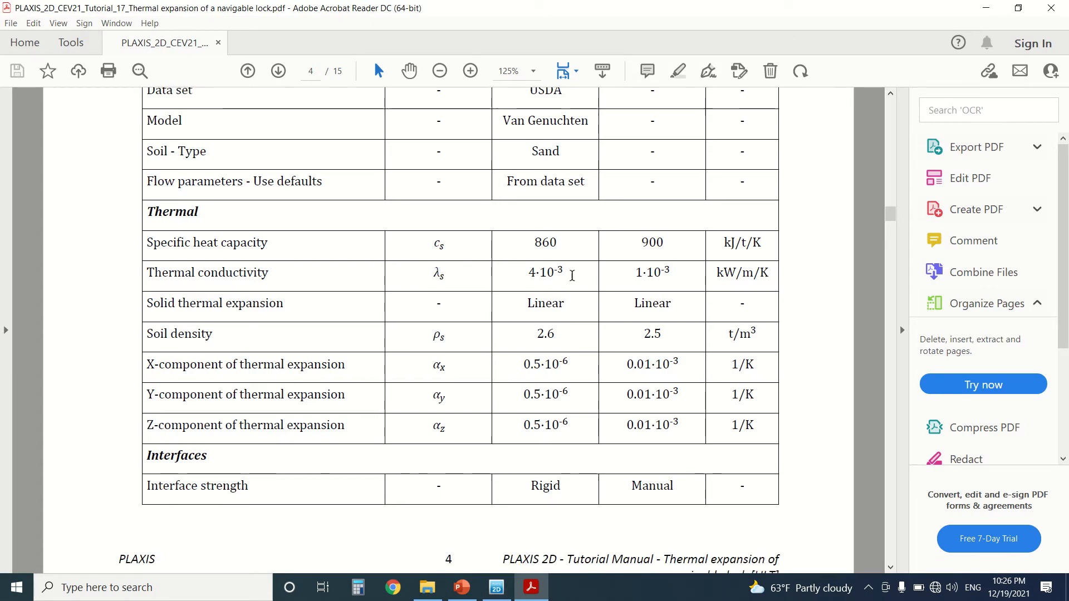
mouse_move(559, 250)
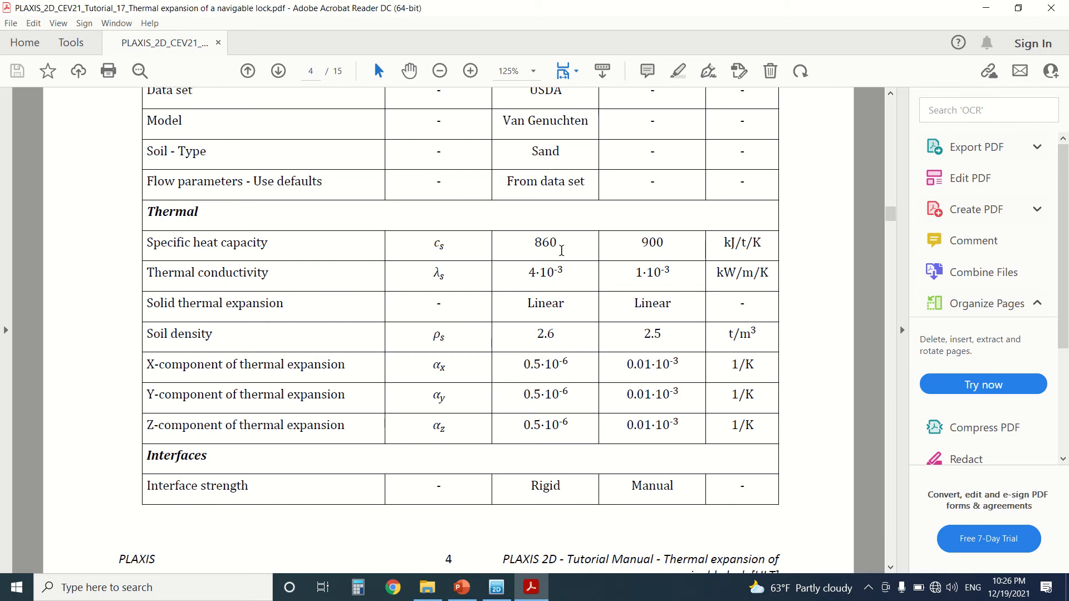
scroll(down, 3)
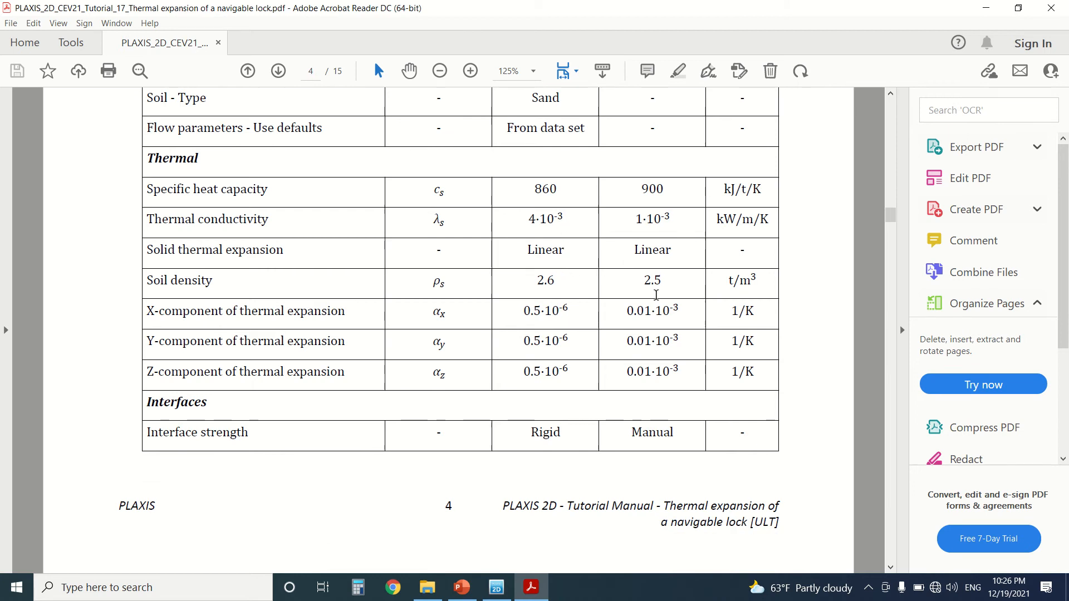
scroll(down, 3)
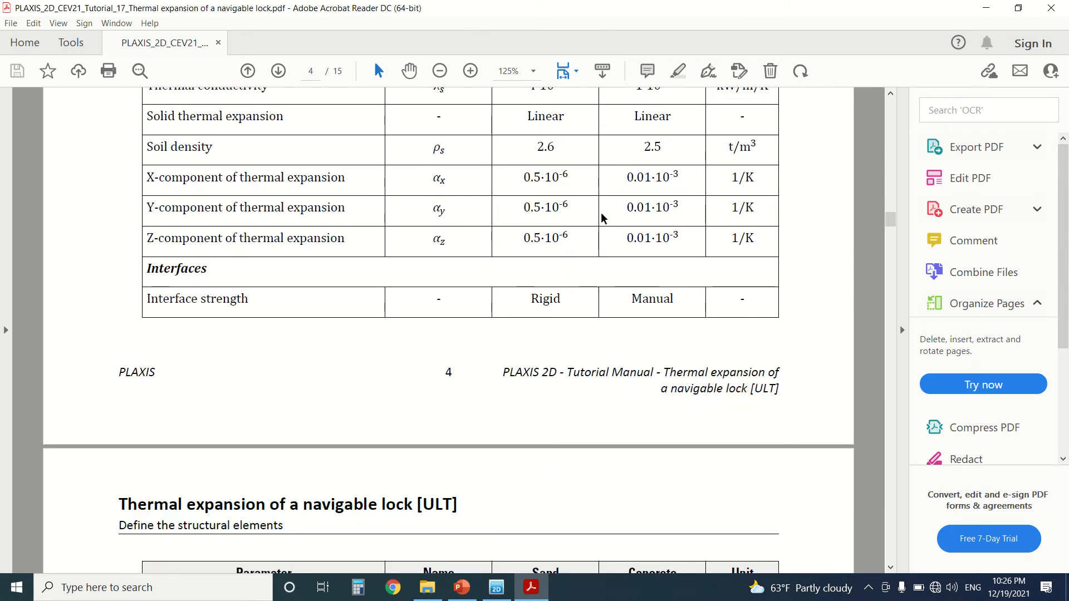
mouse_move(631, 187)
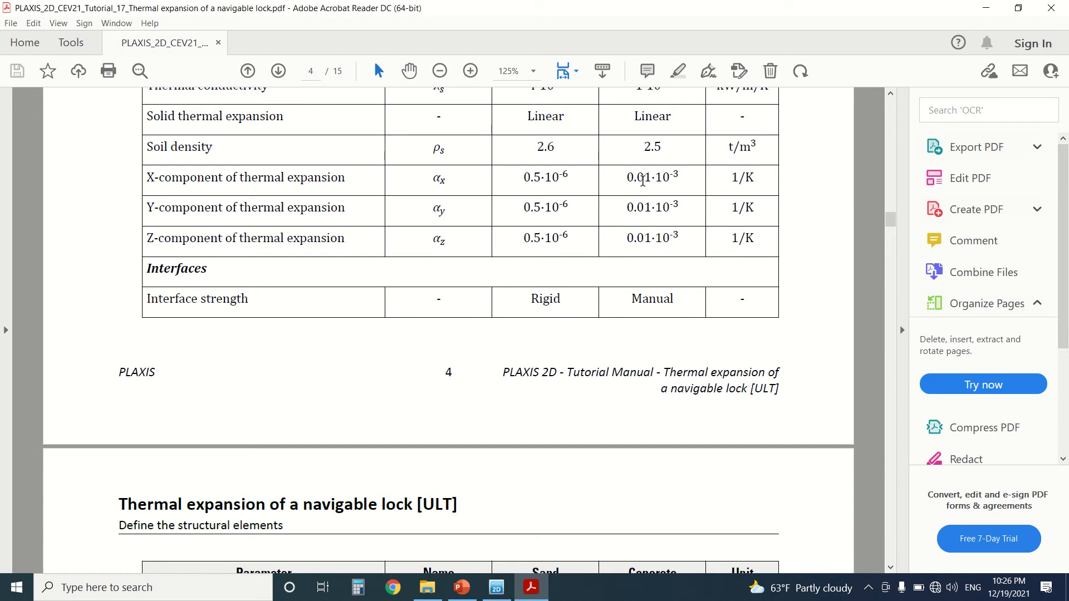
scroll(down, 3)
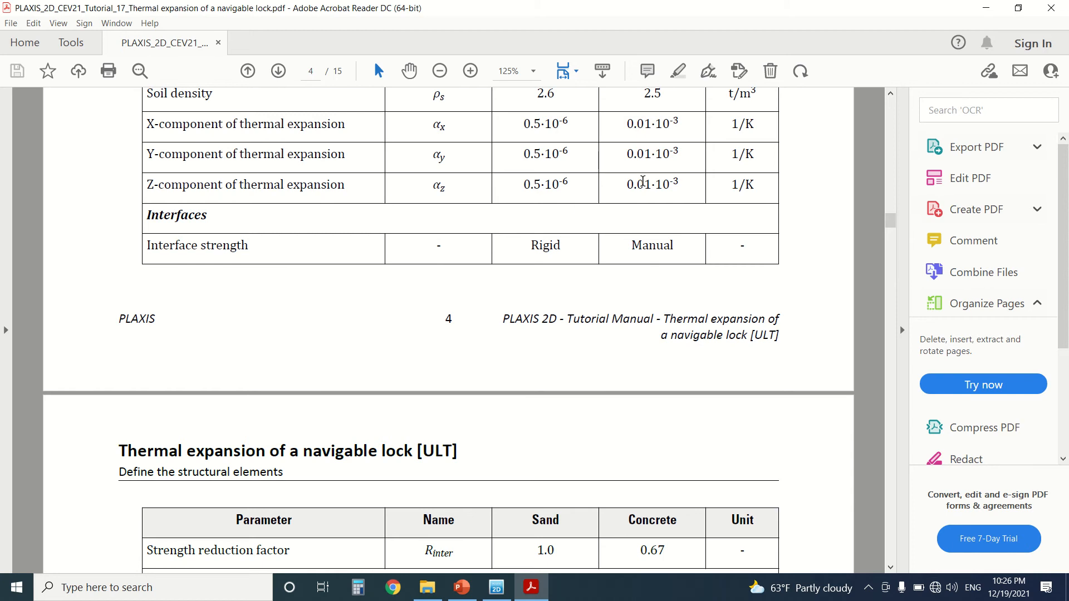
Scroll through page 5's structural elements steps and Figure 2 down to Figure 3 on page 6
scroll(down, 3)
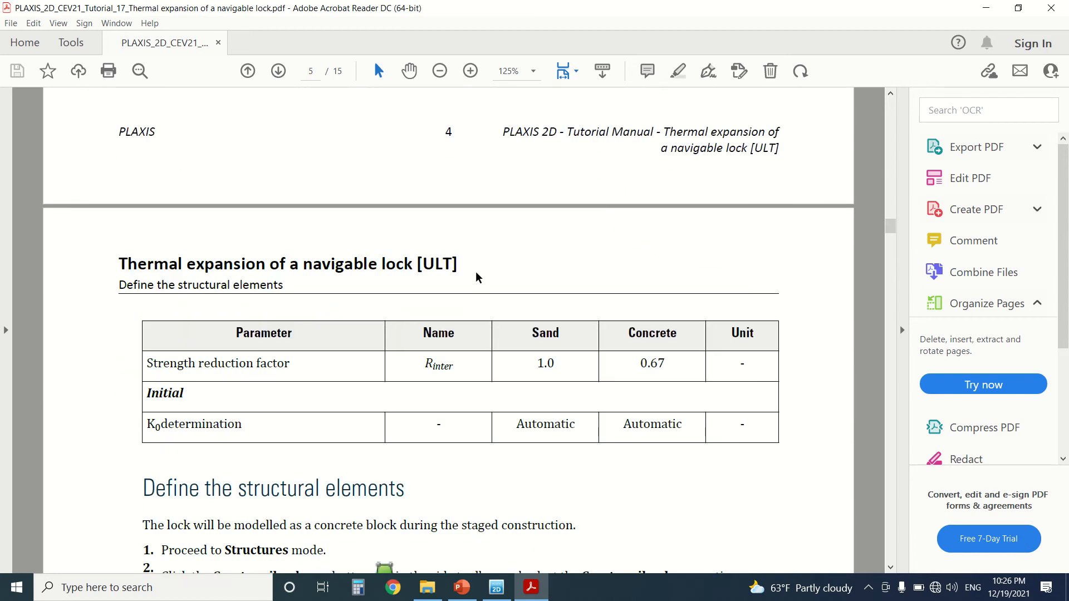
scroll(down, 3)
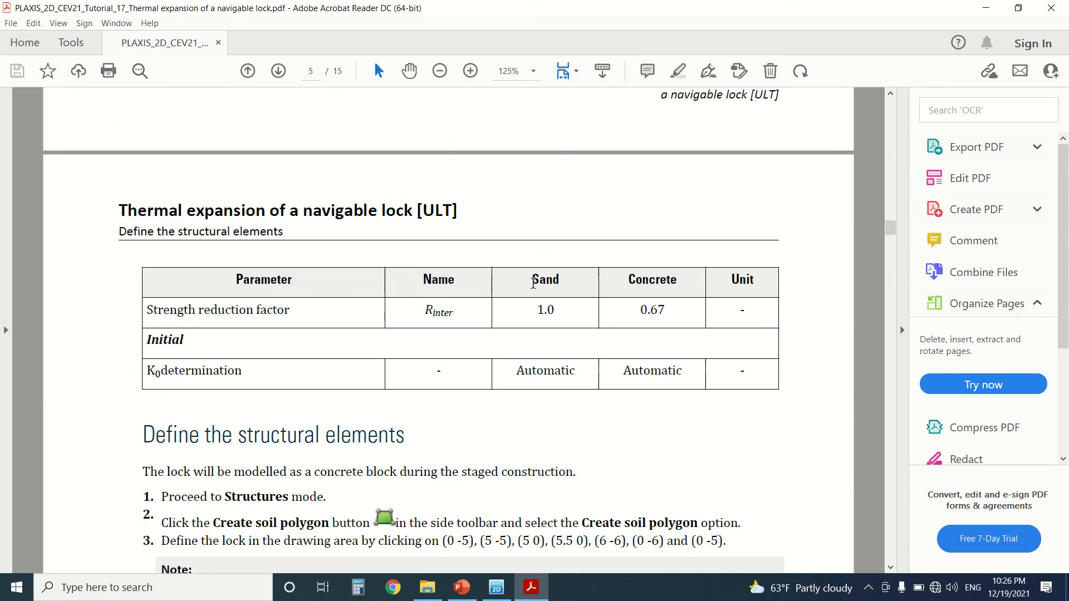
scroll(down, 3)
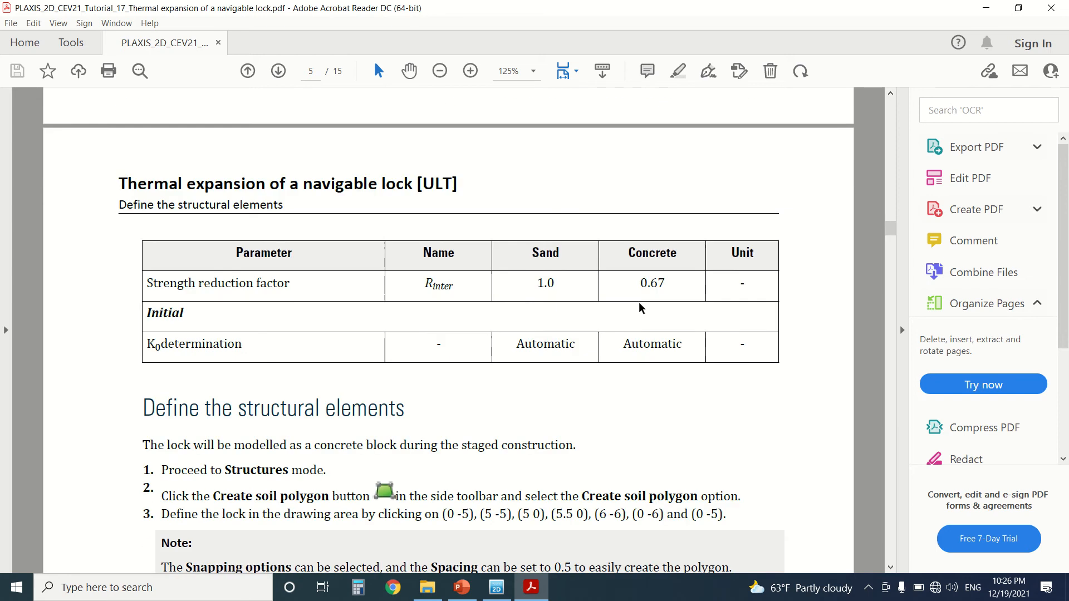
scroll(down, 3)
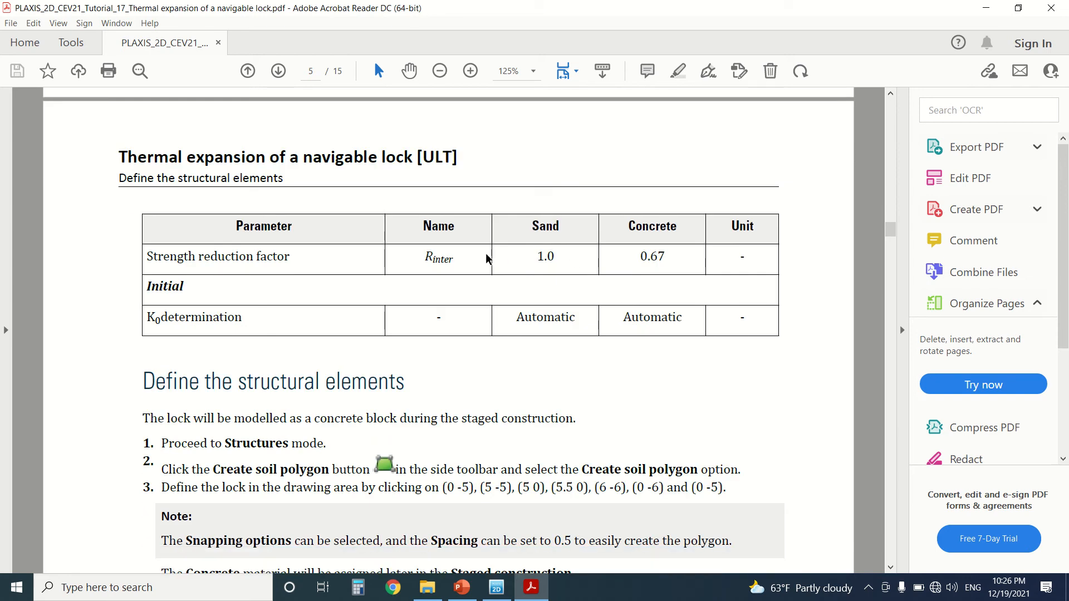
mouse_move(621, 346)
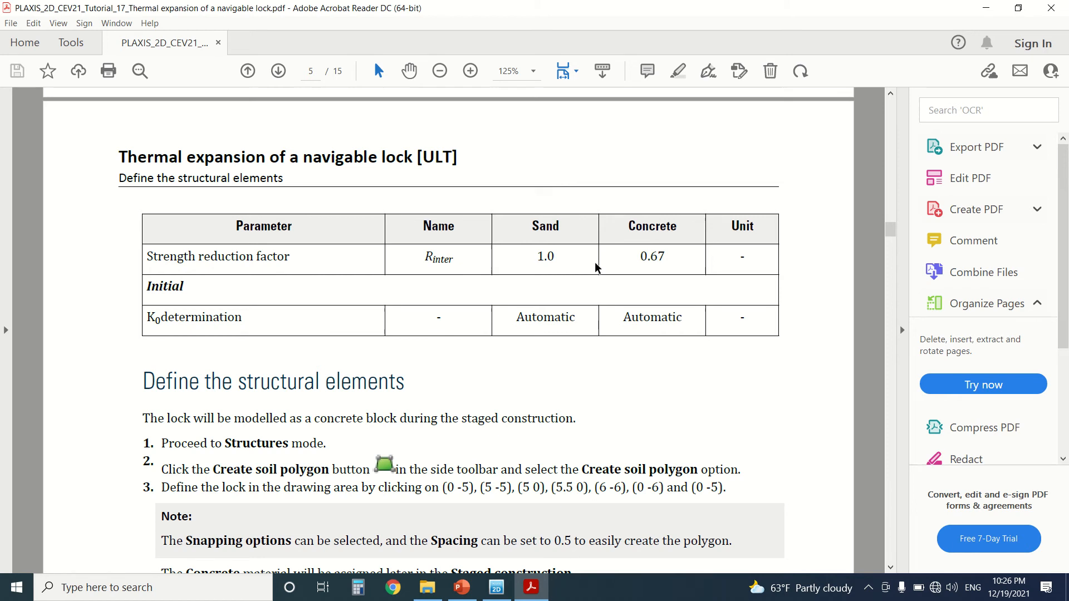
mouse_move(667, 231)
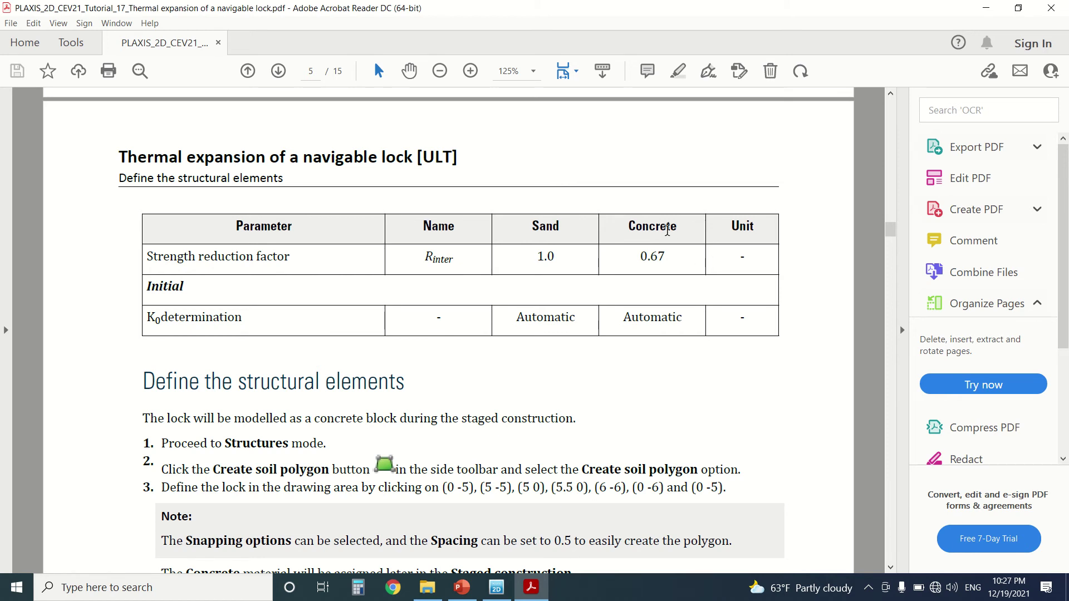
scroll(down, 3)
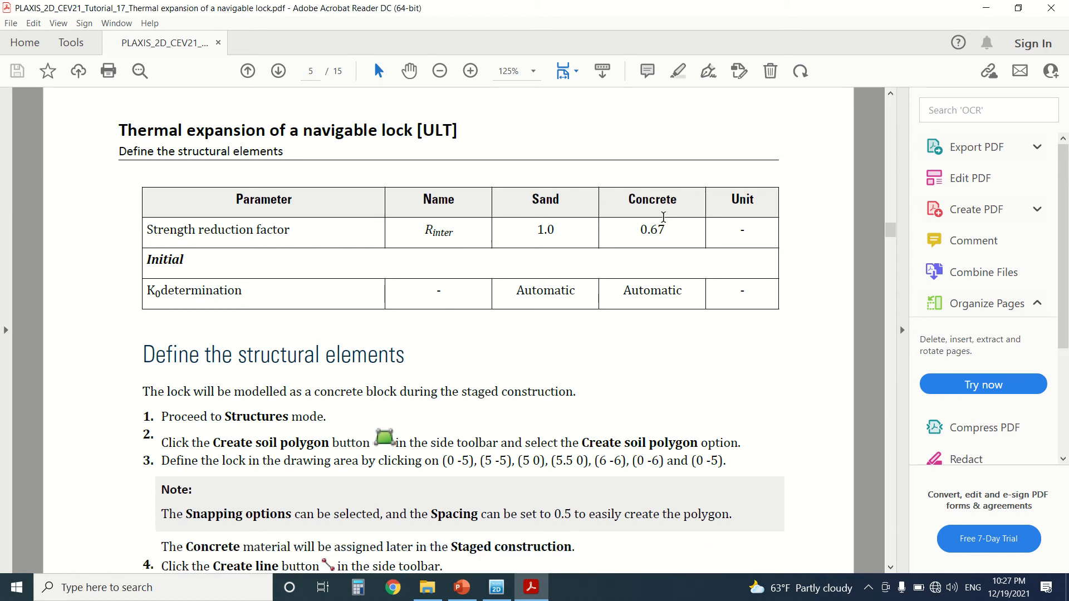
scroll(down, 3)
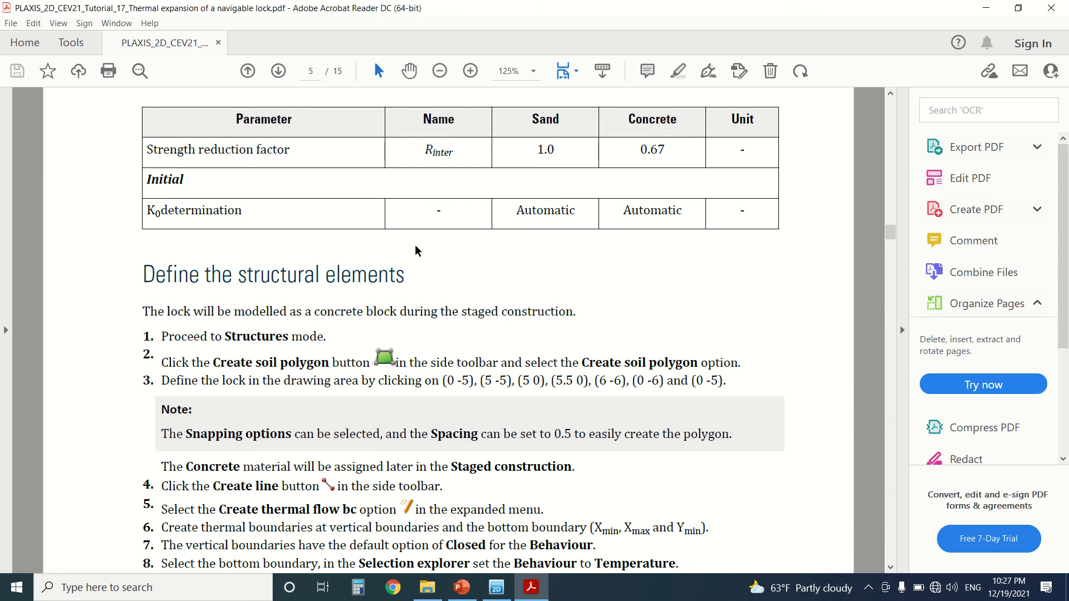
scroll(down, 3)
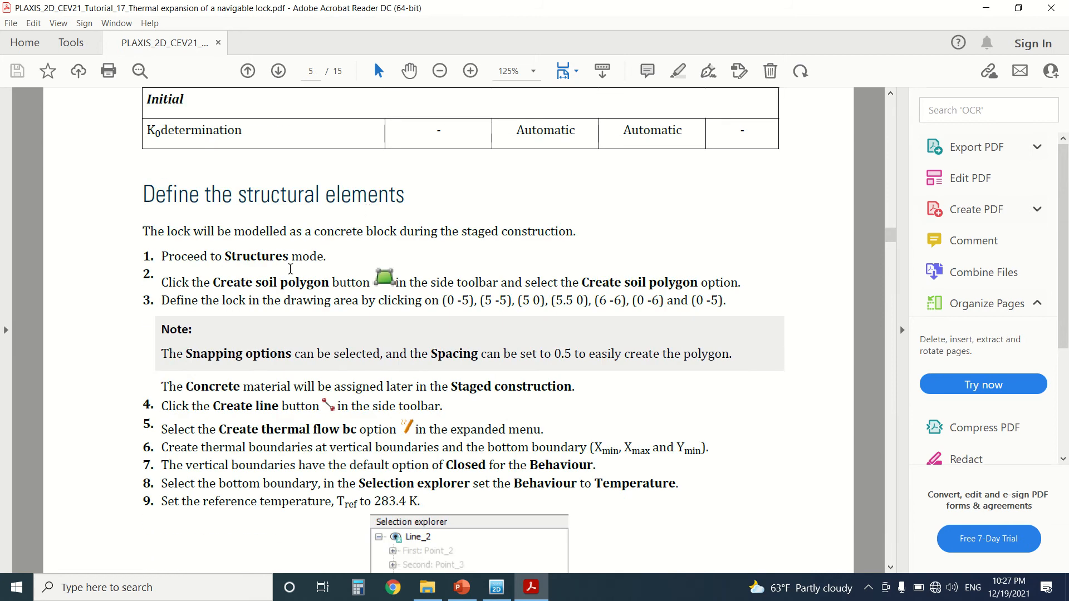
scroll(down, 3)
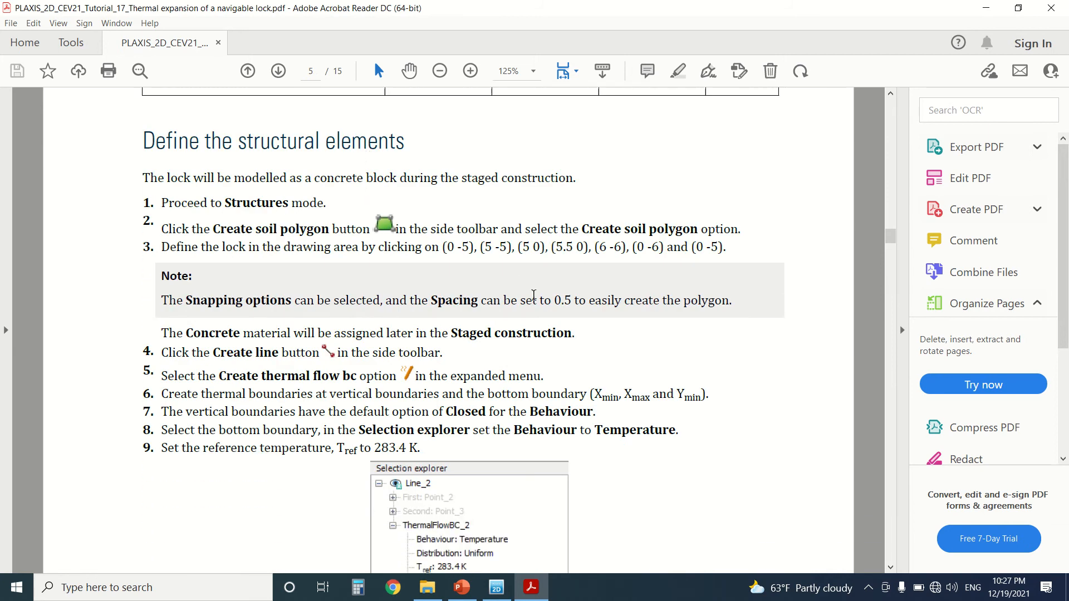
scroll(down, 3)
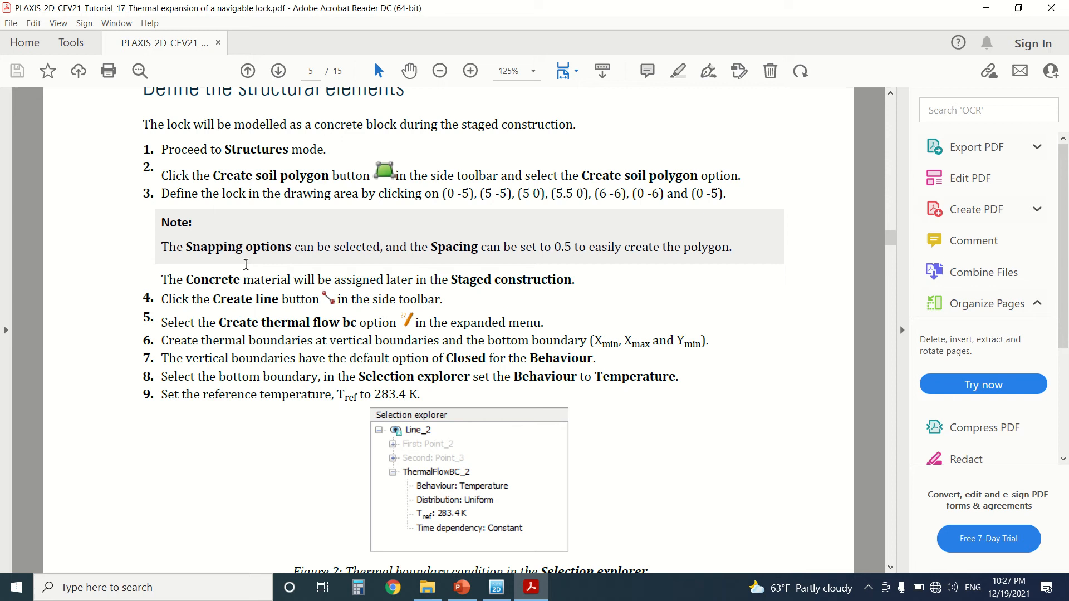
mouse_move(481, 258)
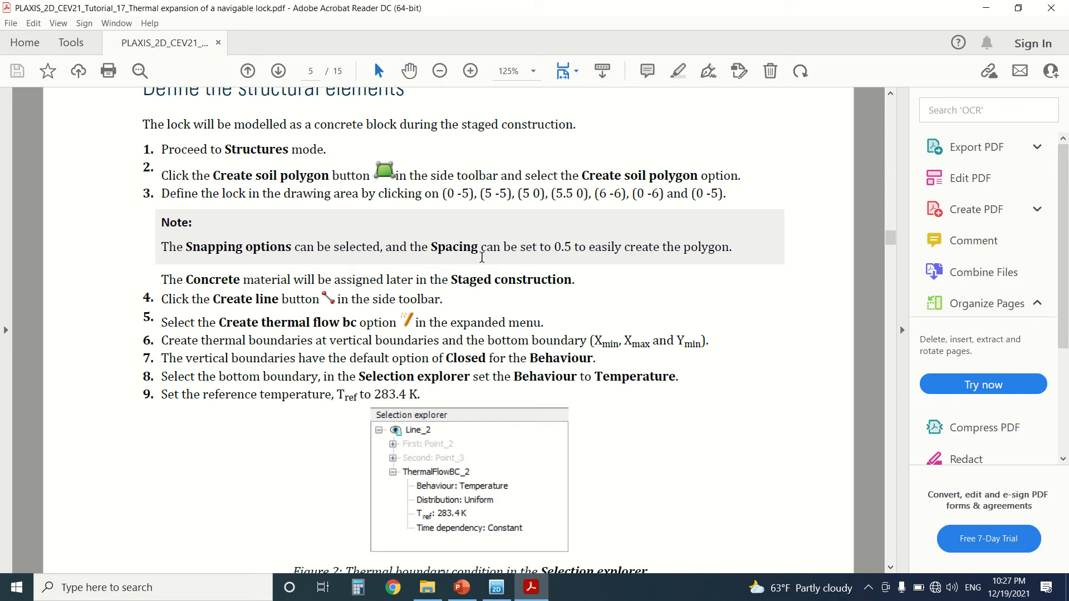
mouse_move(726, 254)
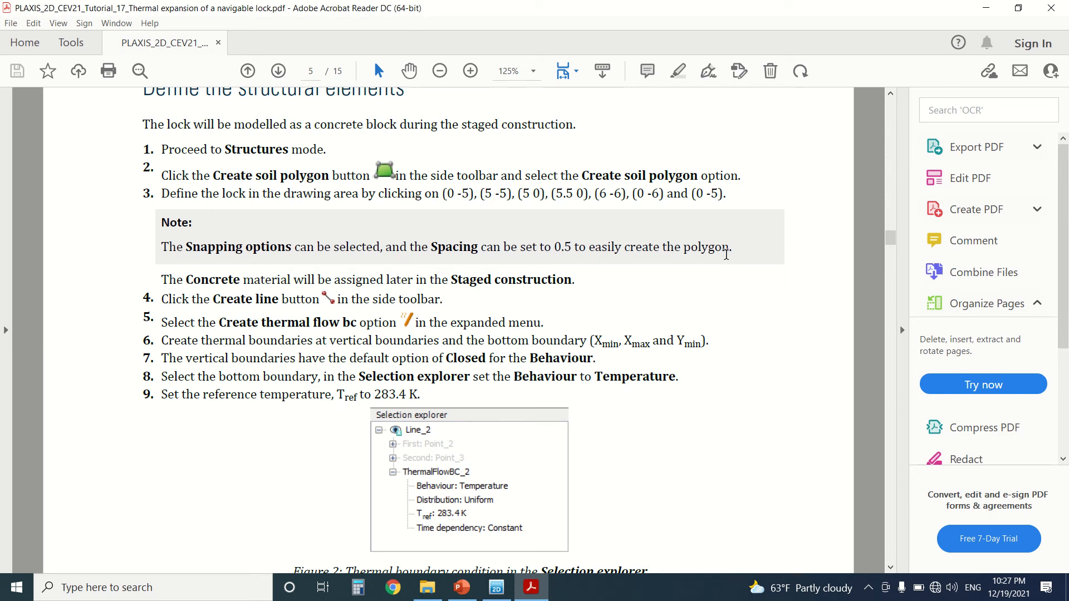
scroll(down, 3)
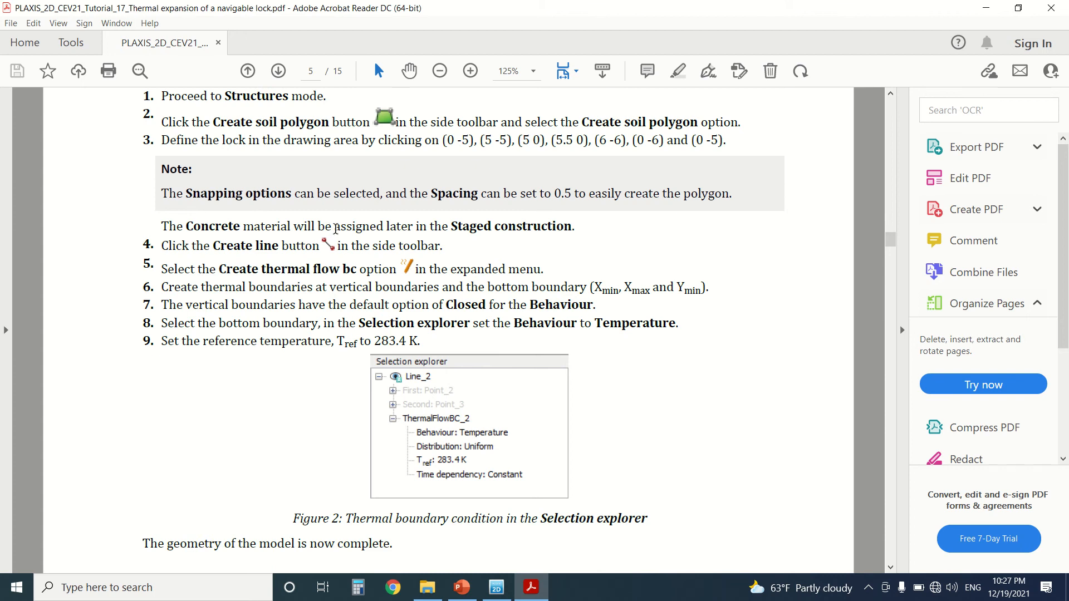
scroll(down, 3)
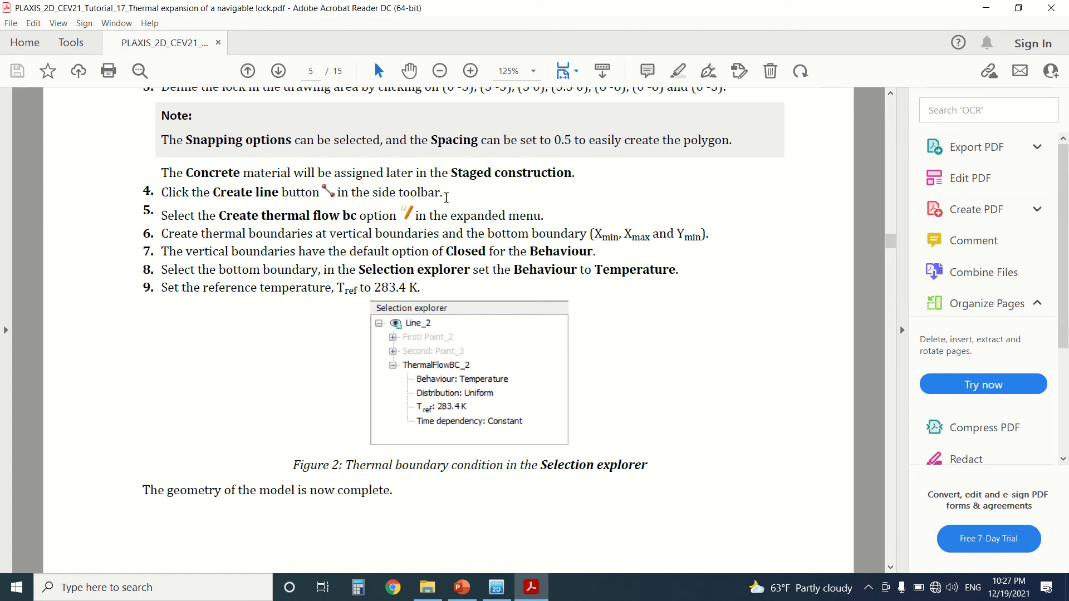
scroll(down, 3)
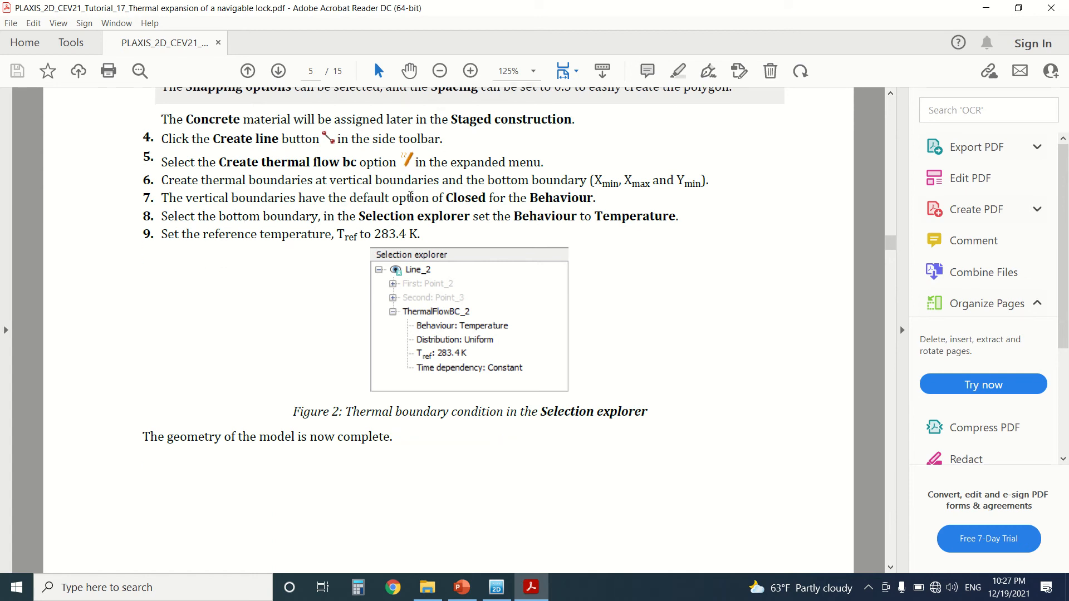
mouse_move(301, 235)
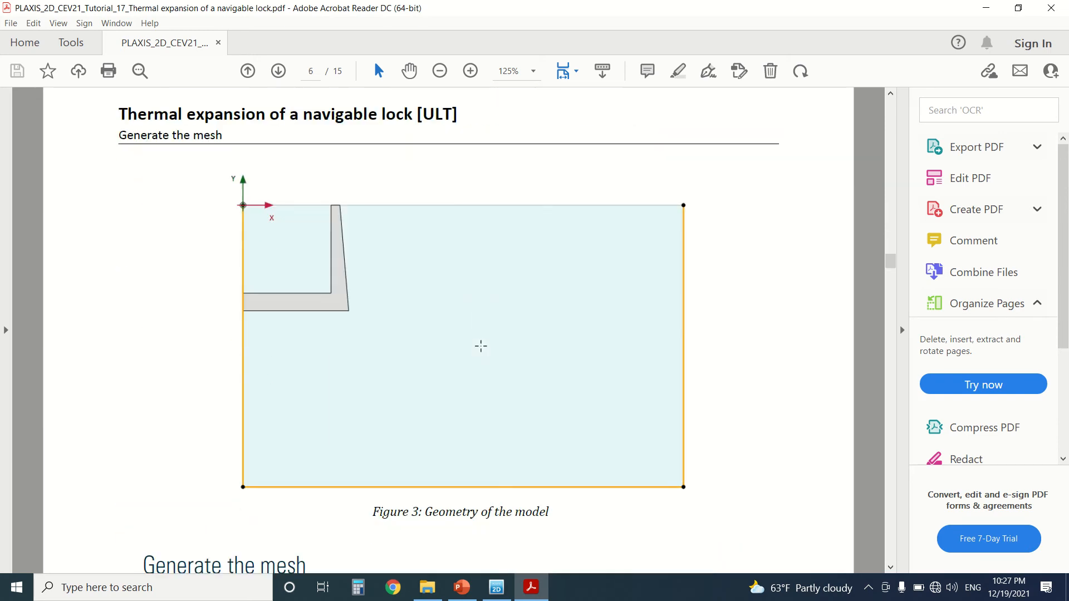
In PLAXIS, expand Thermal flow BCs to list ThermalFlowBC_1, ThermalFlowBC_2 and ThermalFlowBC_3
click(496, 587)
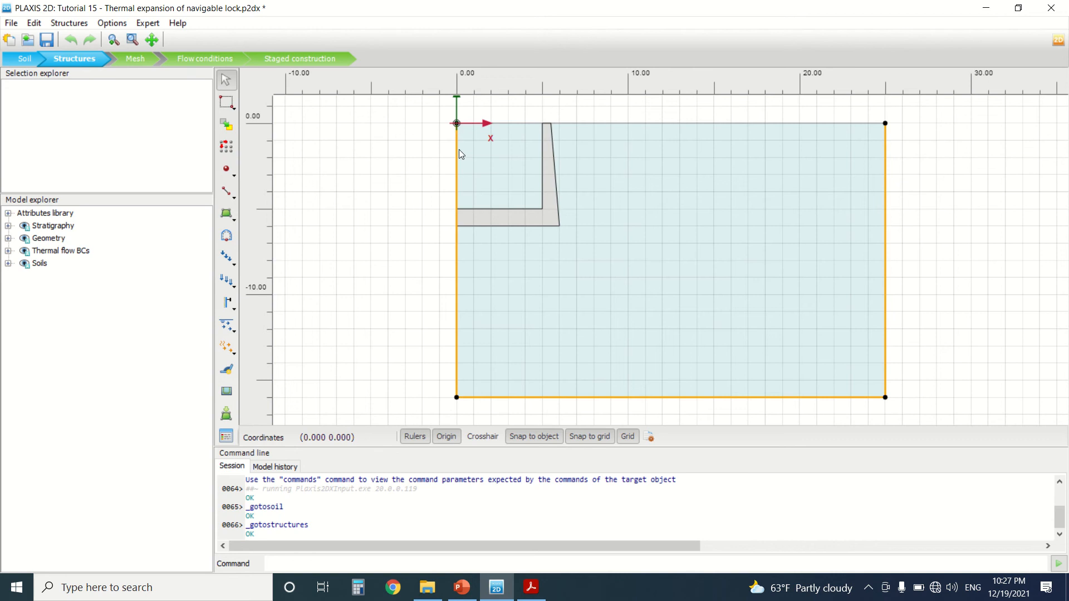
mouse_move(282, 367)
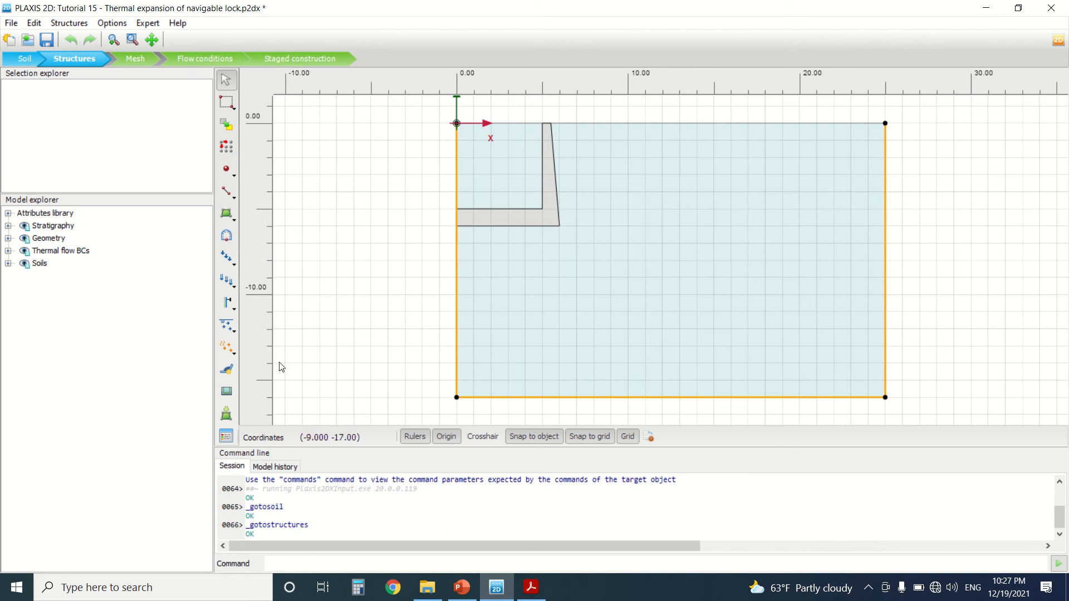
click(225, 192)
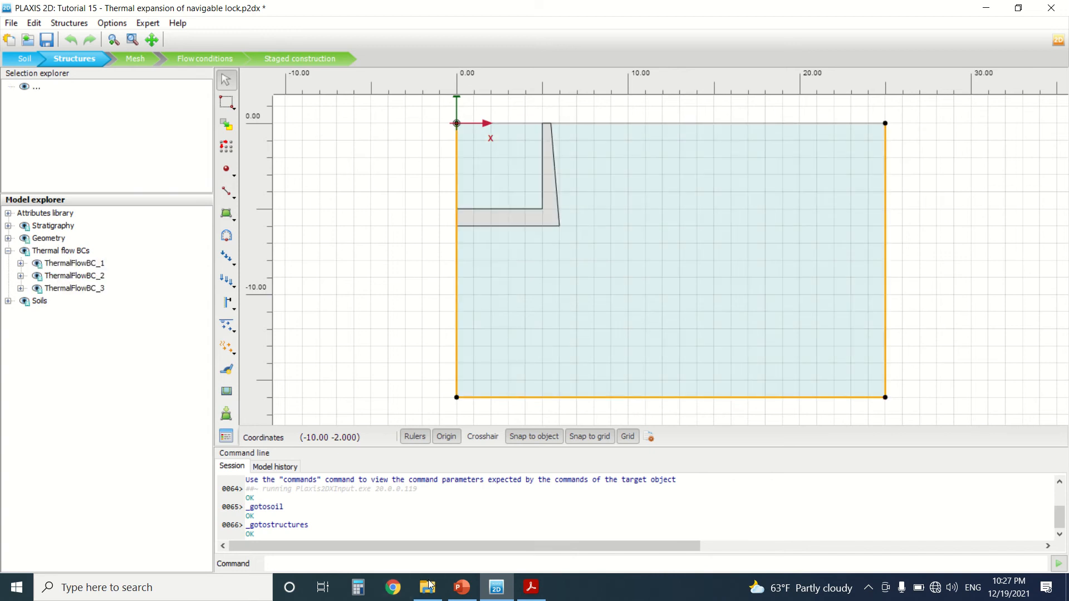
Back in the manual, scroll past the generated mesh figure to page 7's Initial phase steps
click(530, 587)
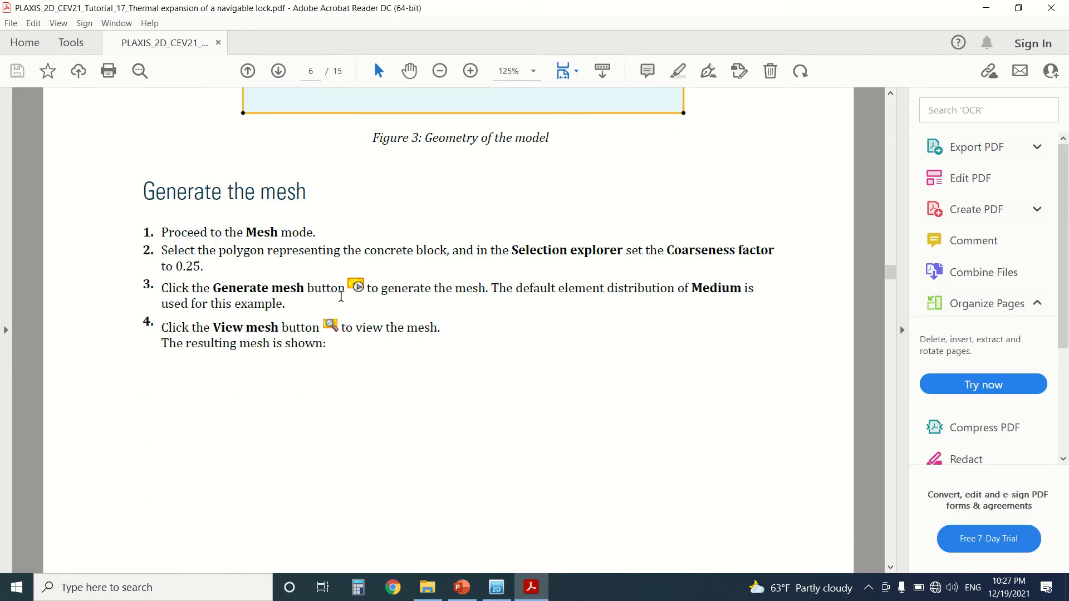
scroll(down, 3)
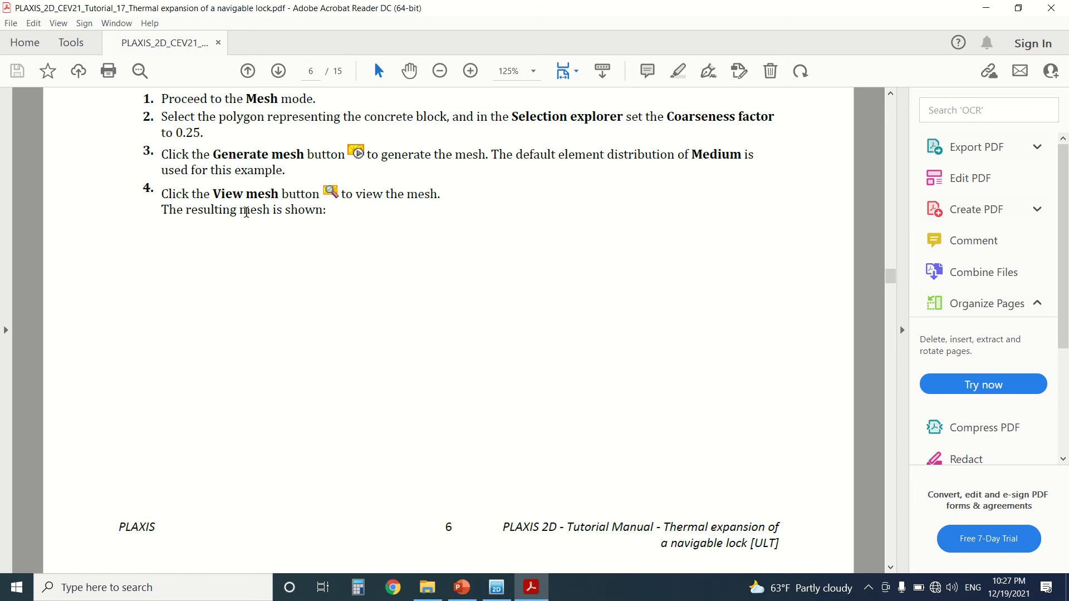
scroll(down, 3)
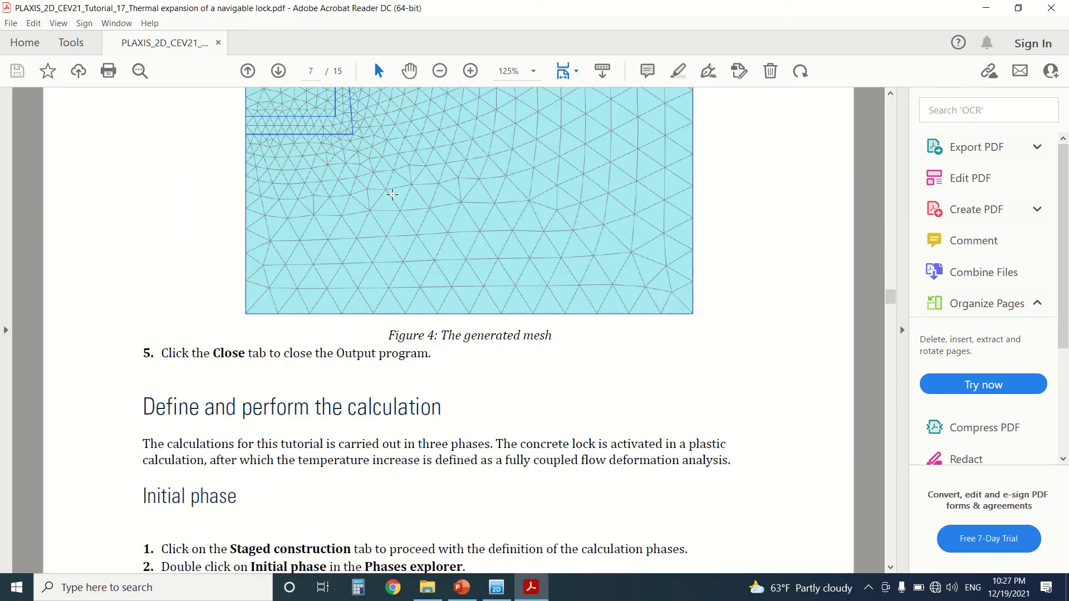
scroll(down, 3)
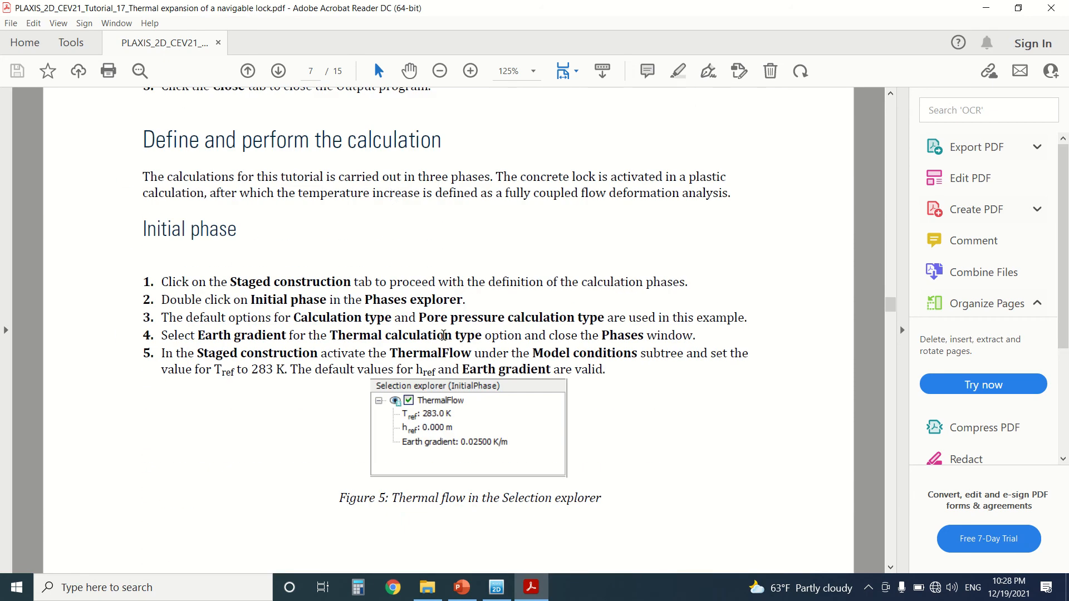
Display the lock model's generated triangular mesh in Output and dismiss the News Feed
click(495, 587)
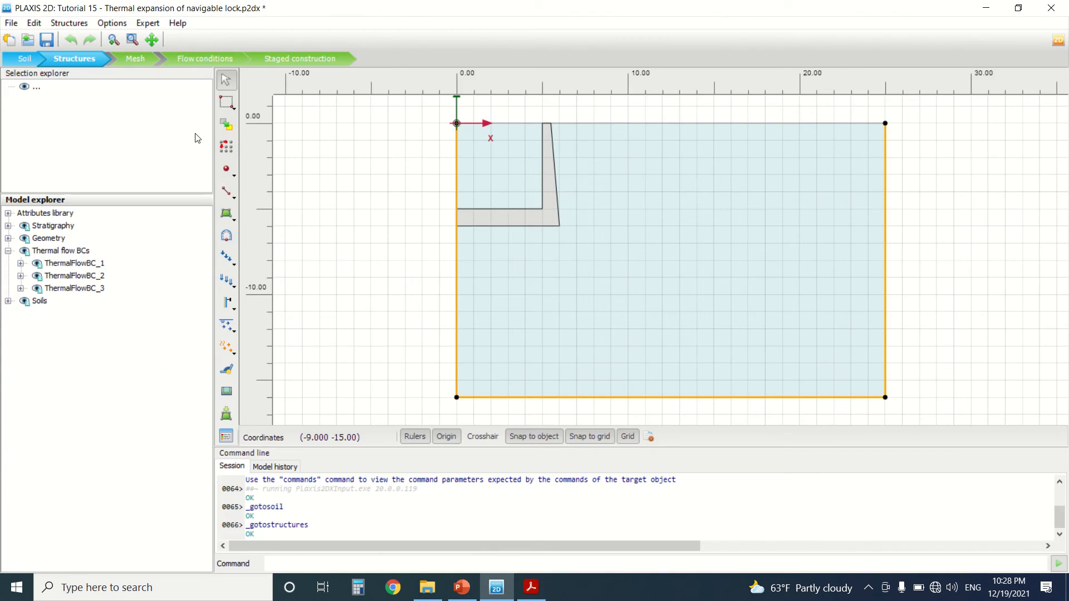
click(134, 58)
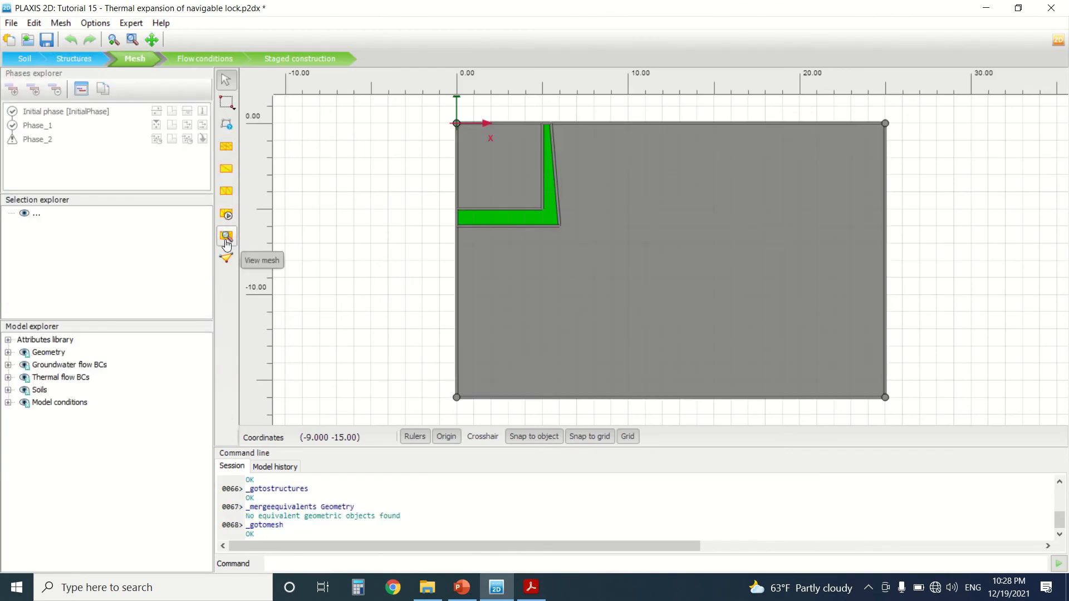
click(226, 237)
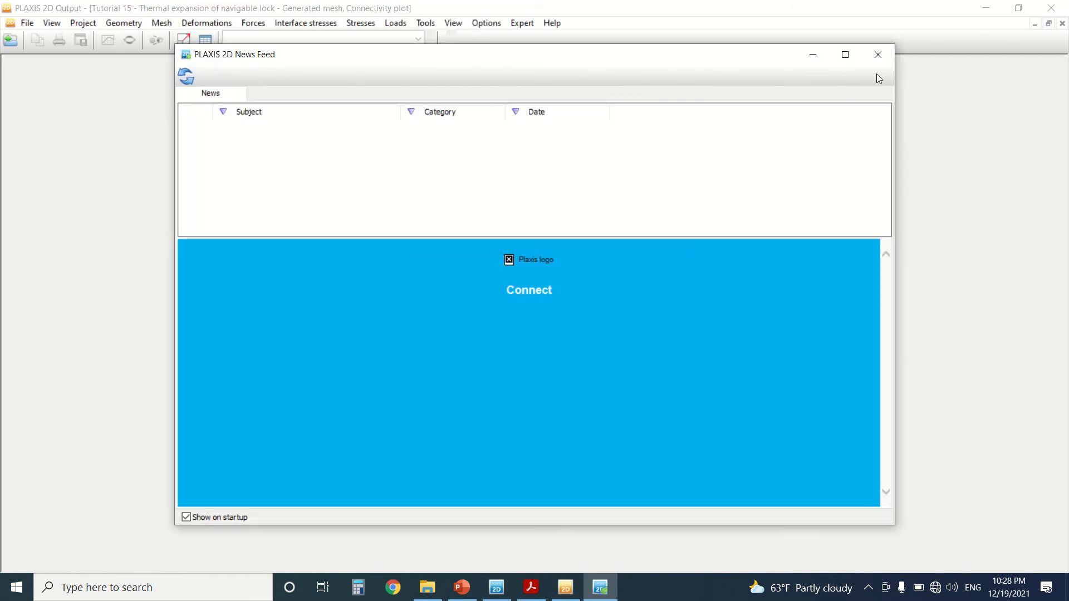
click(878, 55)
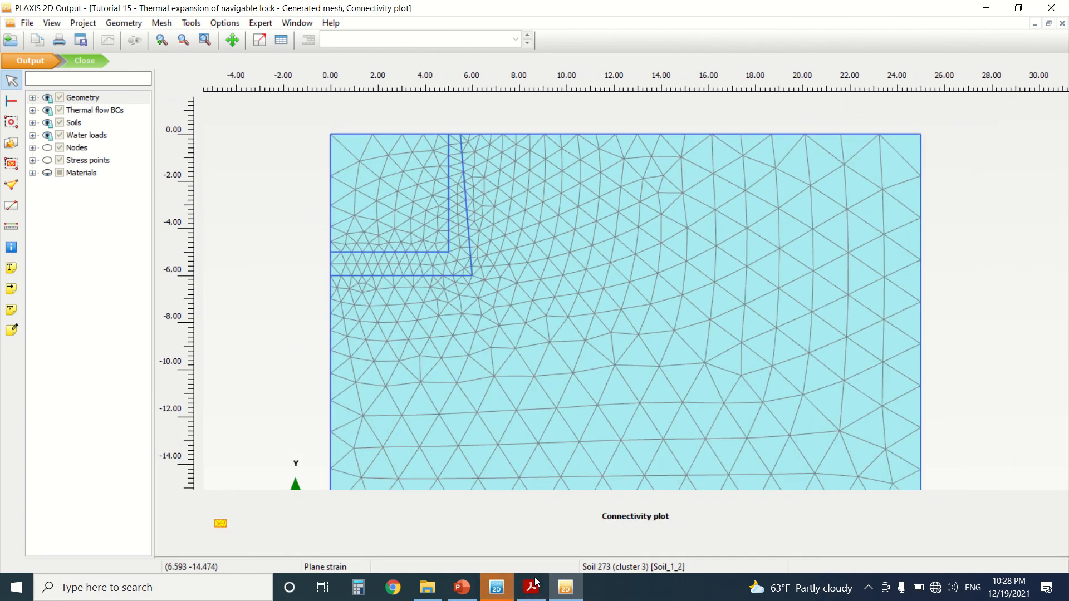
Enter Staged construction mode and make the Initial phase the current phase
click(531, 587)
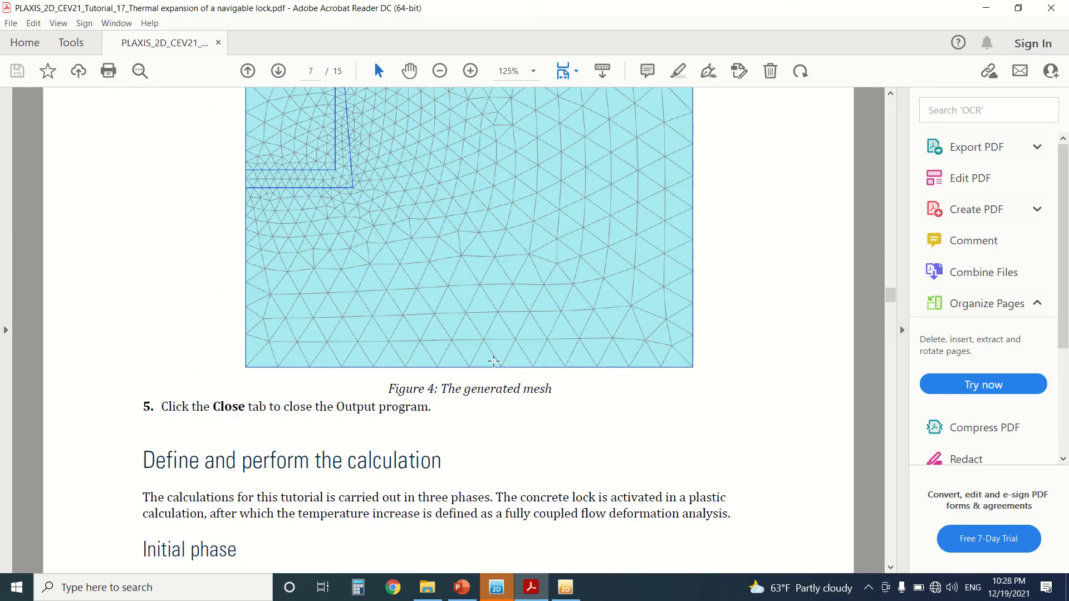
scroll(down, 3)
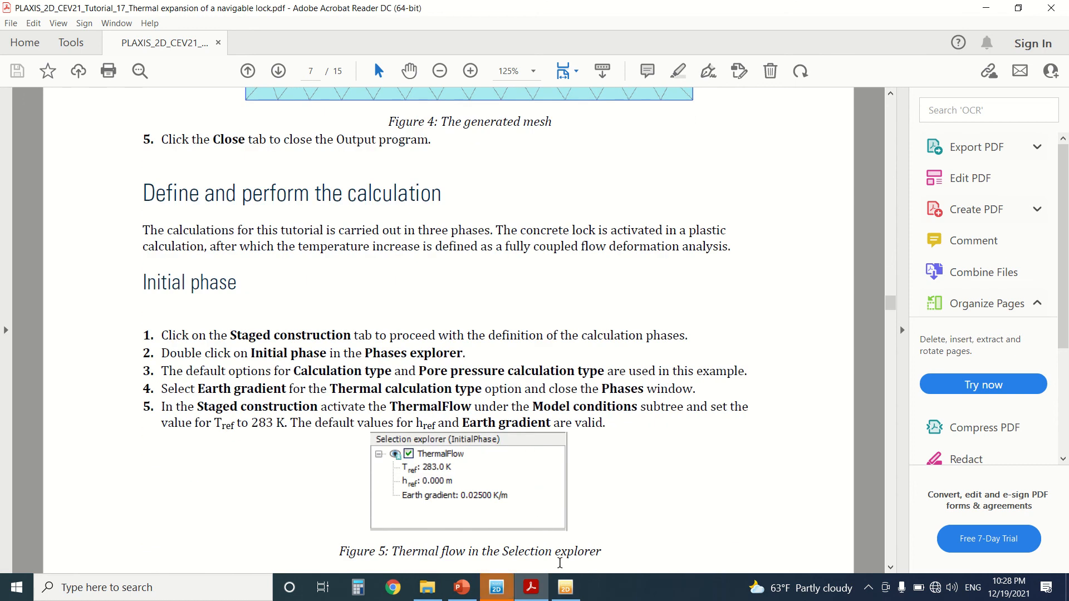
click(496, 587)
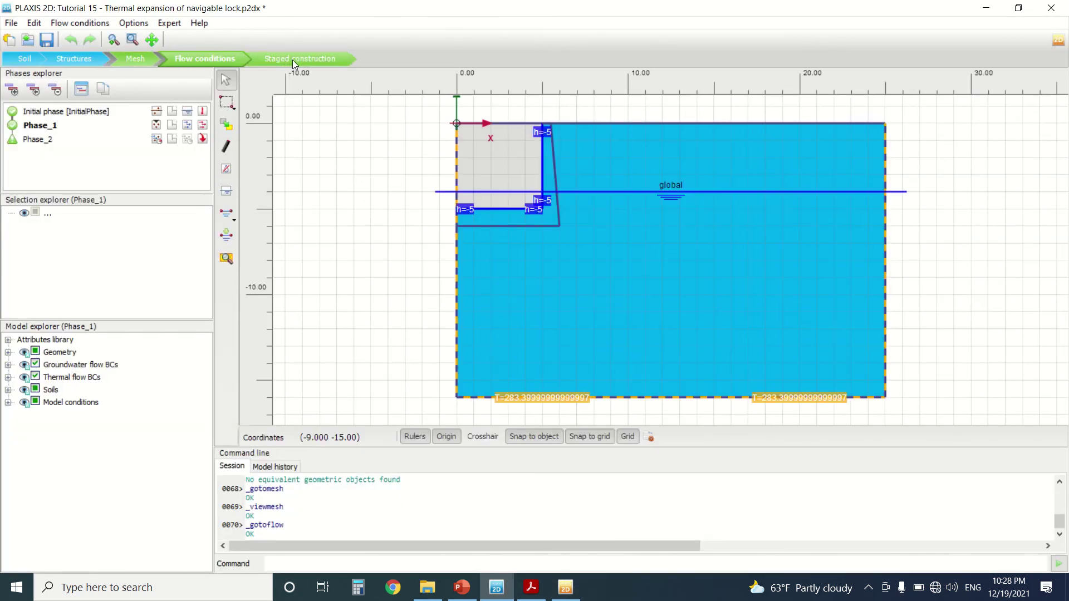
mouse_move(795, 208)
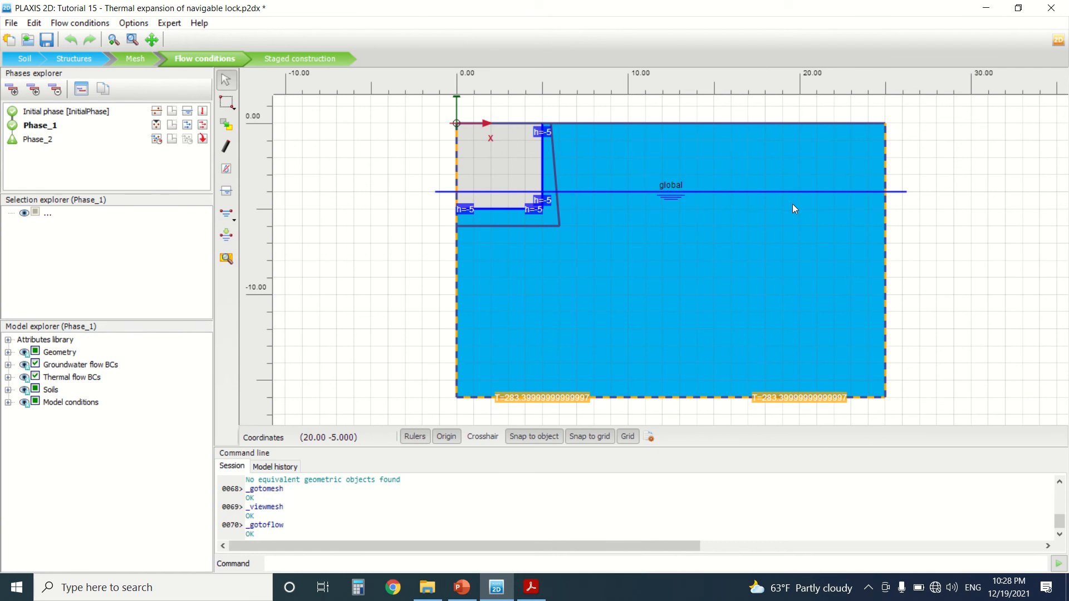
mouse_move(307, 59)
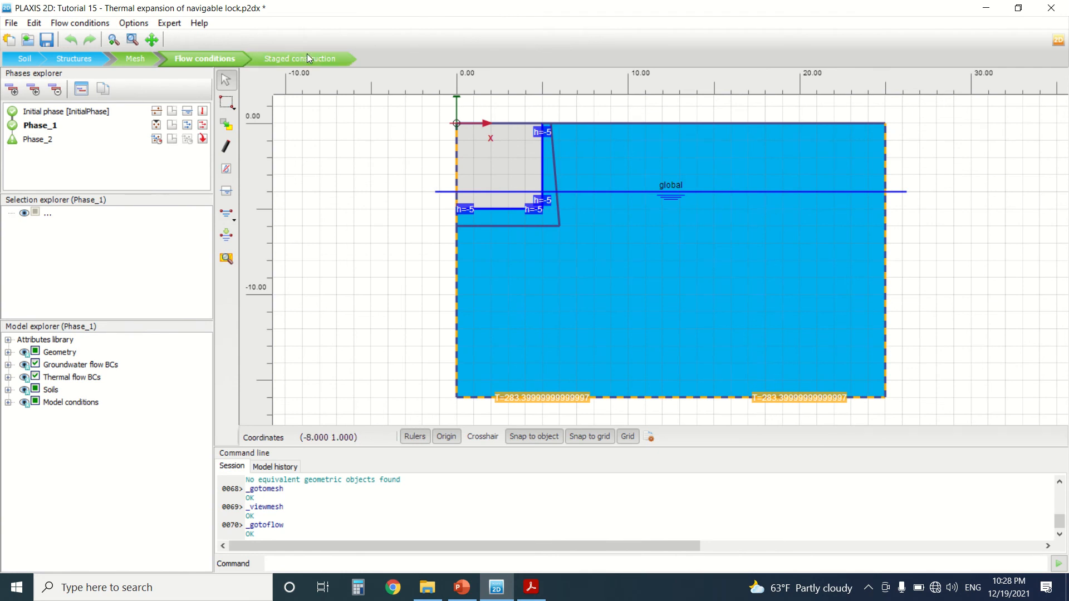
click(298, 59)
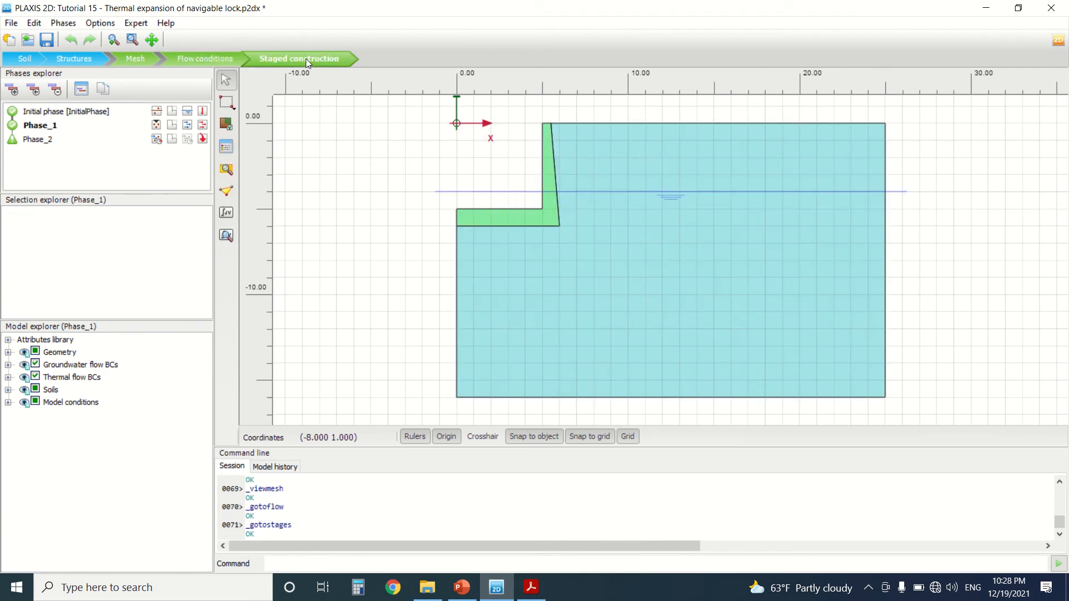
click(66, 111)
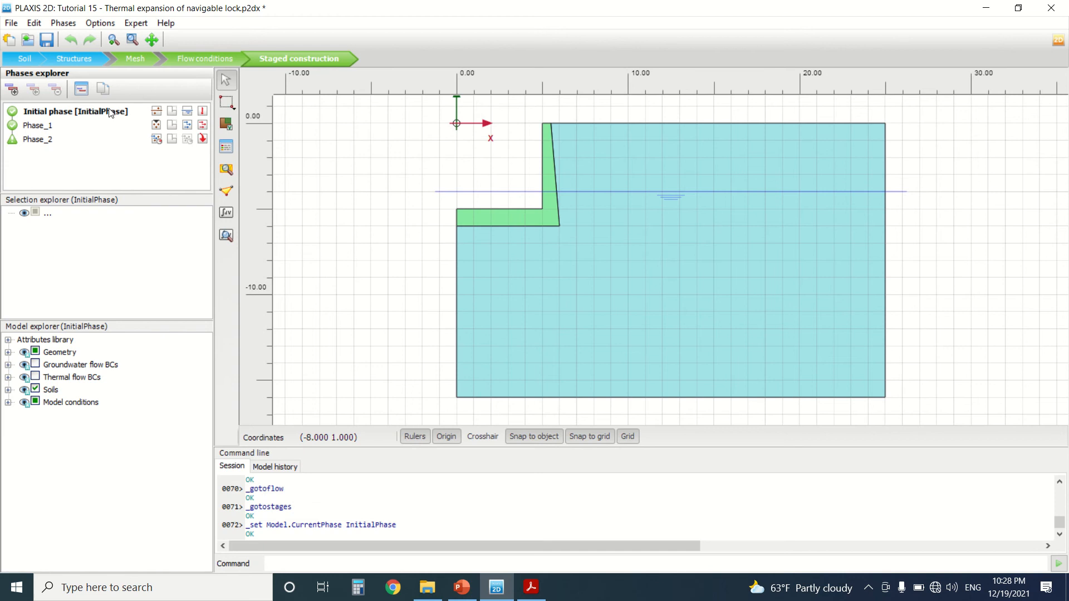
Scroll the tutorial to page 8's Phase 1 construction steps
click(531, 587)
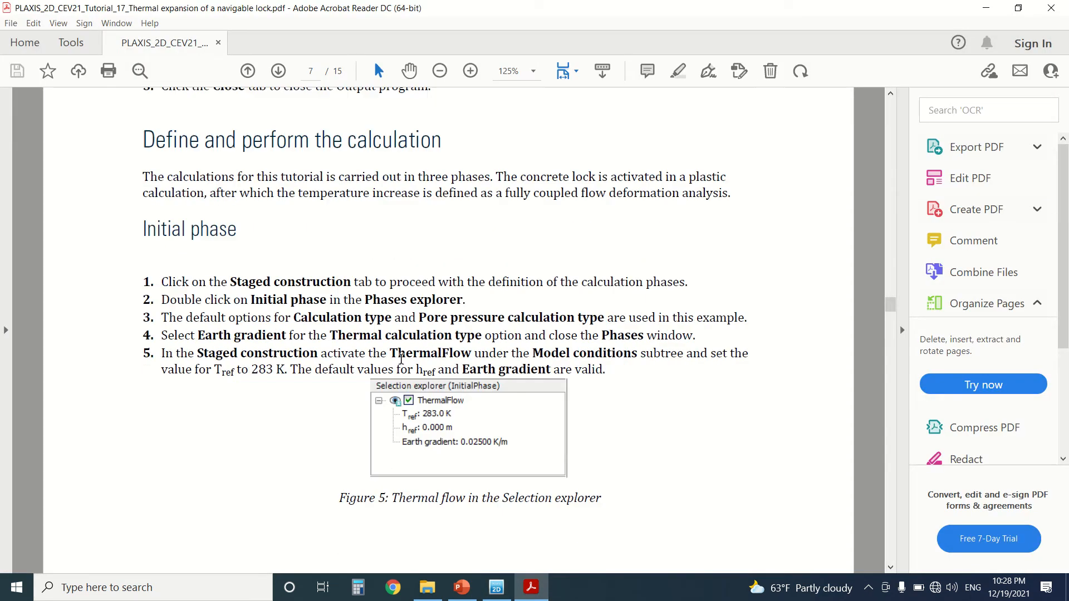
mouse_move(270, 312)
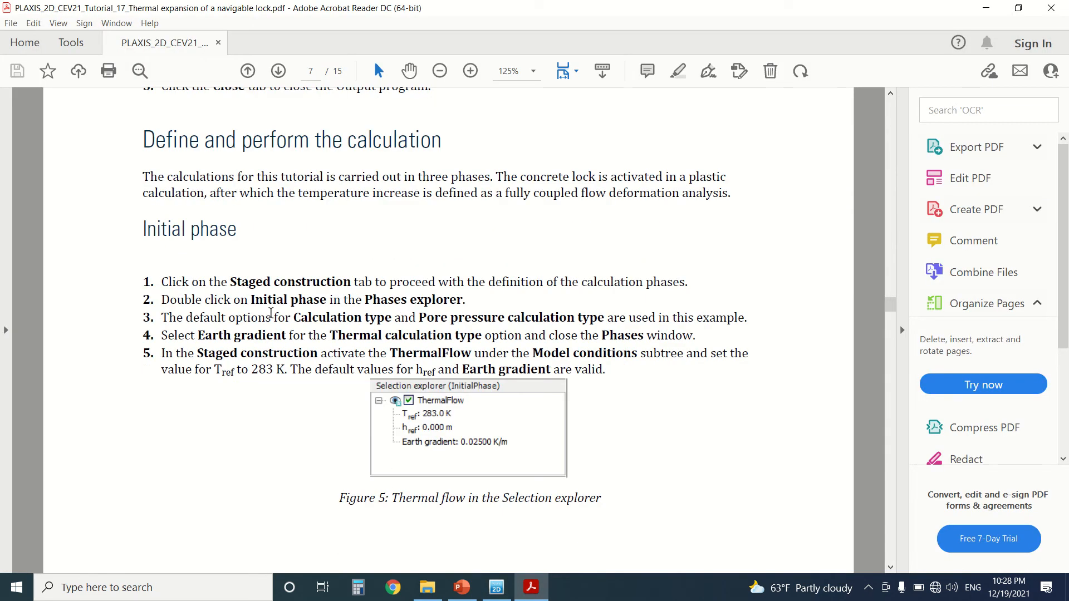
scroll(down, 3)
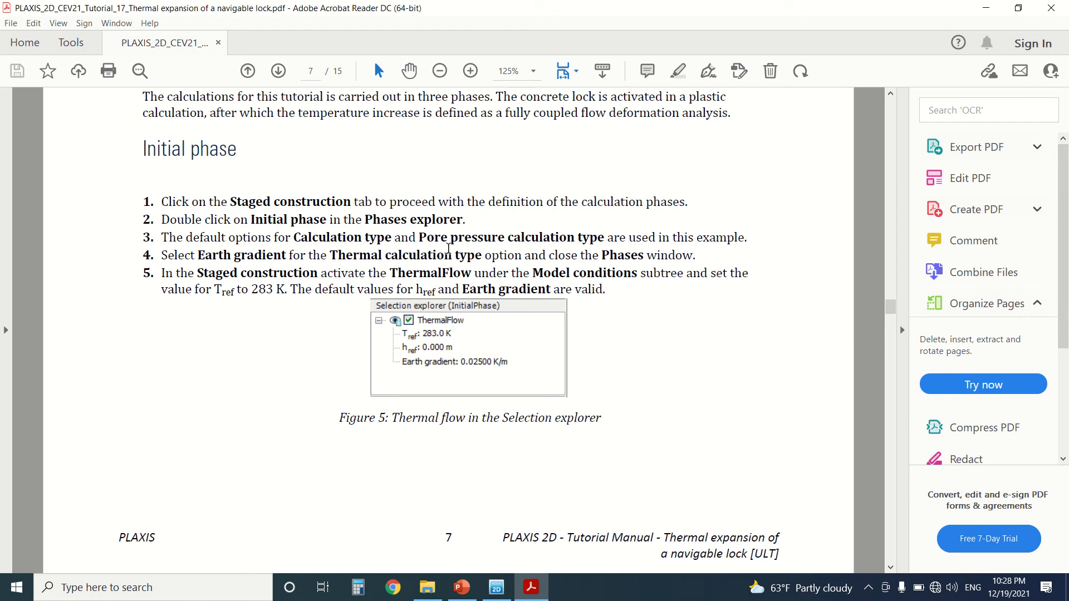
mouse_move(310, 268)
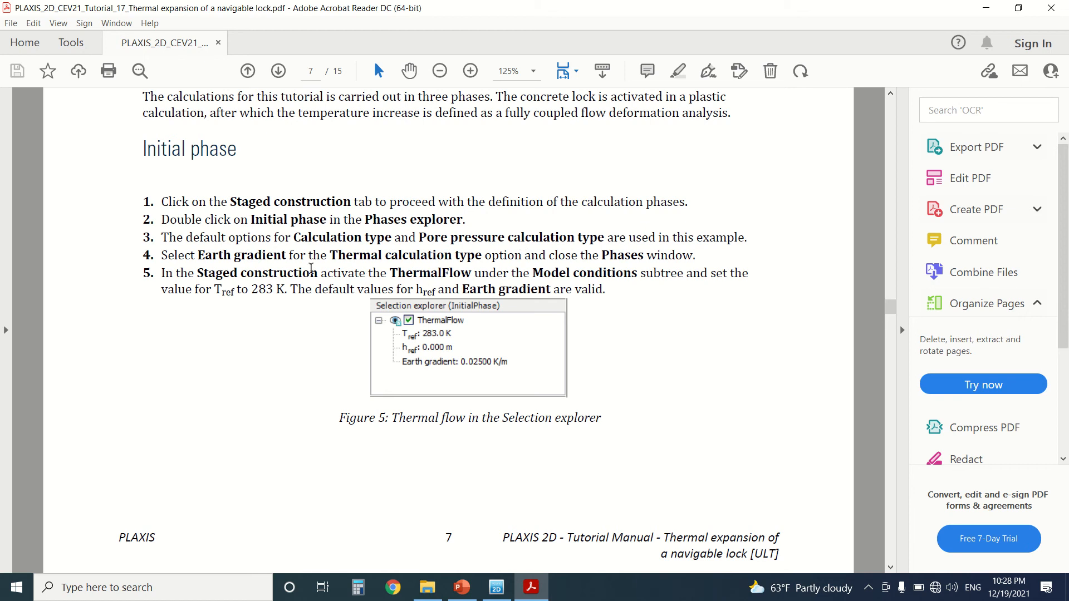
mouse_move(487, 267)
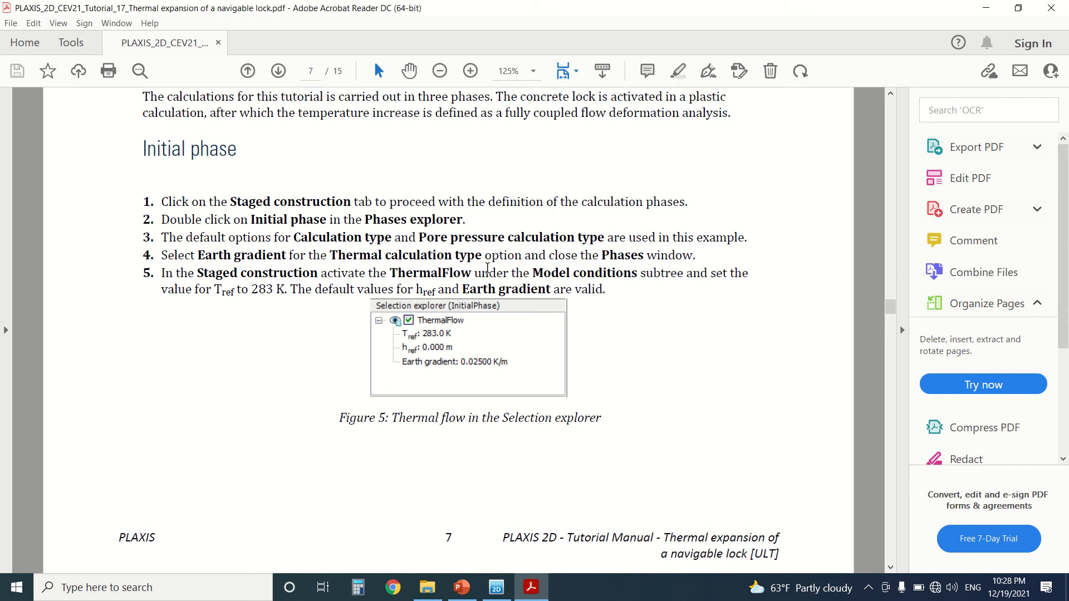
mouse_move(372, 297)
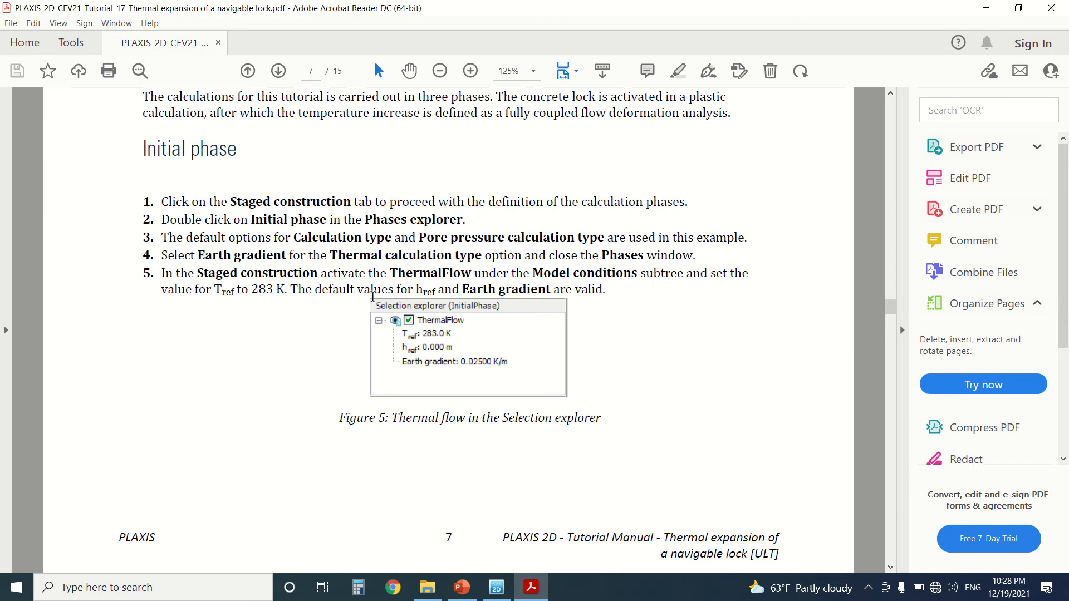
scroll(down, 3)
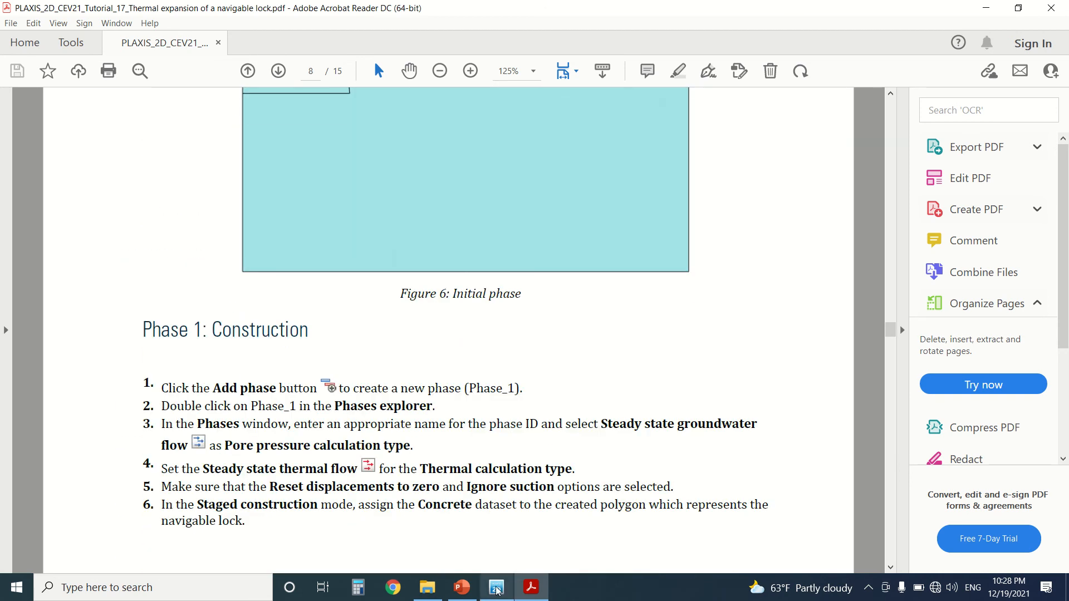
Keep Earth gradient as the initial phase's thermal calculation type and select Phase_1
click(496, 586)
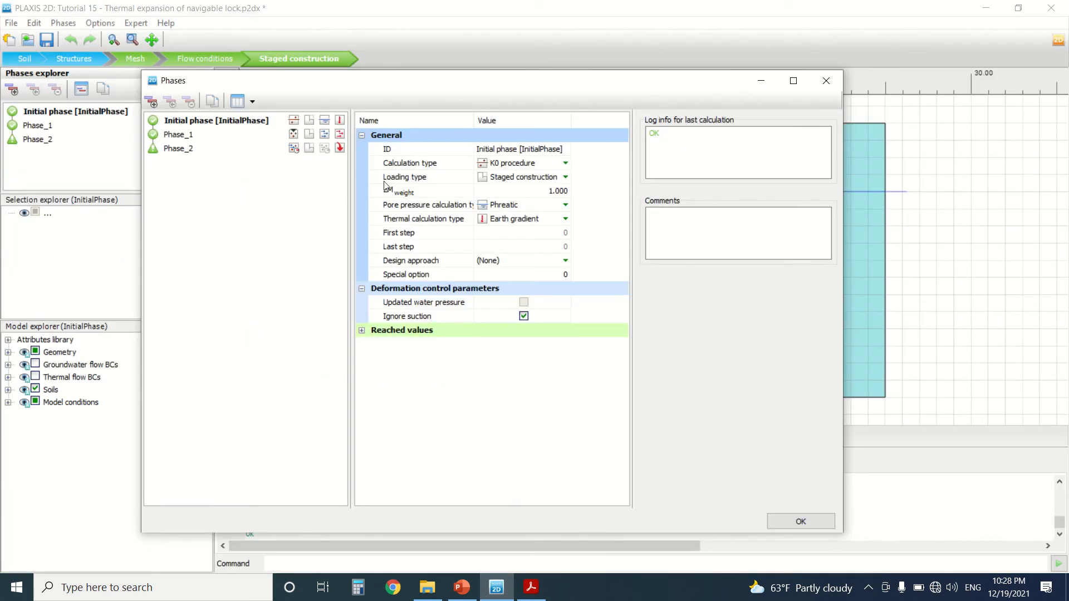
click(563, 218)
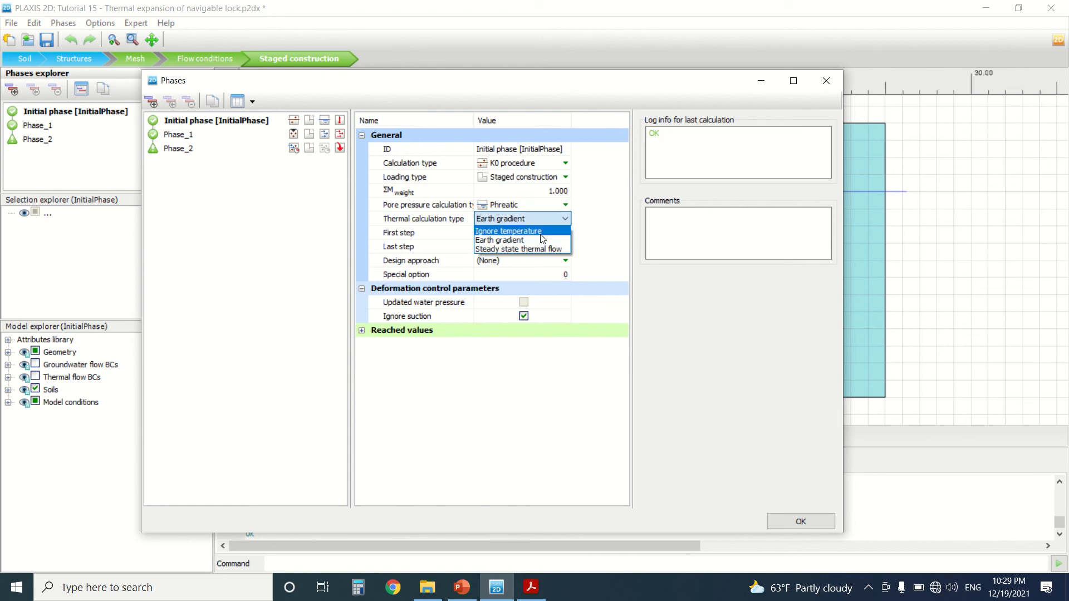
mouse_move(540, 240)
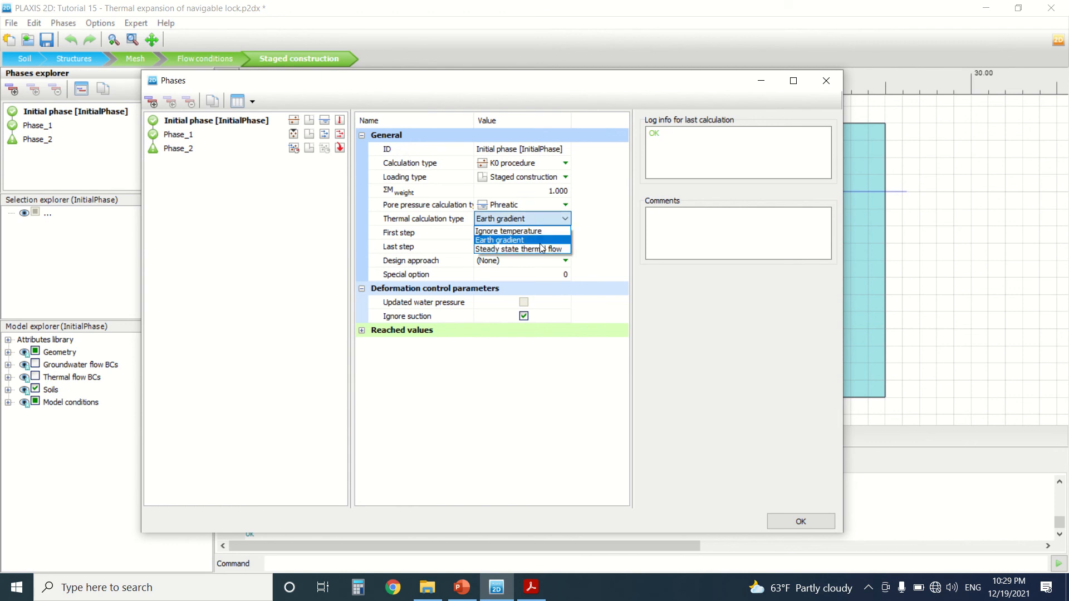
mouse_move(538, 243)
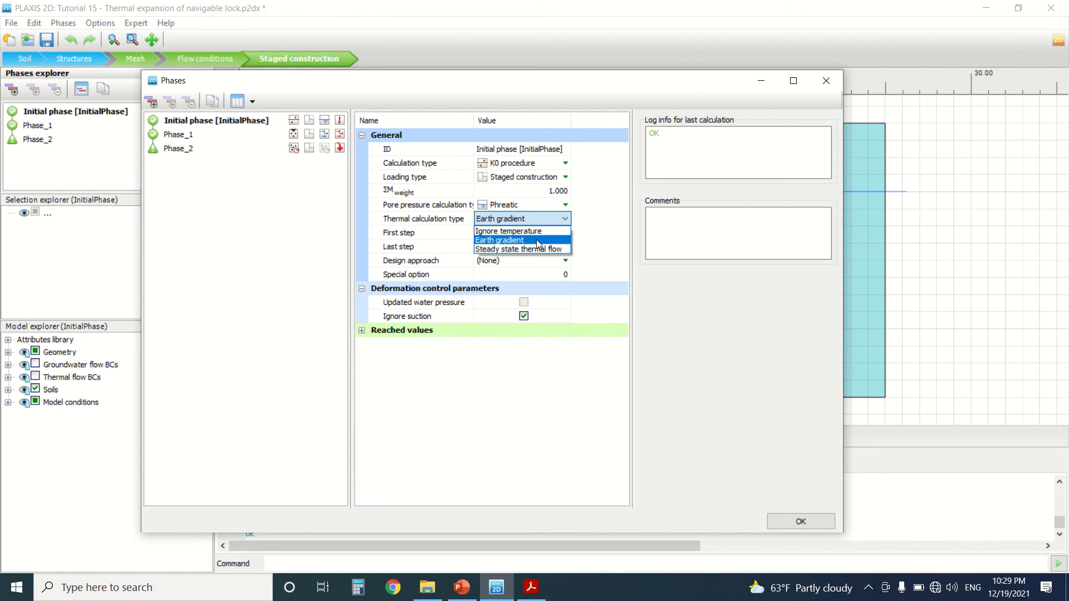
click(499, 240)
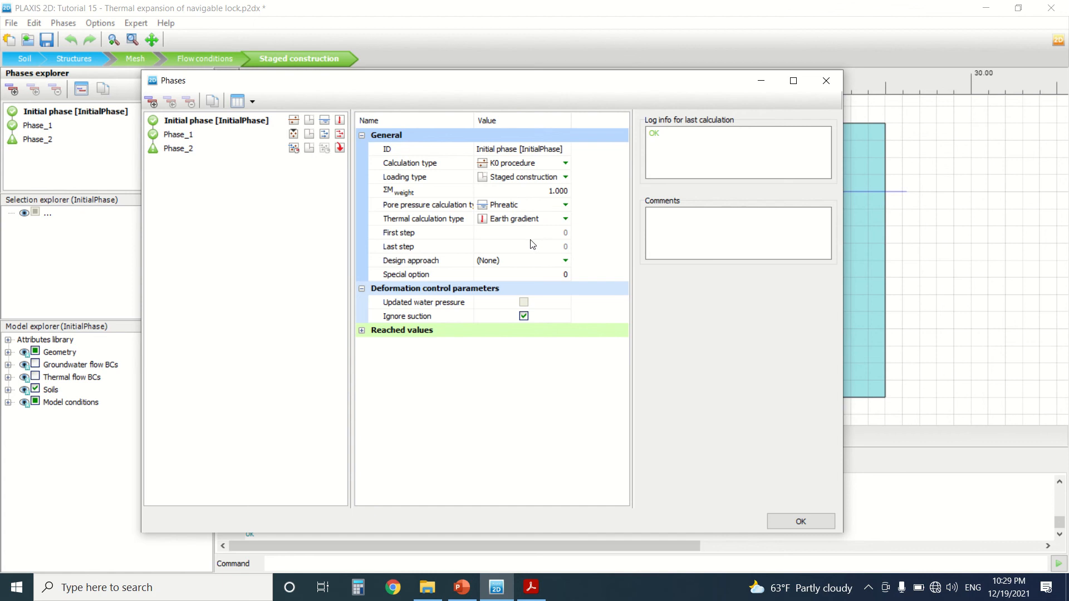
click(179, 134)
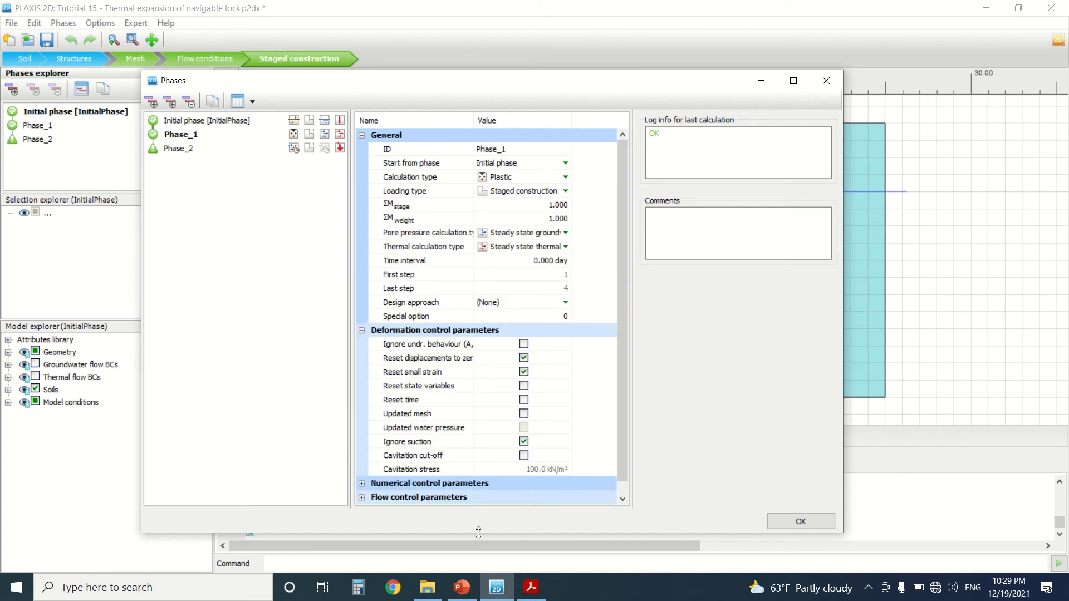
Read through the tutorial's Phase 1 settings instructions on page 8
click(530, 587)
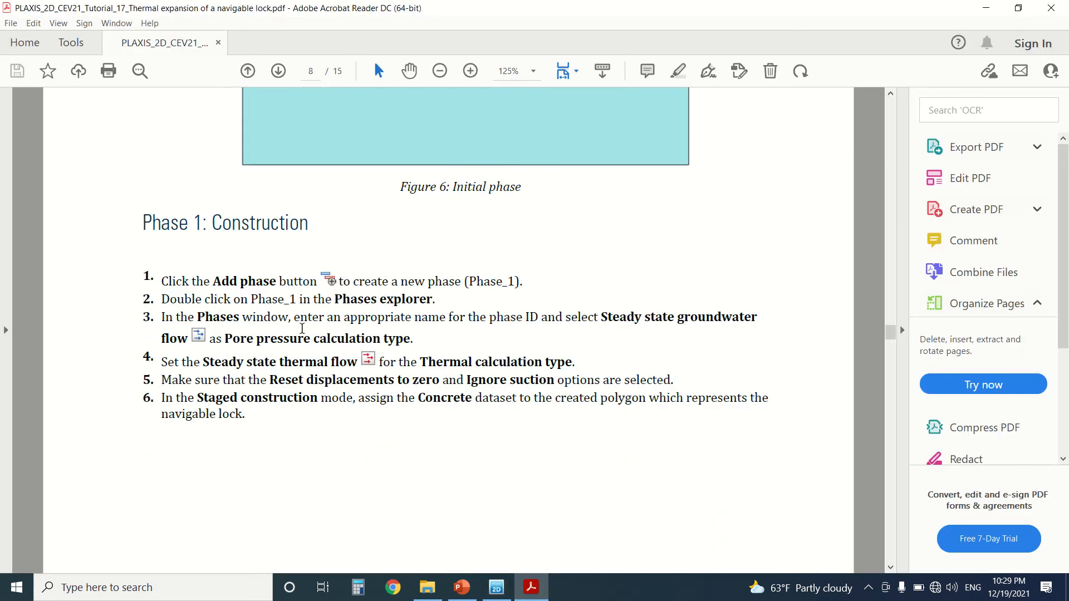
mouse_move(307, 301)
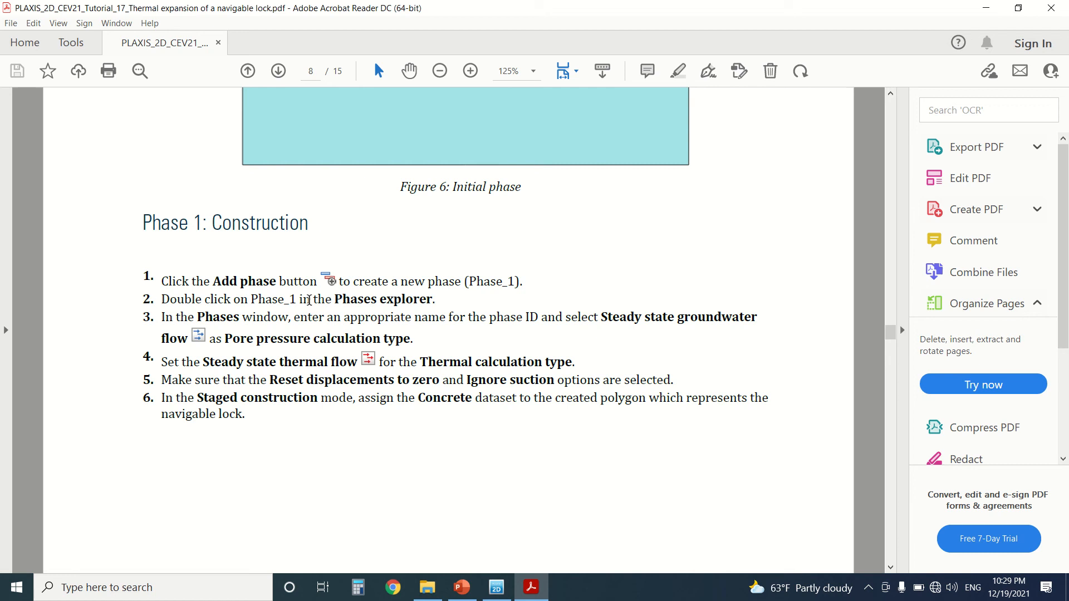
scroll(down, 3)
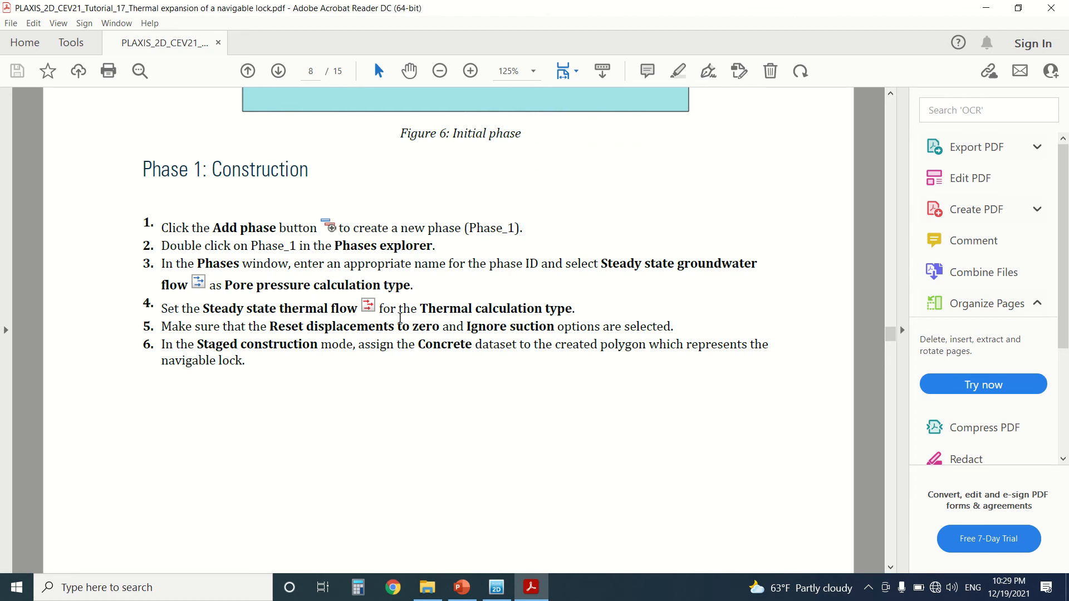
scroll(up, 3)
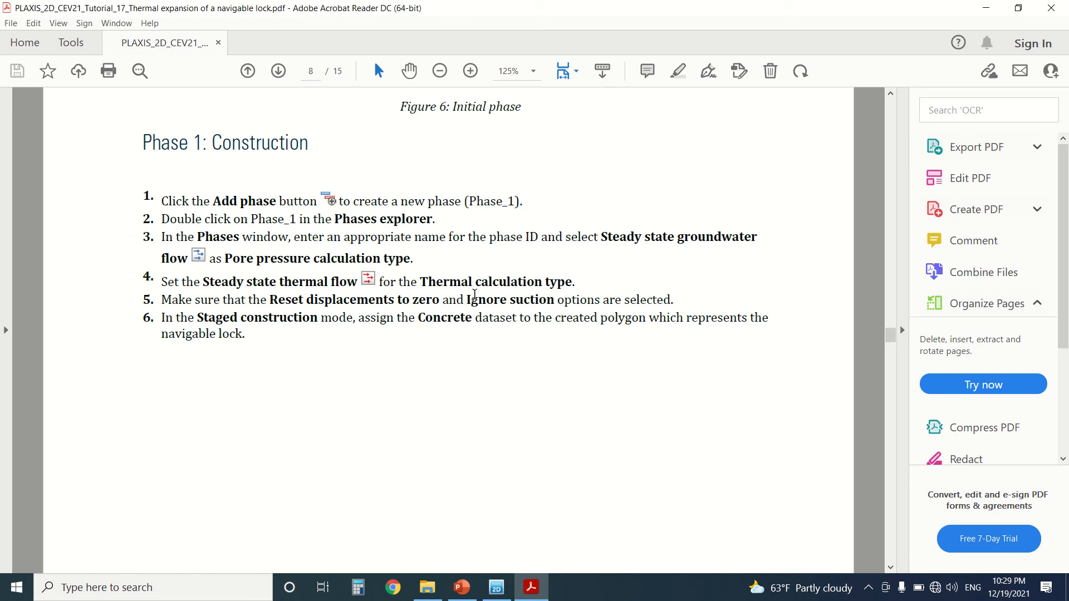
scroll(down, 3)
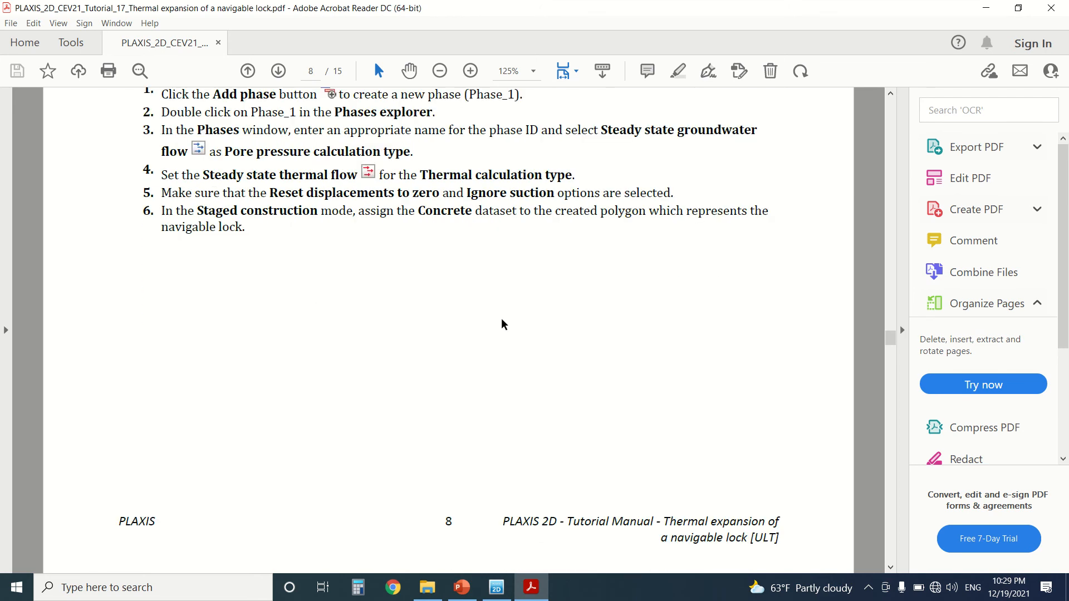
Set Phase_1's thermal calculation type to Steady state thermal flow and close Phases
click(496, 587)
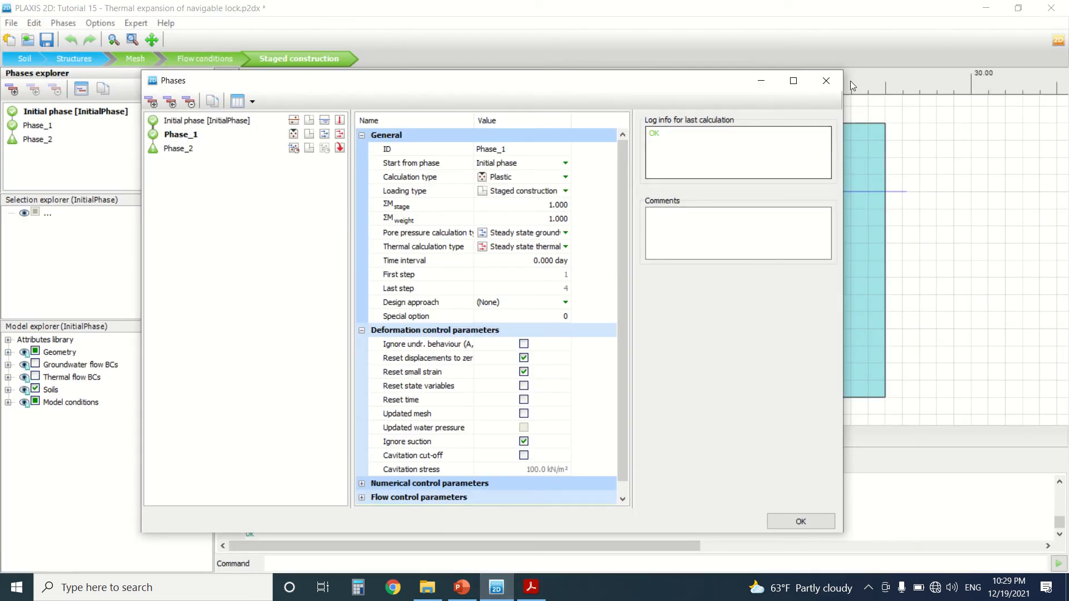
click(800, 521)
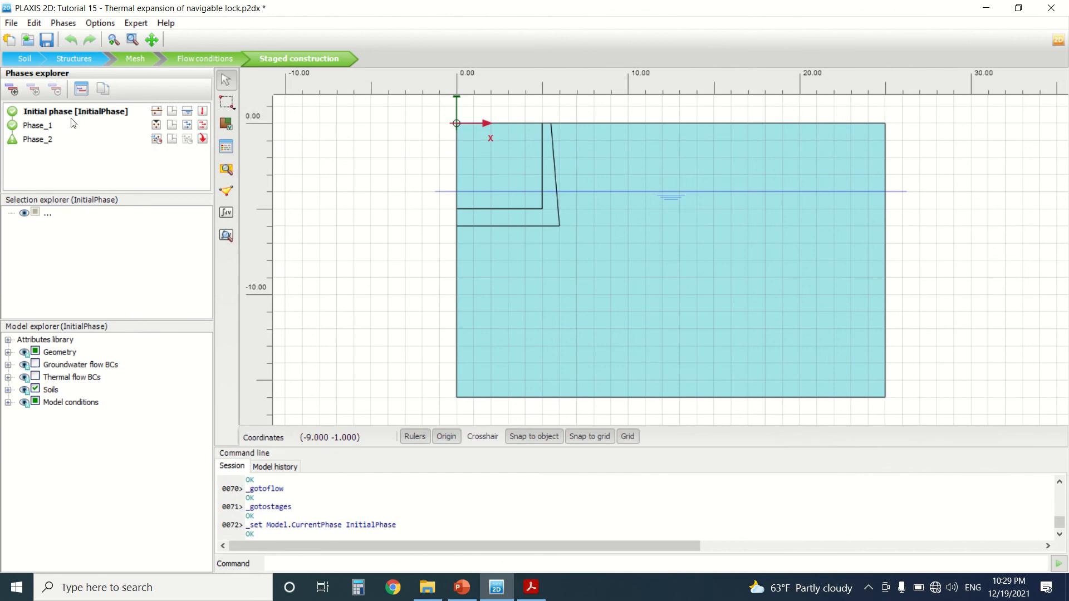
click(39, 125)
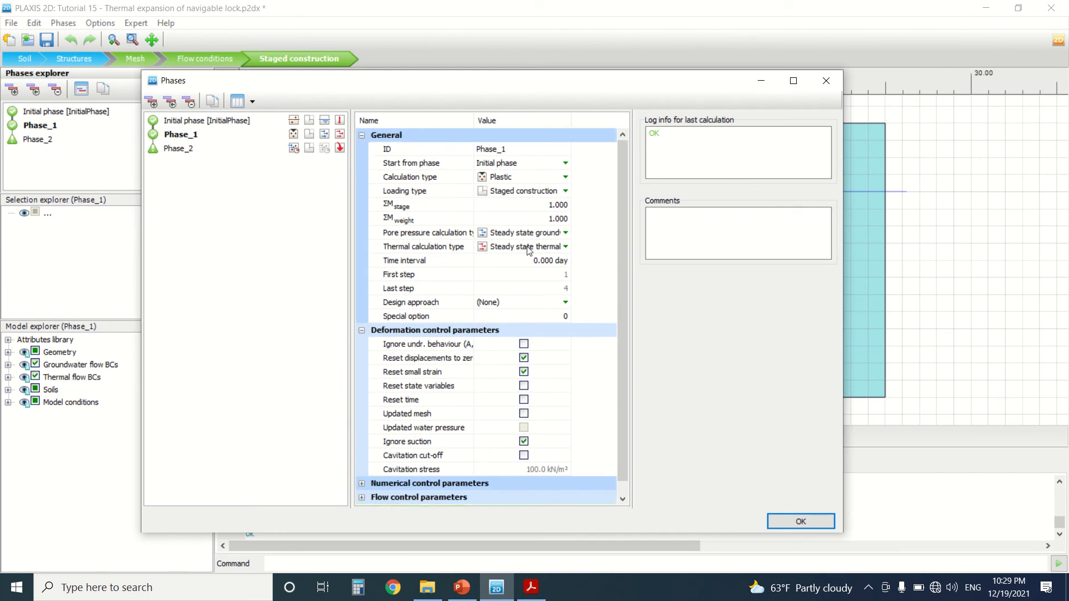
click(564, 246)
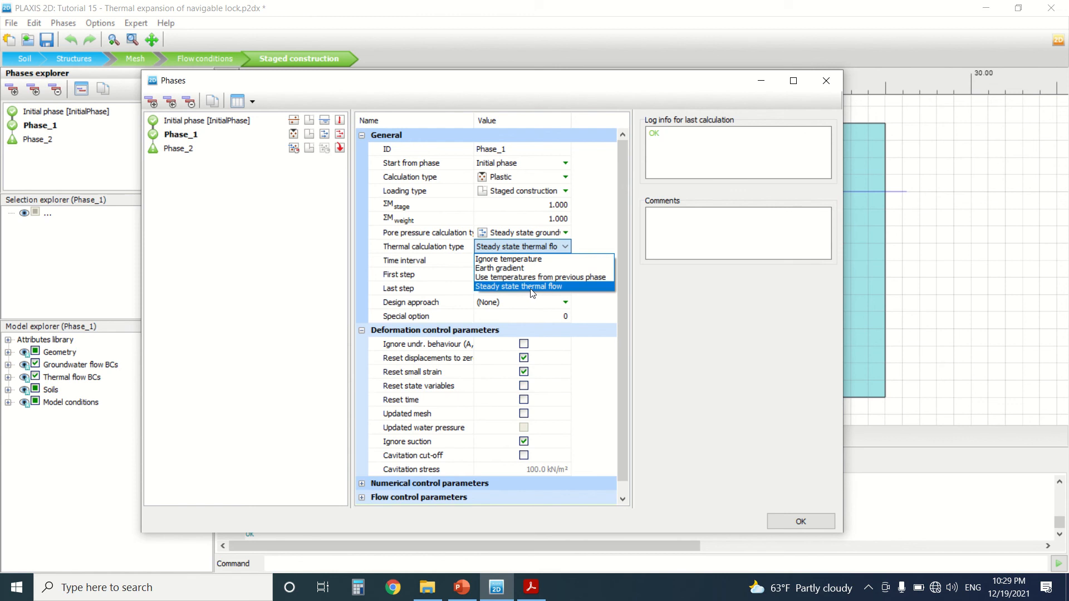
click(522, 286)
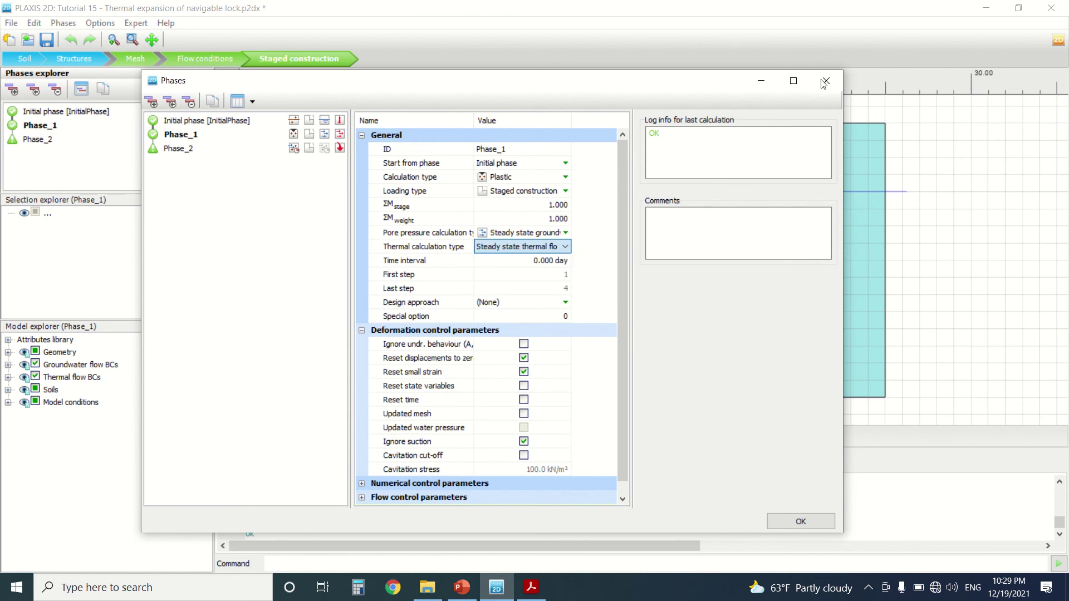
click(530, 586)
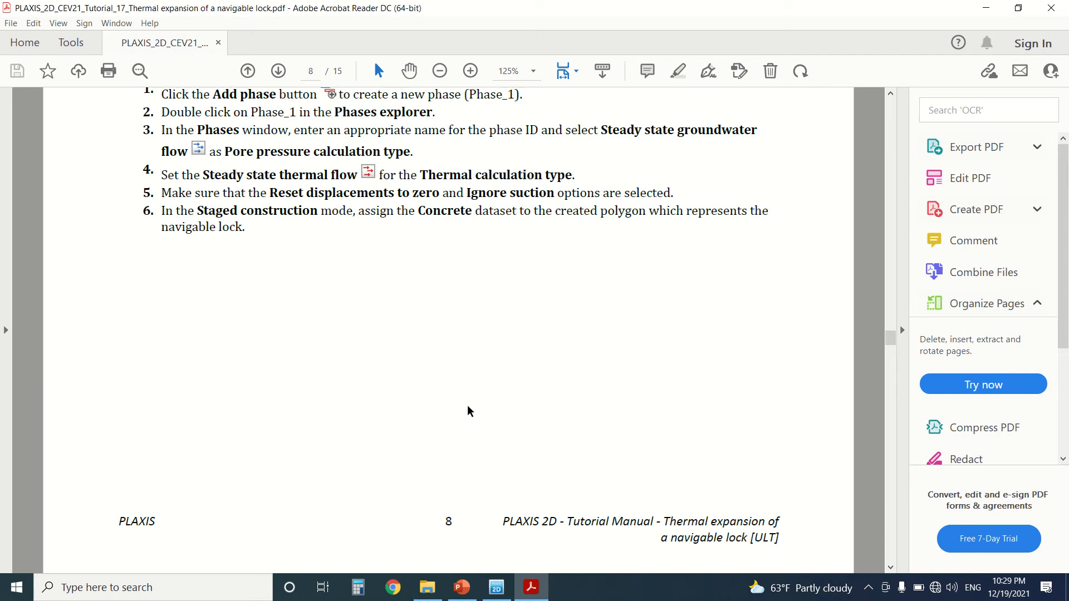
Activate Phase_1's thermal flow boundaries and check Climate at 283 K, 1 kW/m²/K
scroll(down, 3)
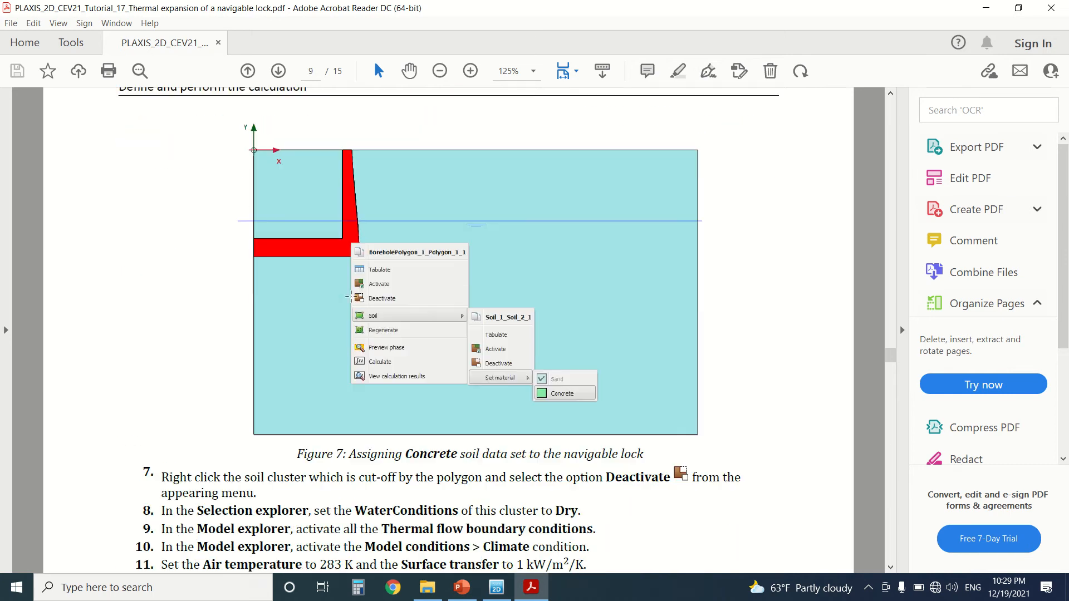
click(495, 587)
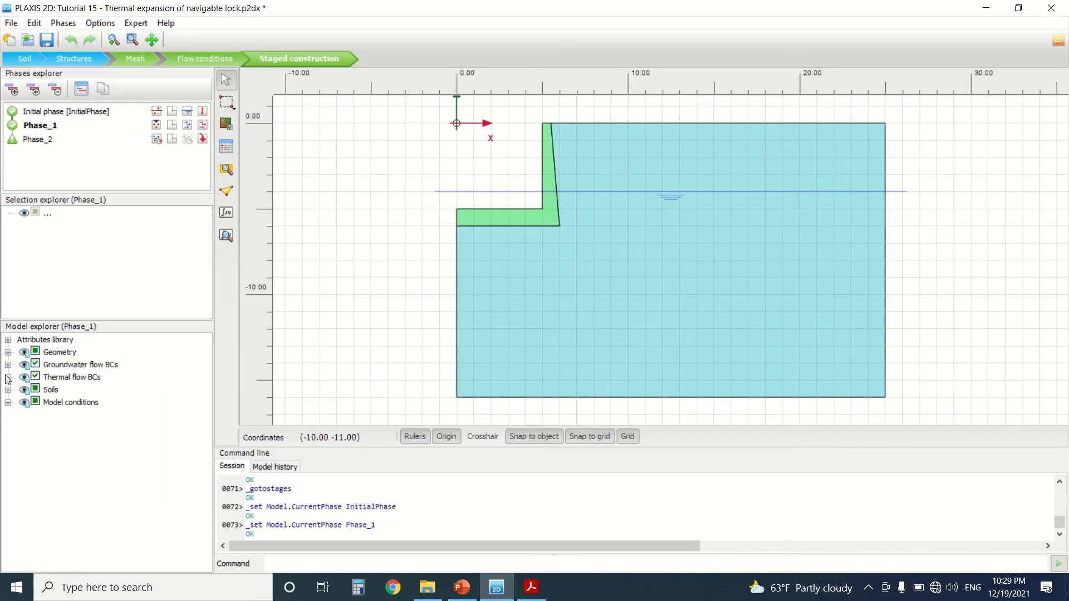
click(7, 377)
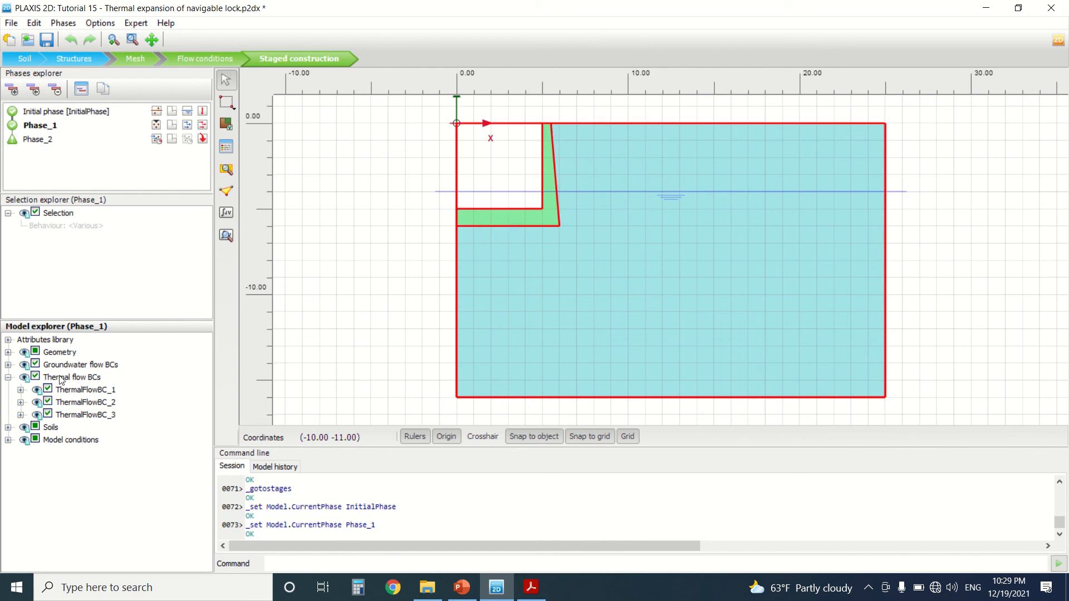
click(9, 339)
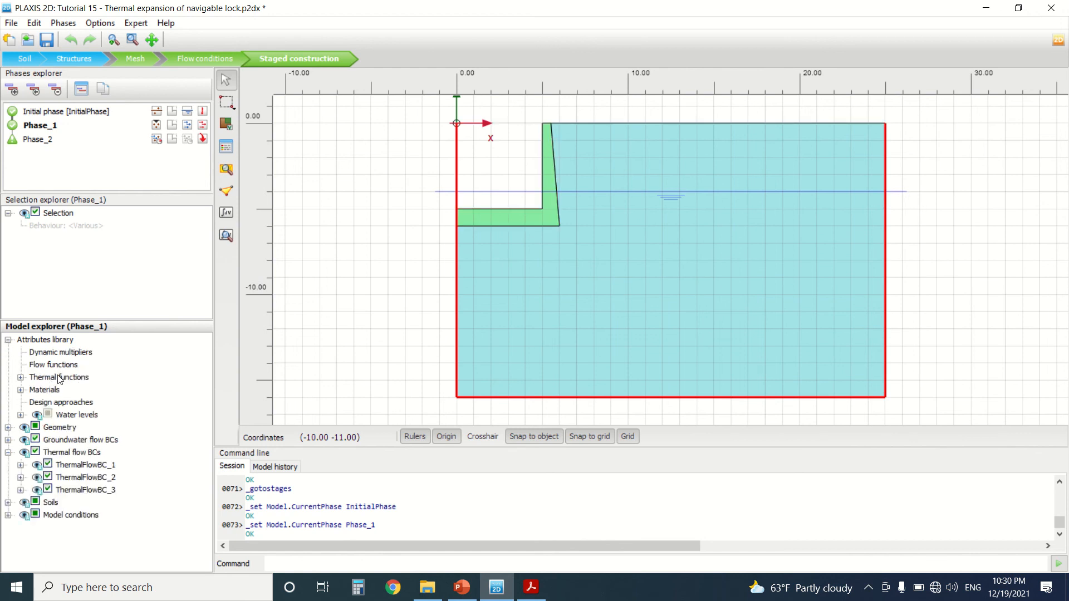
click(20, 377)
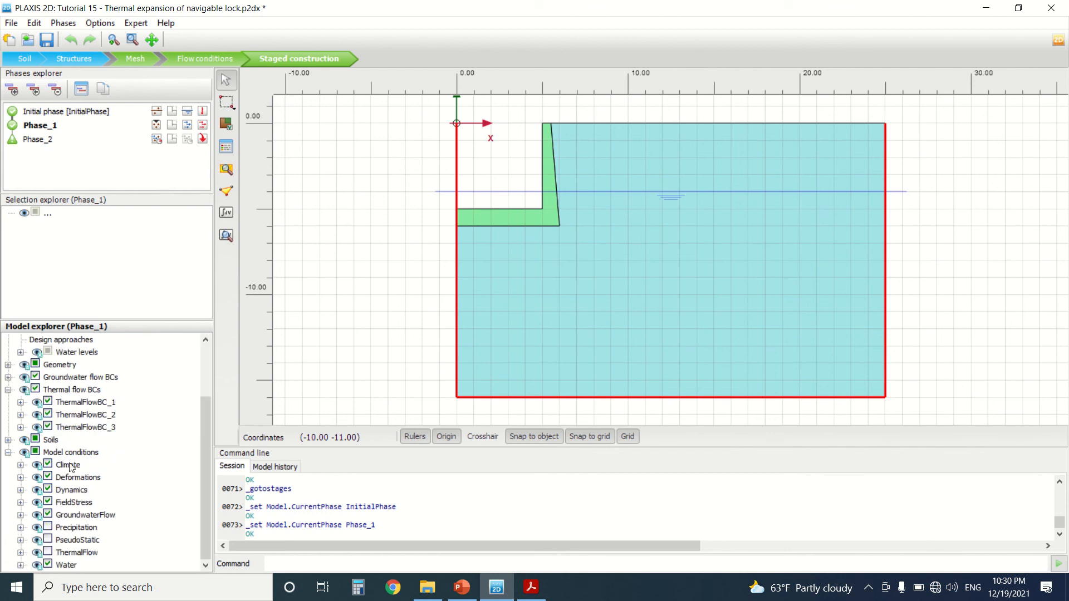
click(67, 465)
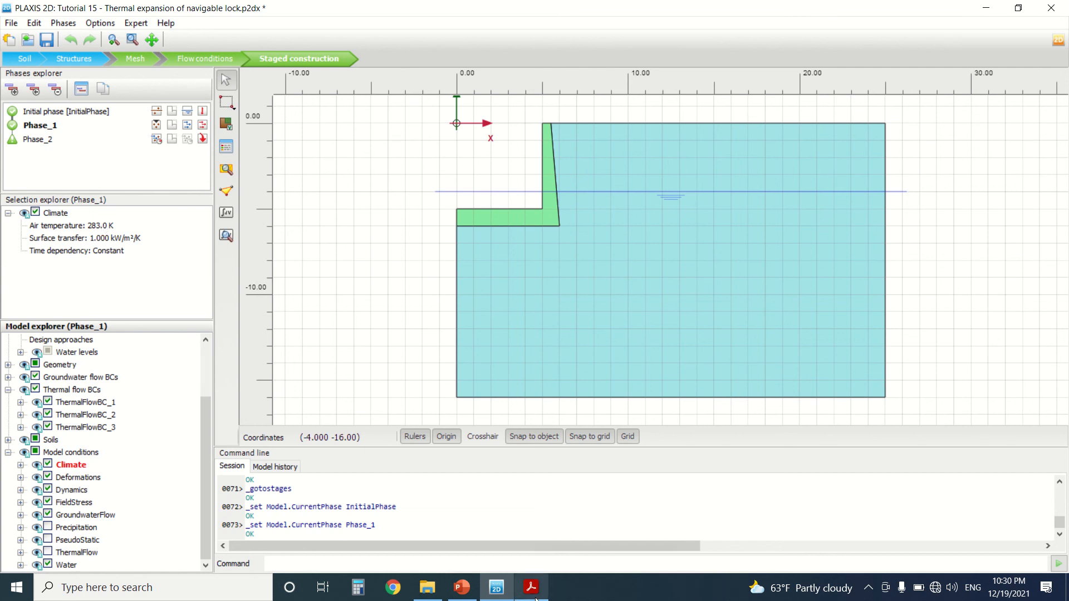
click(531, 587)
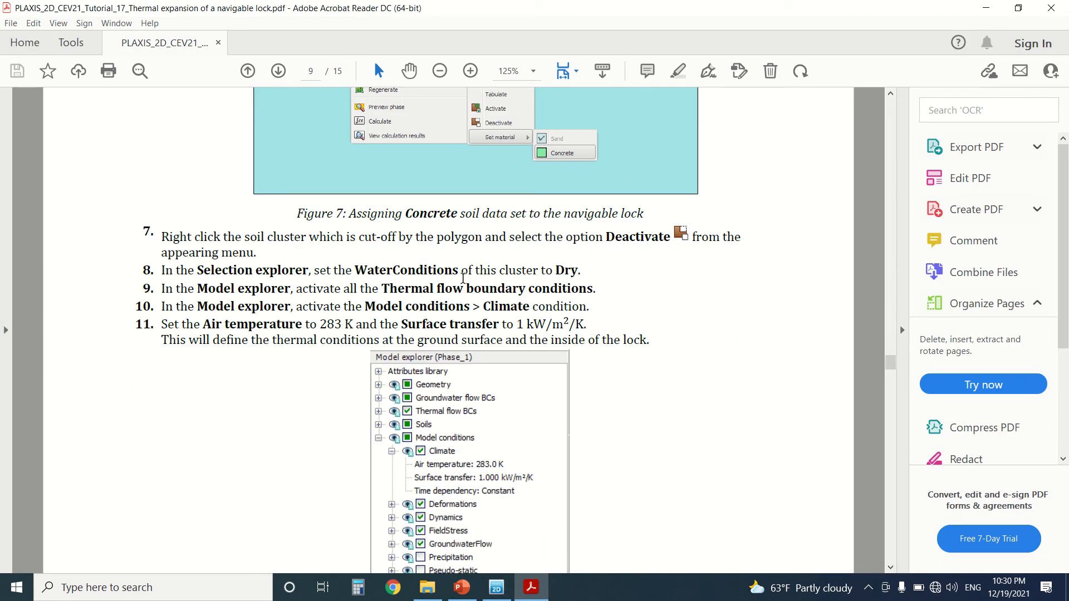
scroll(down, 3)
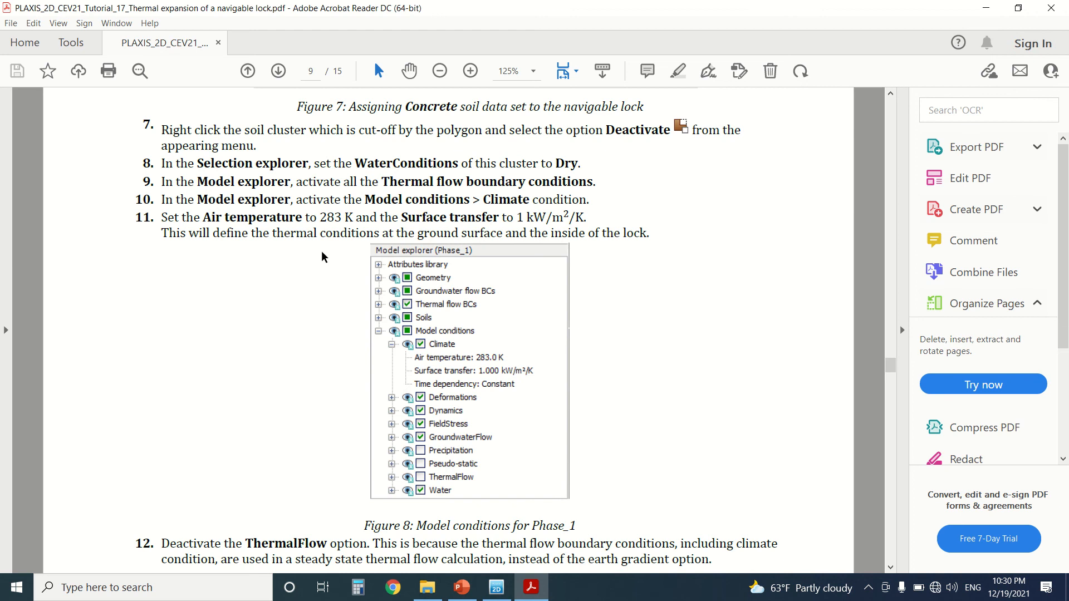
Scroll the tutorial PDF to page 11's Phase 2 heating section and Figure 10
scroll(down, 3)
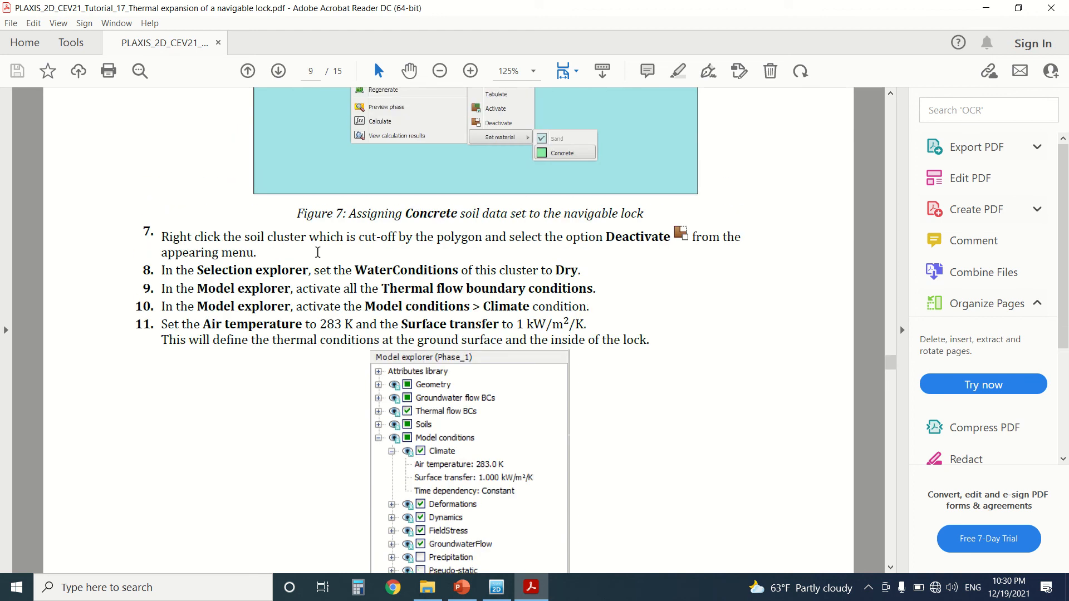
scroll(down, 3)
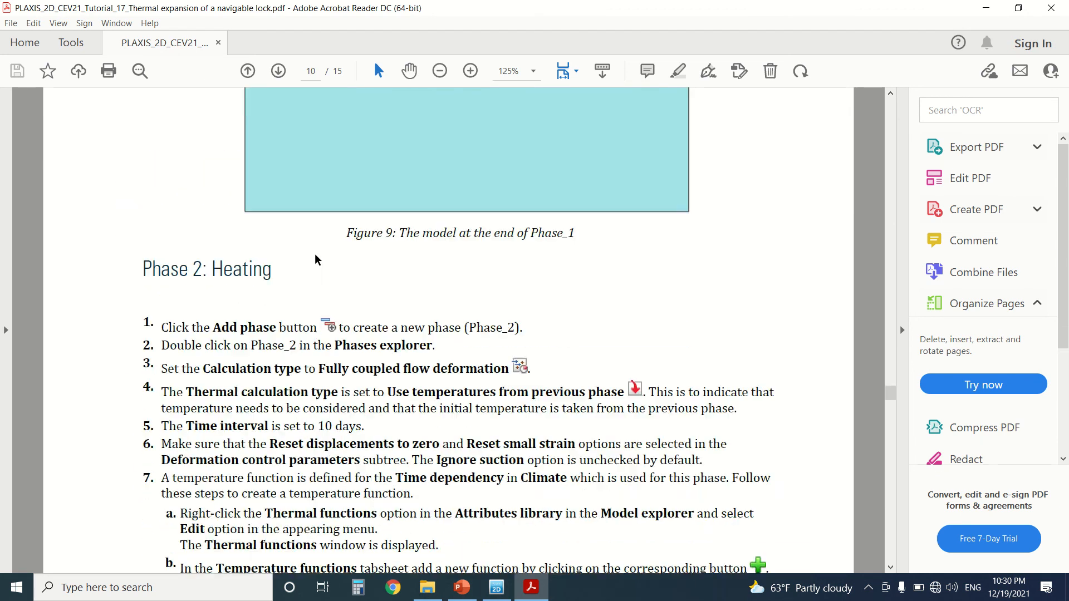
scroll(up, 3)
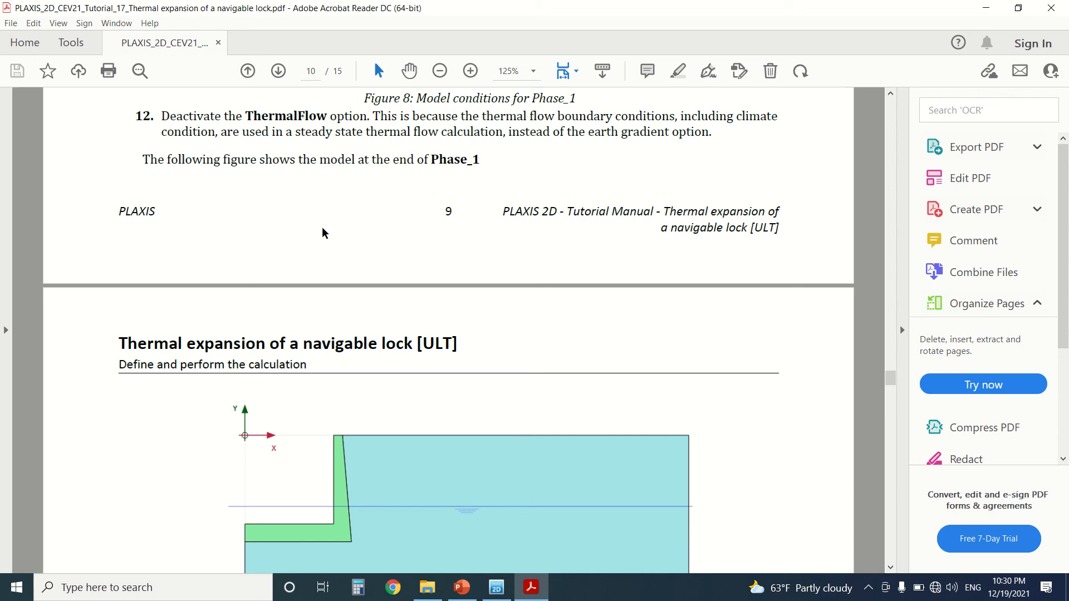
scroll(down, 3)
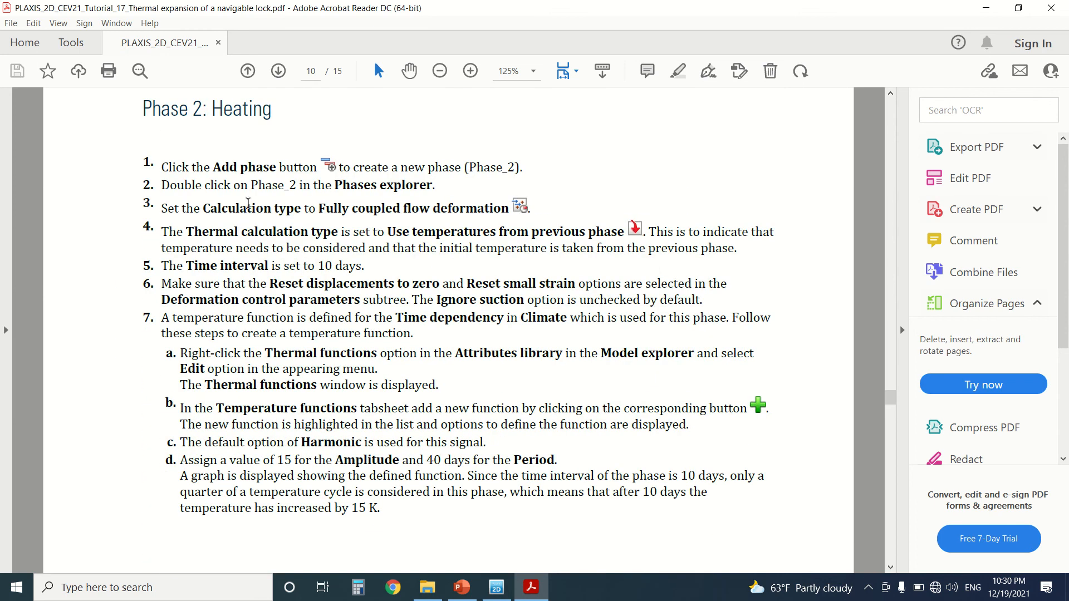
scroll(down, 3)
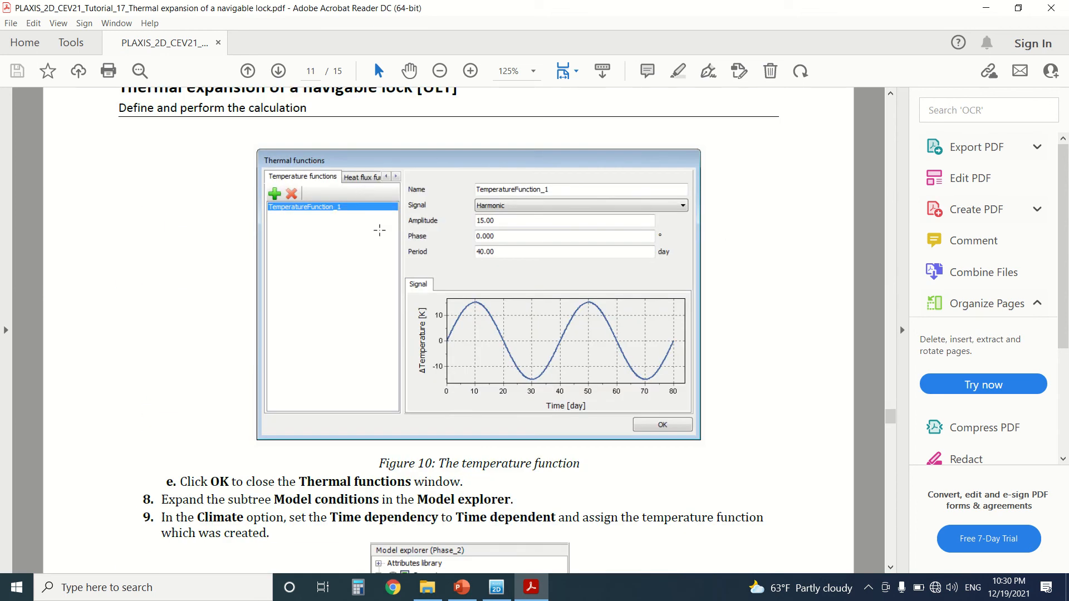
scroll(down, 3)
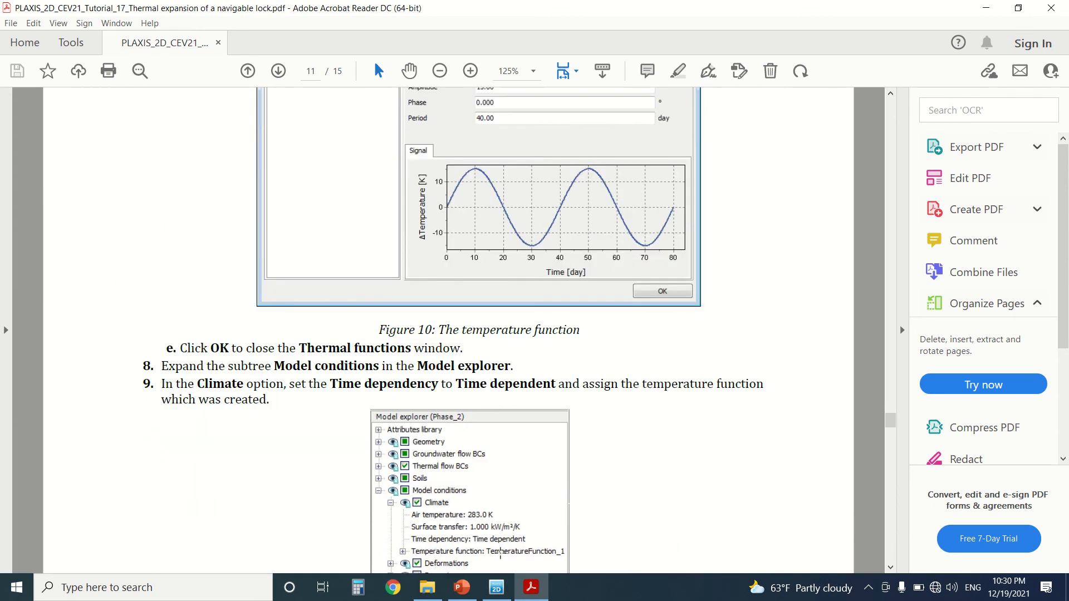
Verify TemperatureFunction_1 is harmonic with amplitude 15 and 40-day period, then close it
click(496, 586)
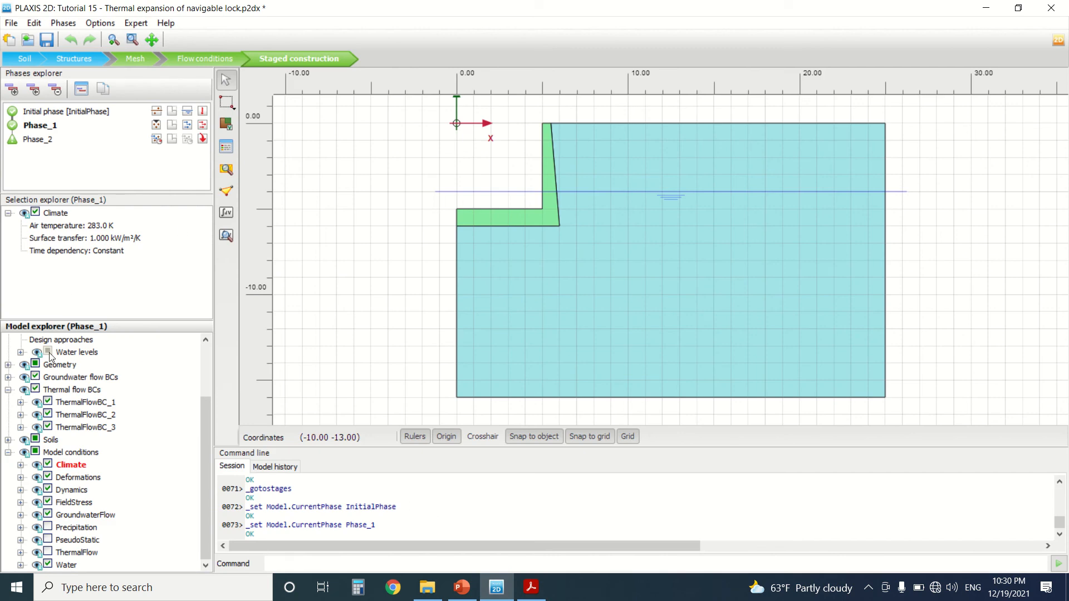
scroll(up, 3)
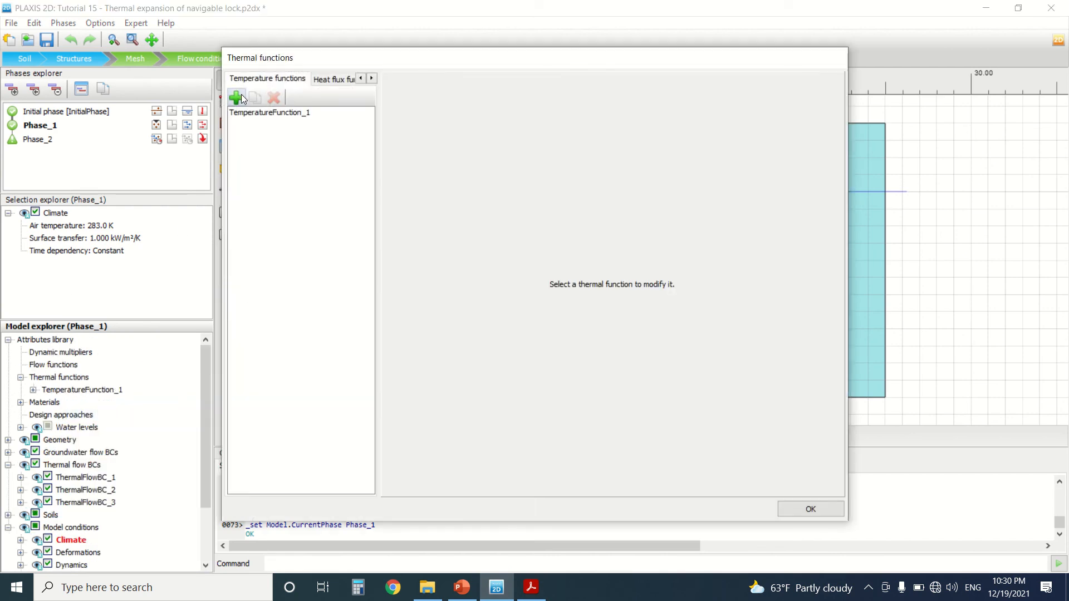
click(270, 112)
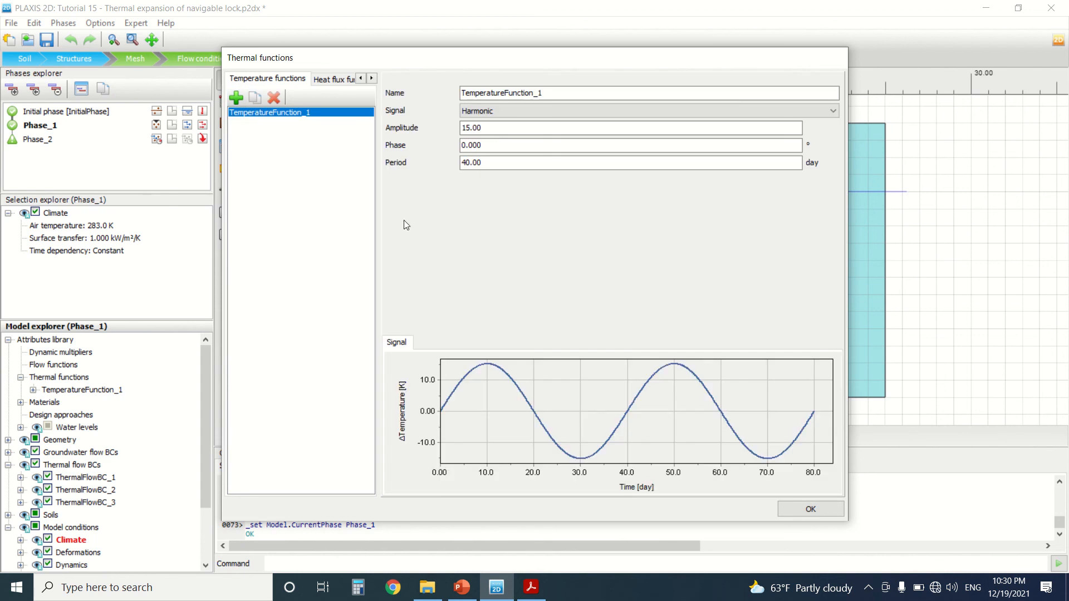
click(498, 128)
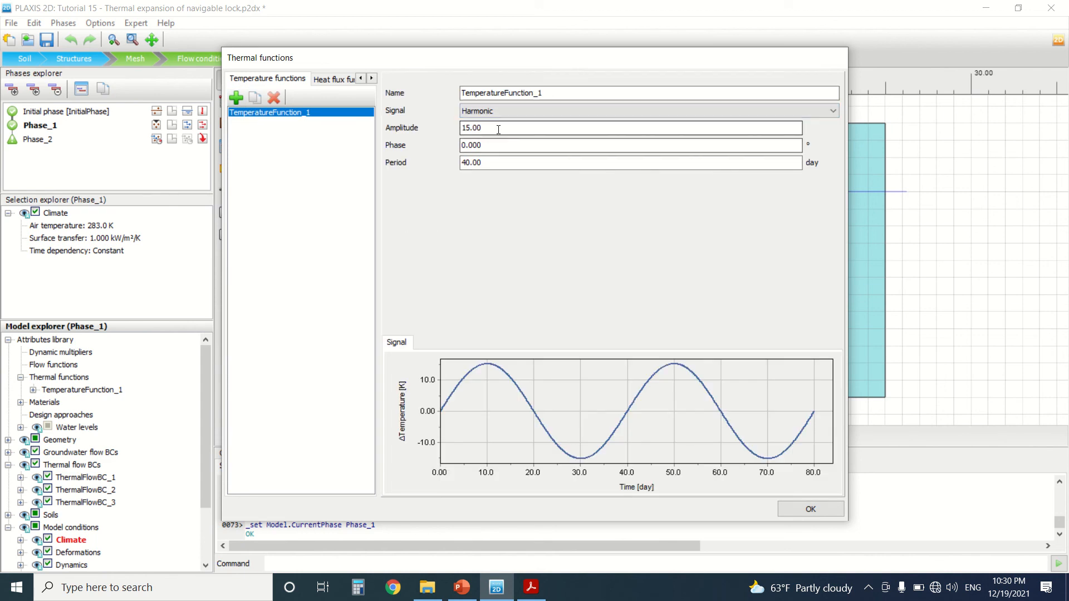
mouse_move(817, 421)
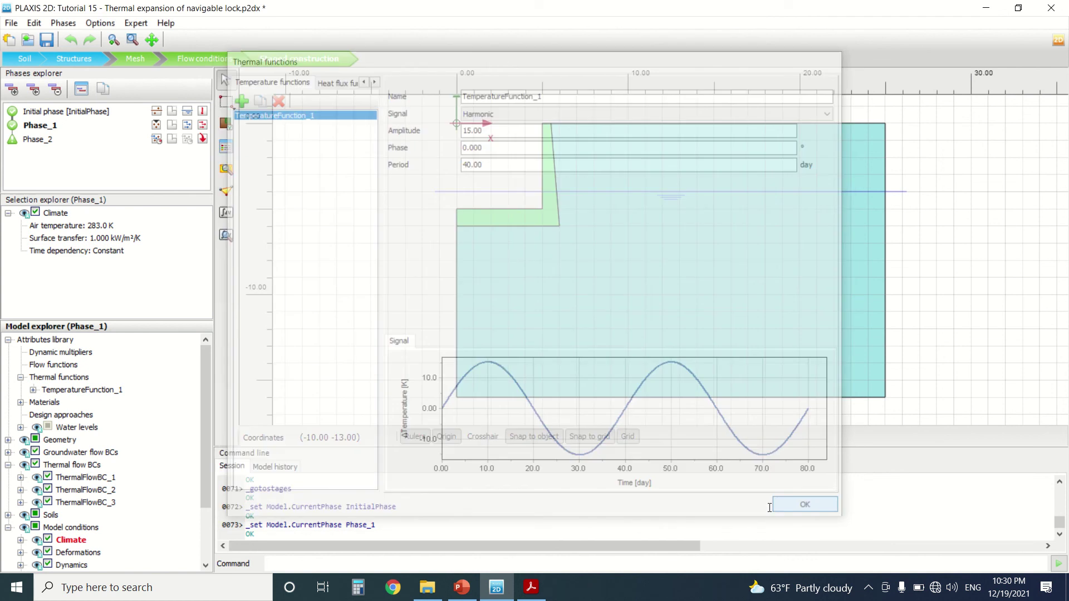
click(805, 504)
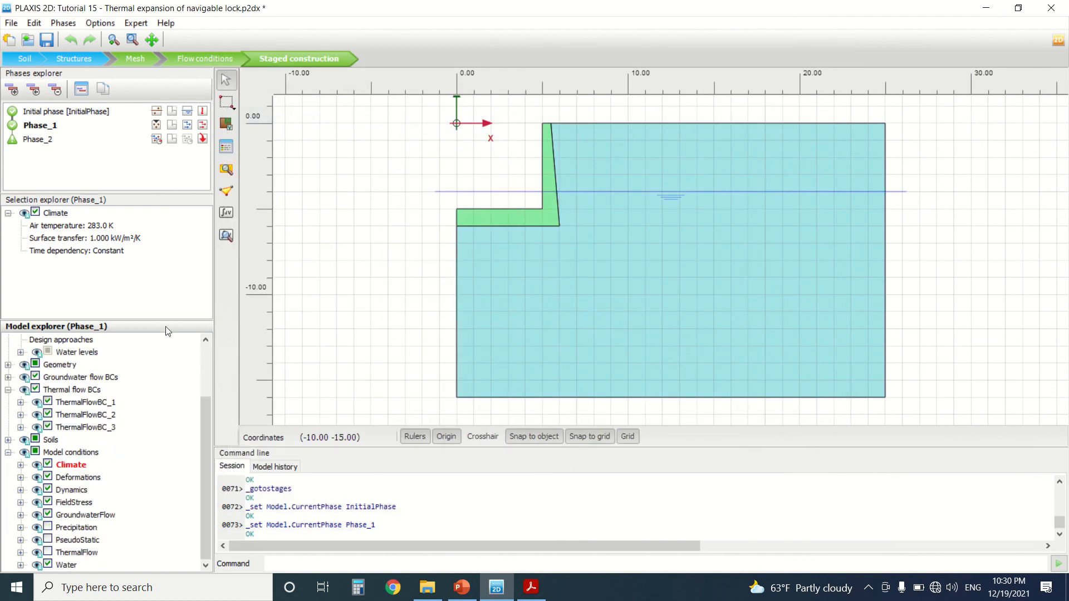
mouse_move(226, 236)
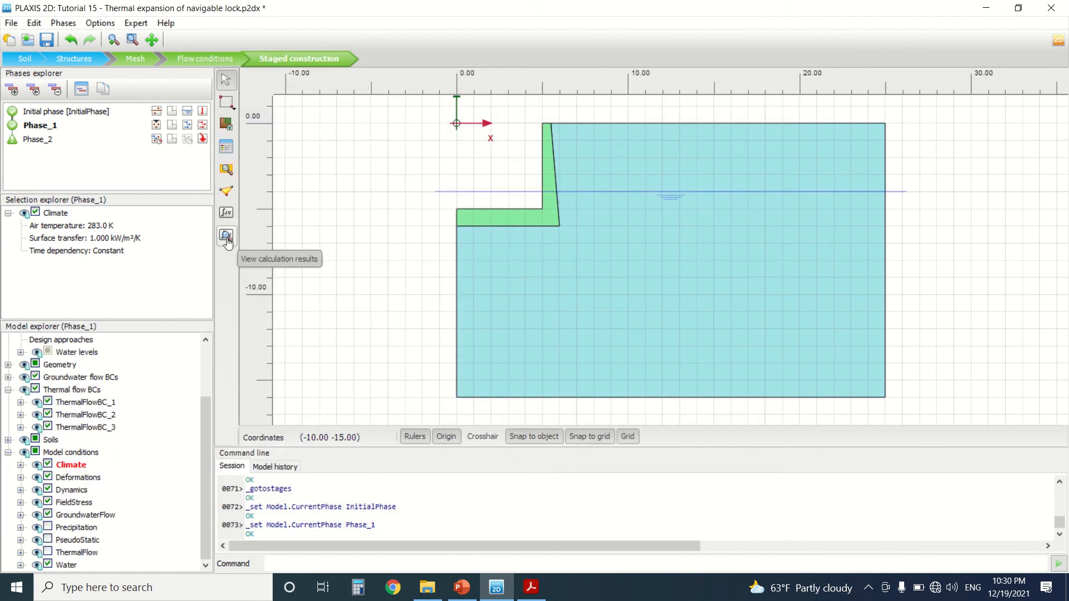
Open the Phase_1 results in Output, dismissing the server connection failure message
click(225, 236)
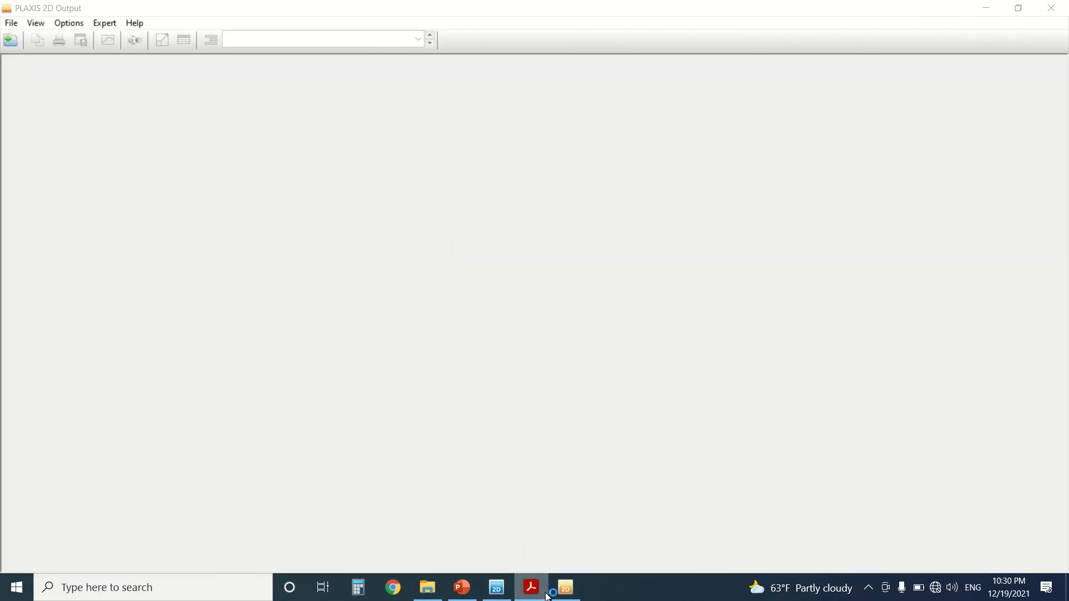
click(530, 587)
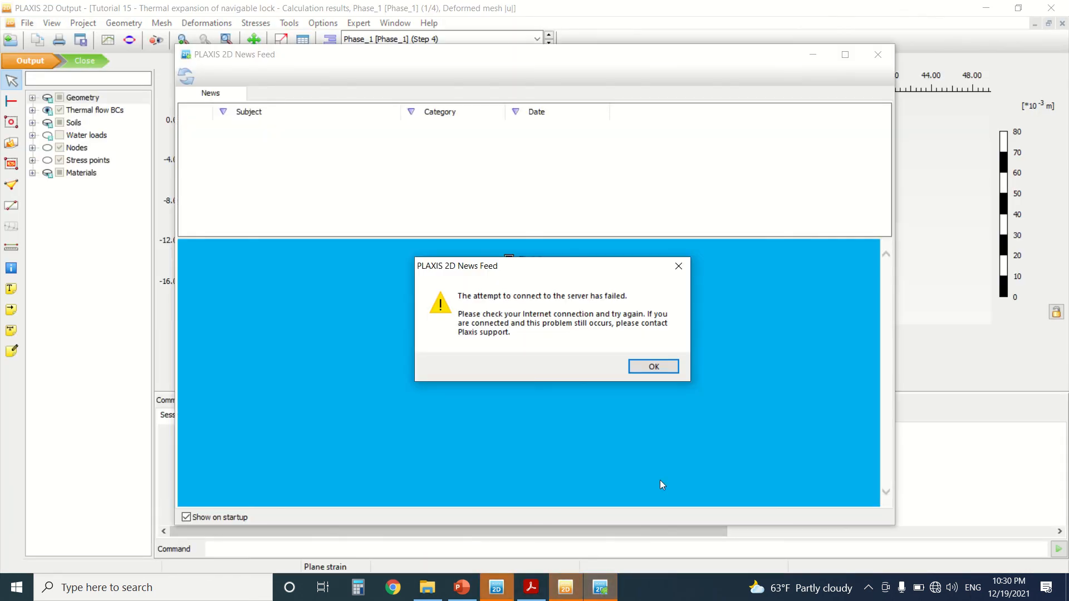
click(652, 366)
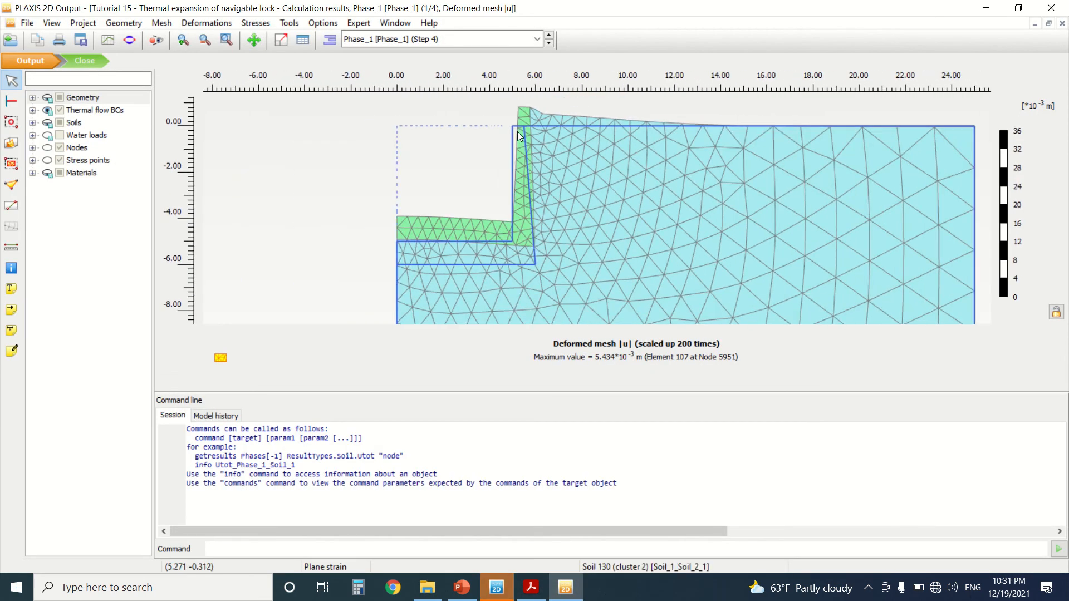
mouse_move(600, 393)
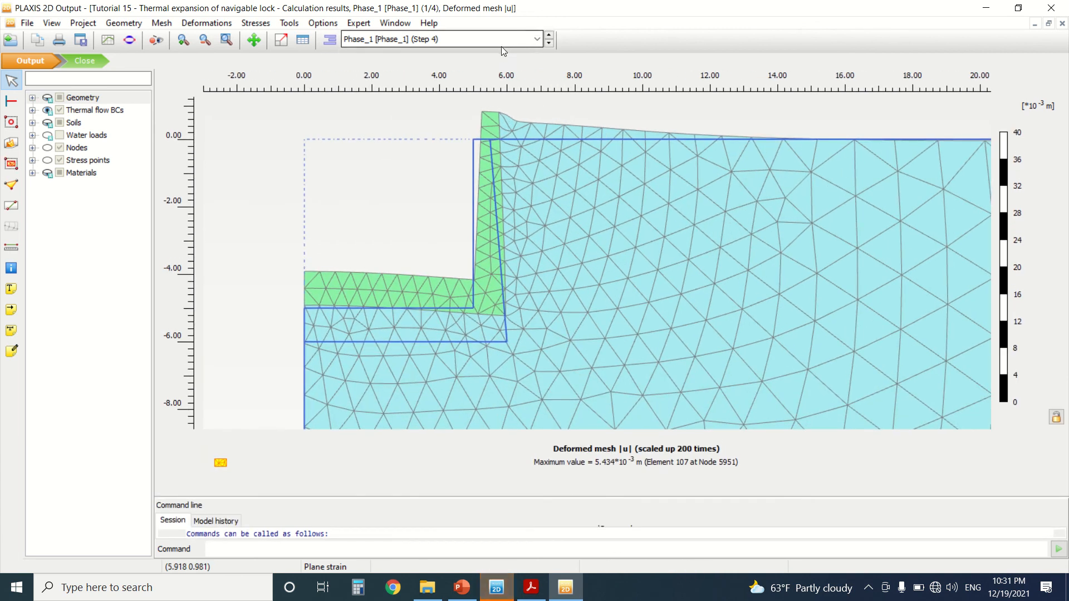
View Phase_2's deformed mesh, then switch to the Initial phase's zero-displacement mesh
click(538, 39)
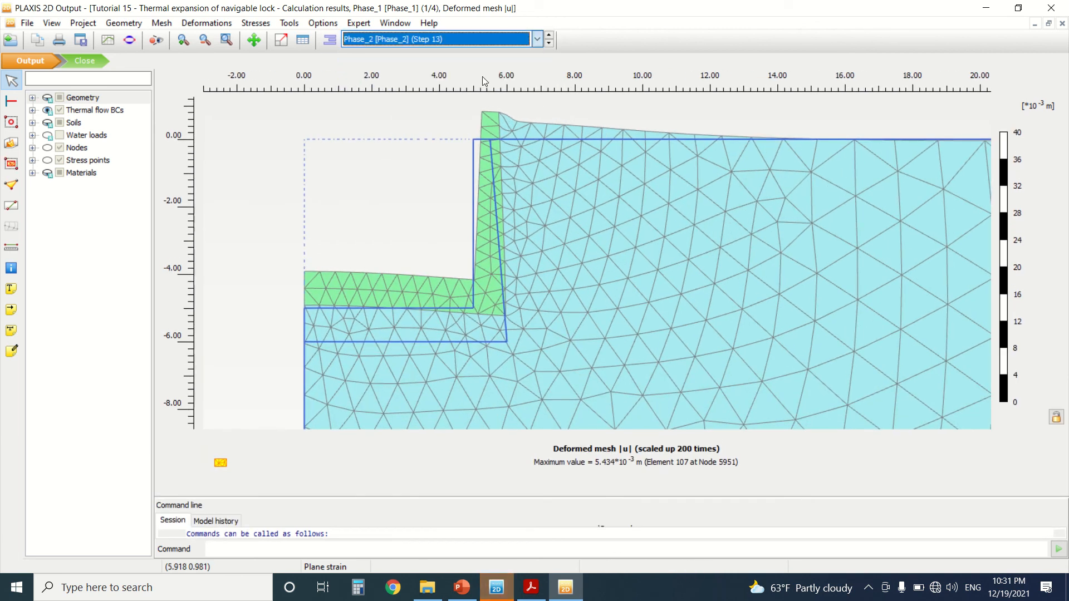
click(537, 39)
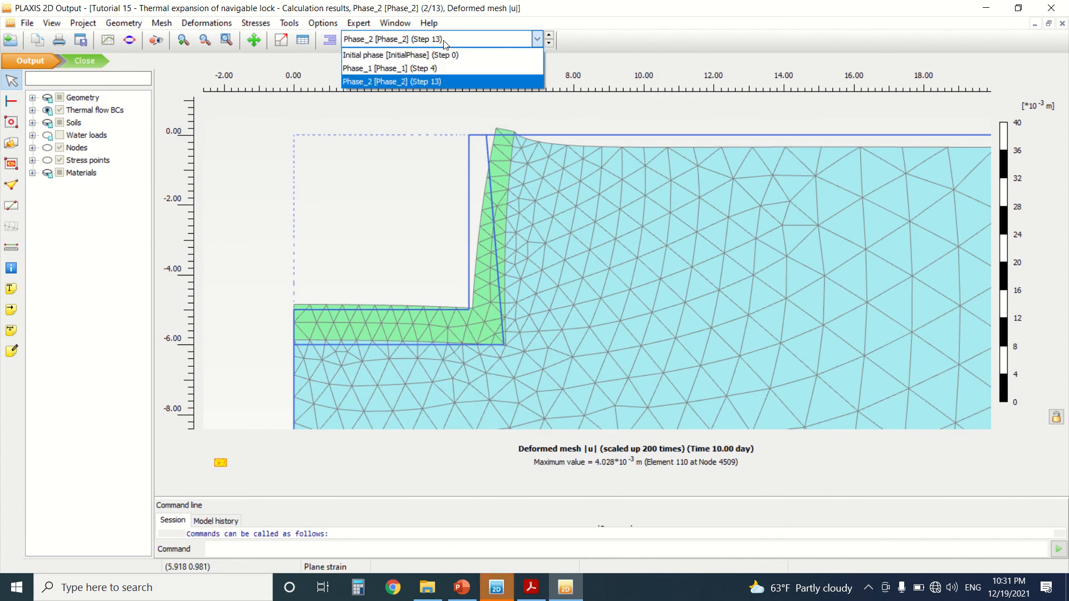
mouse_move(507, 143)
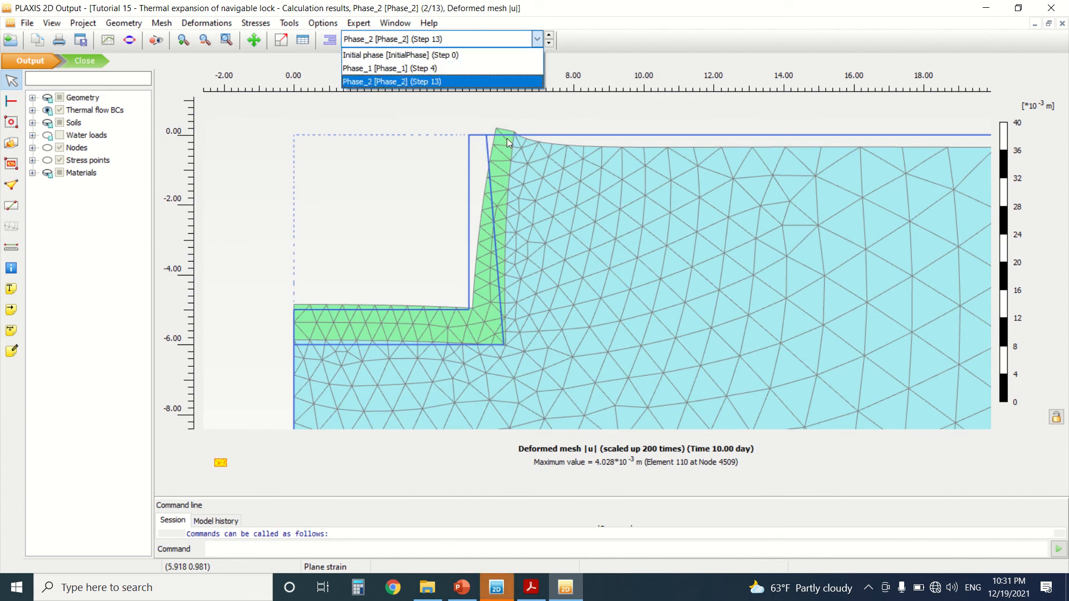
click(402, 54)
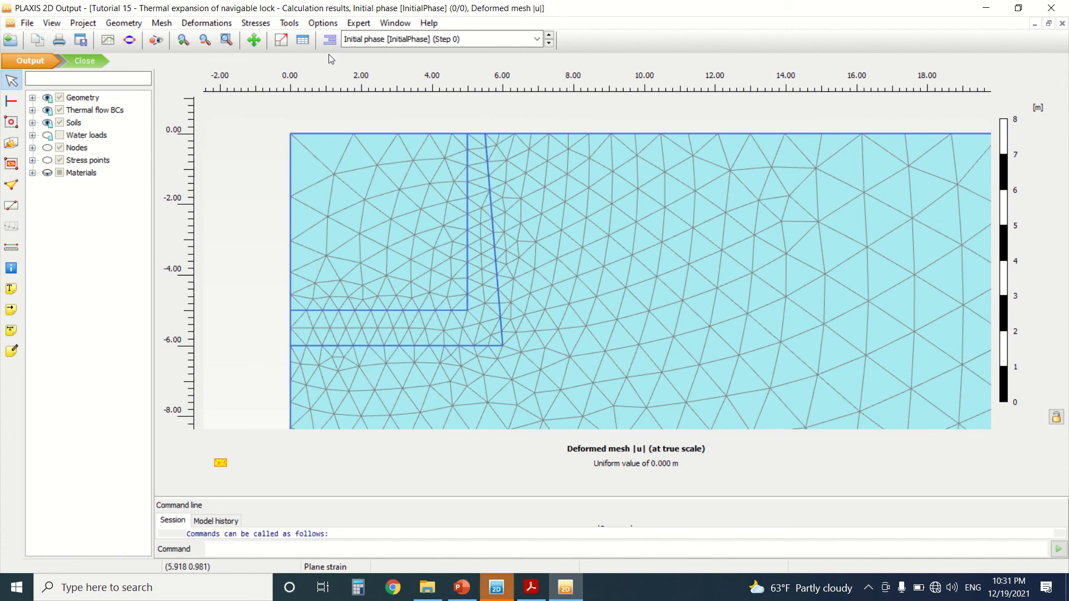
Try σ'xx and σxx stress contours and switch the results to Phase_2
click(255, 22)
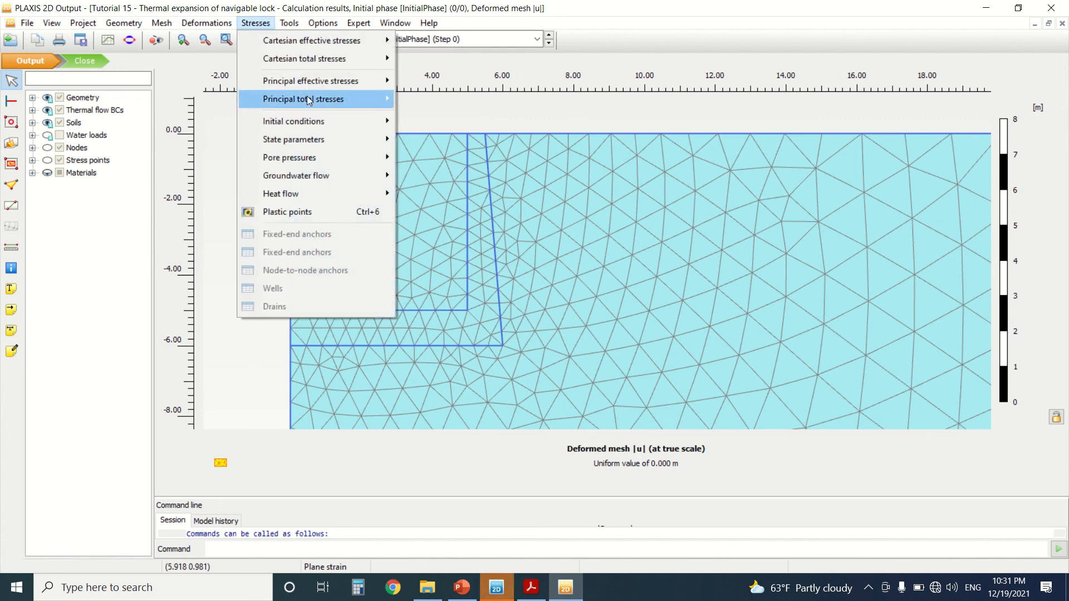
mouse_move(324, 40)
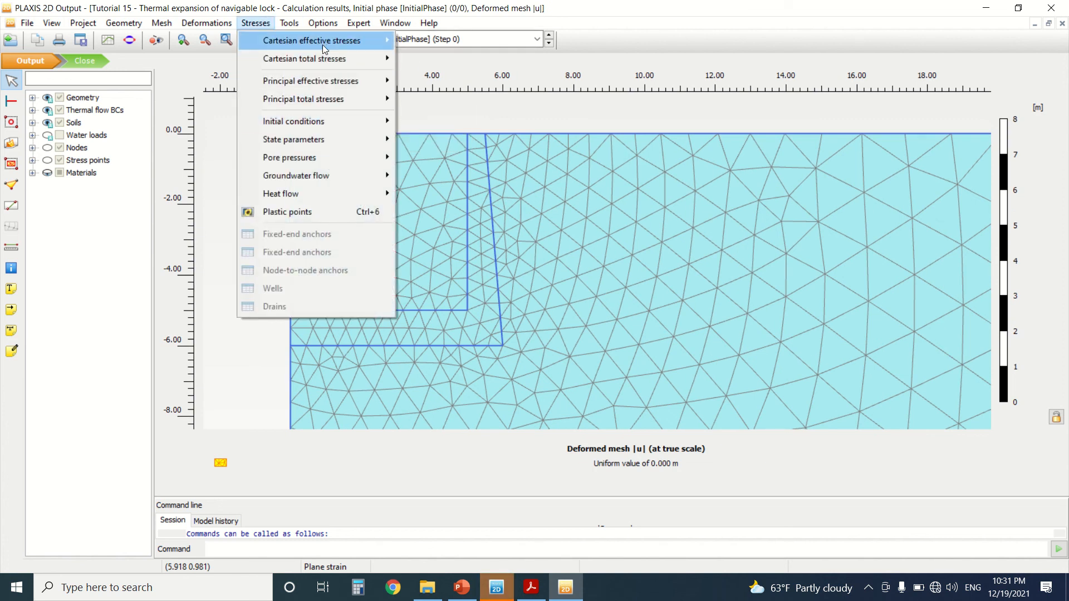
click(312, 40)
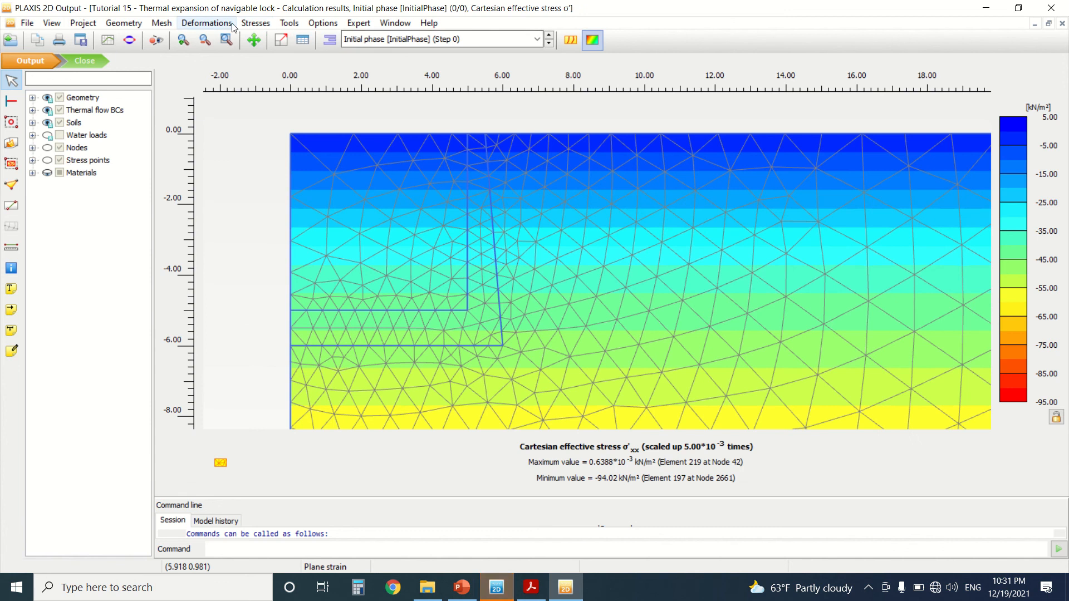
click(255, 22)
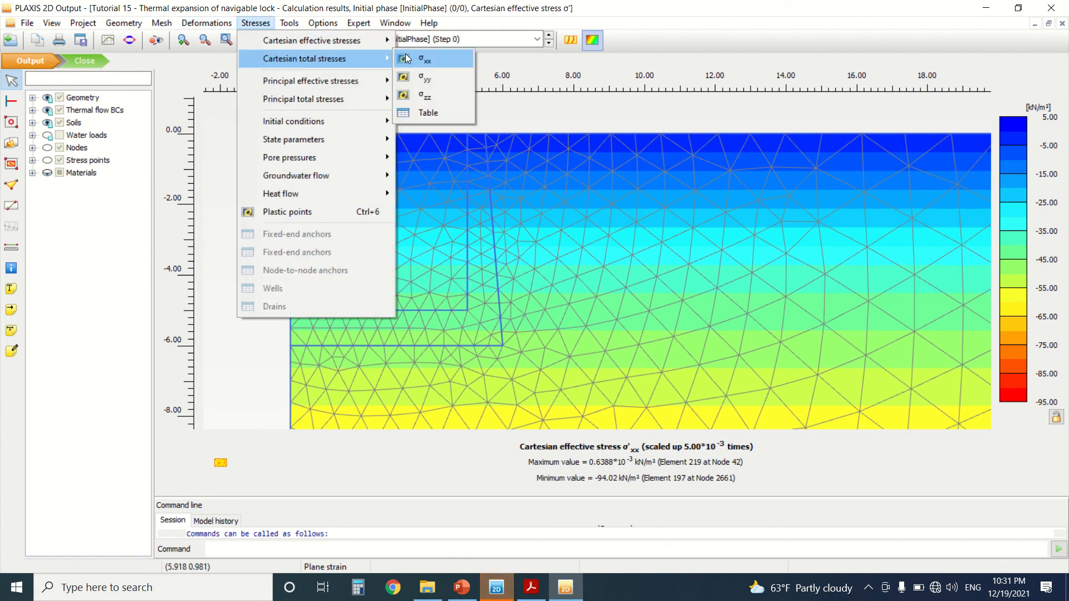
click(425, 60)
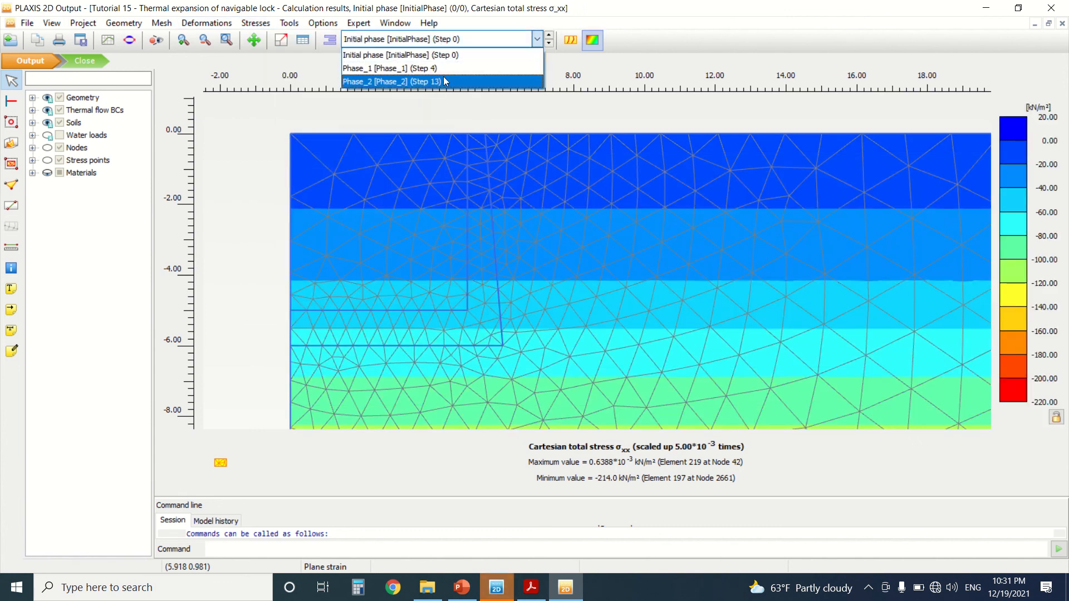
click(392, 81)
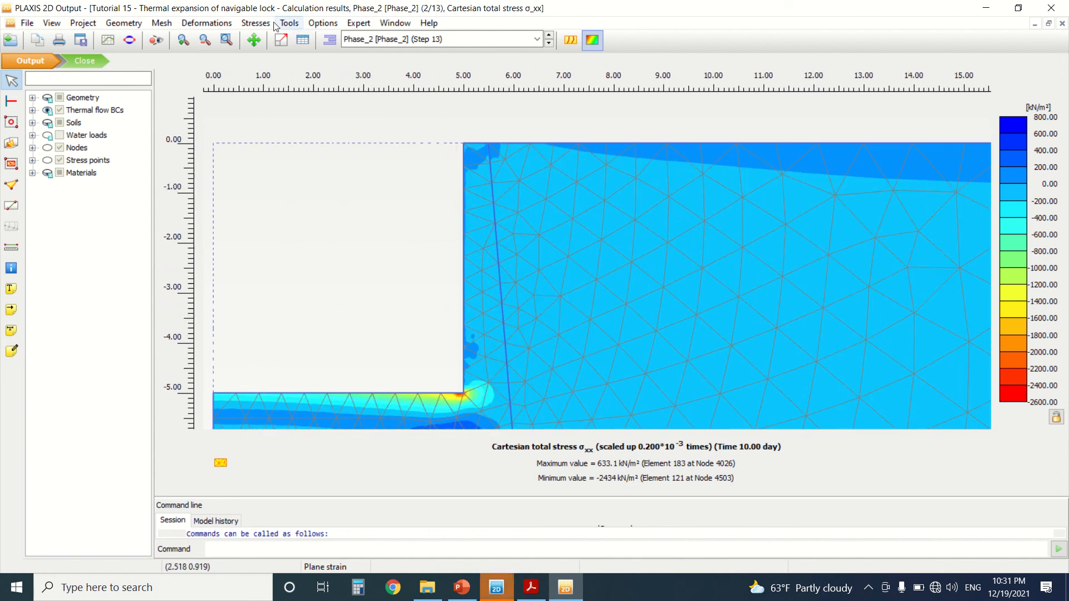
Show principal stress directions, then settle on σ'yy contours (912.5 to −2509 kN/m²)
click(256, 22)
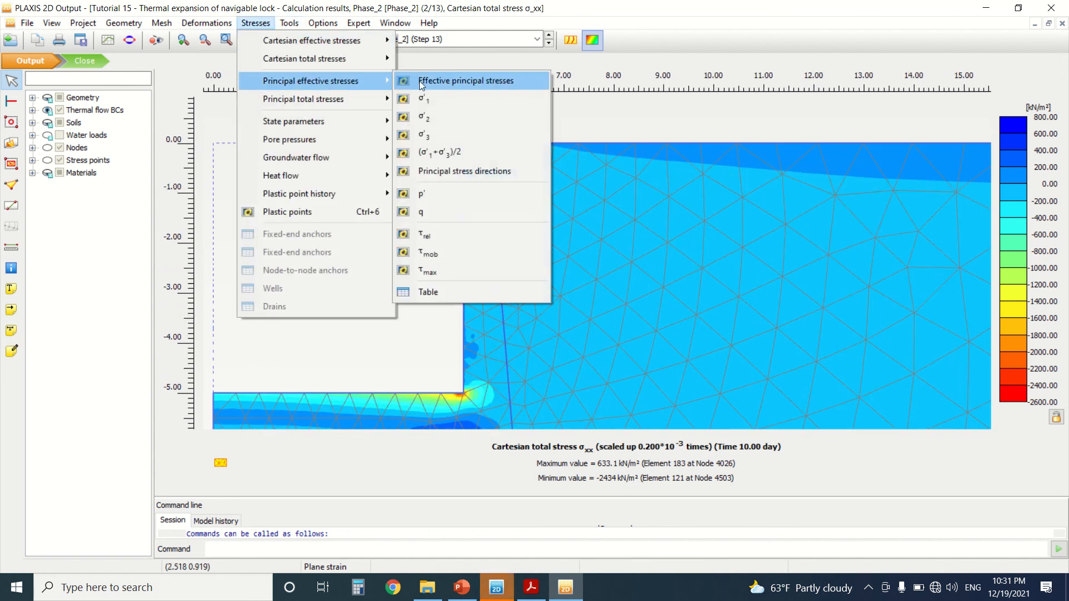
click(465, 80)
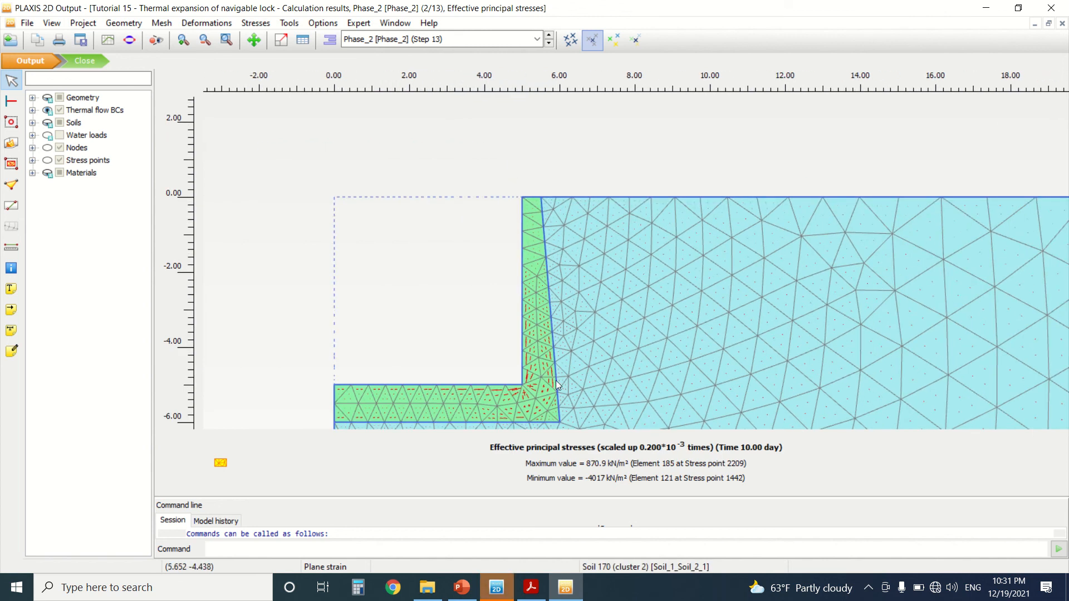
click(255, 23)
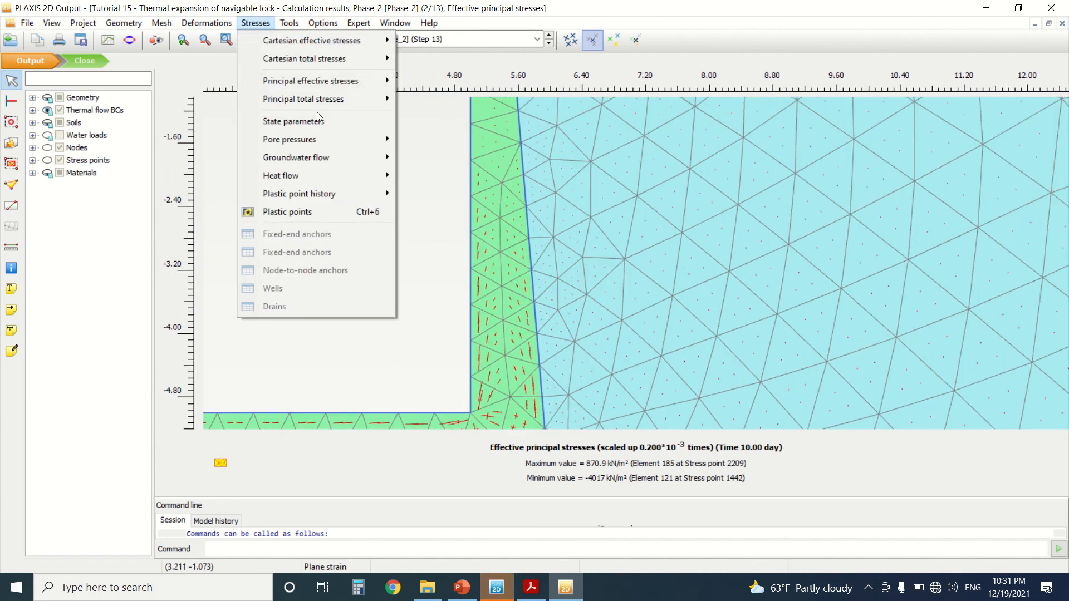
click(313, 40)
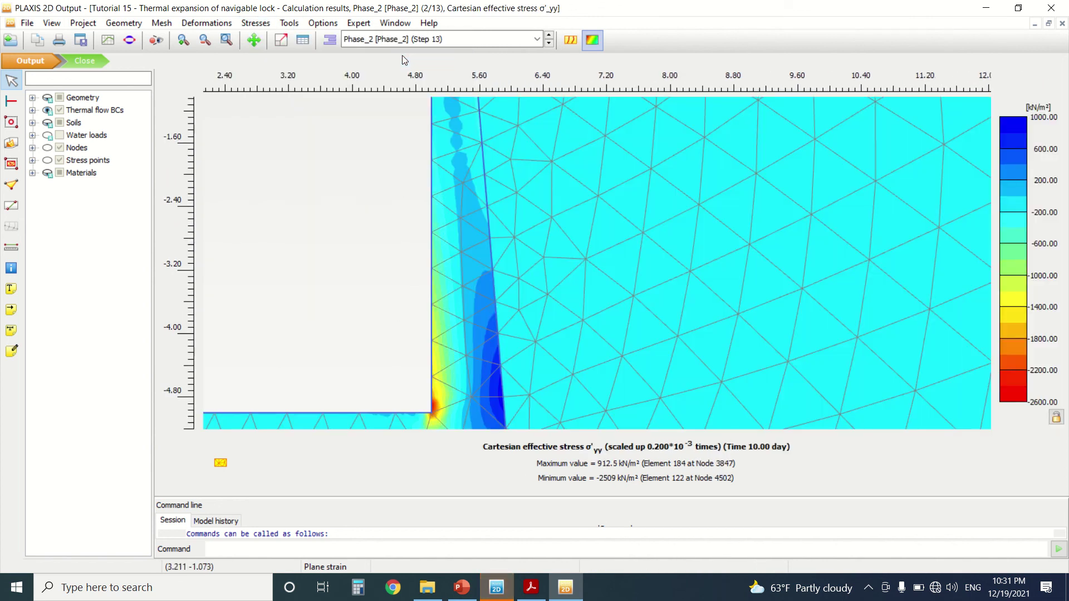
click(225, 39)
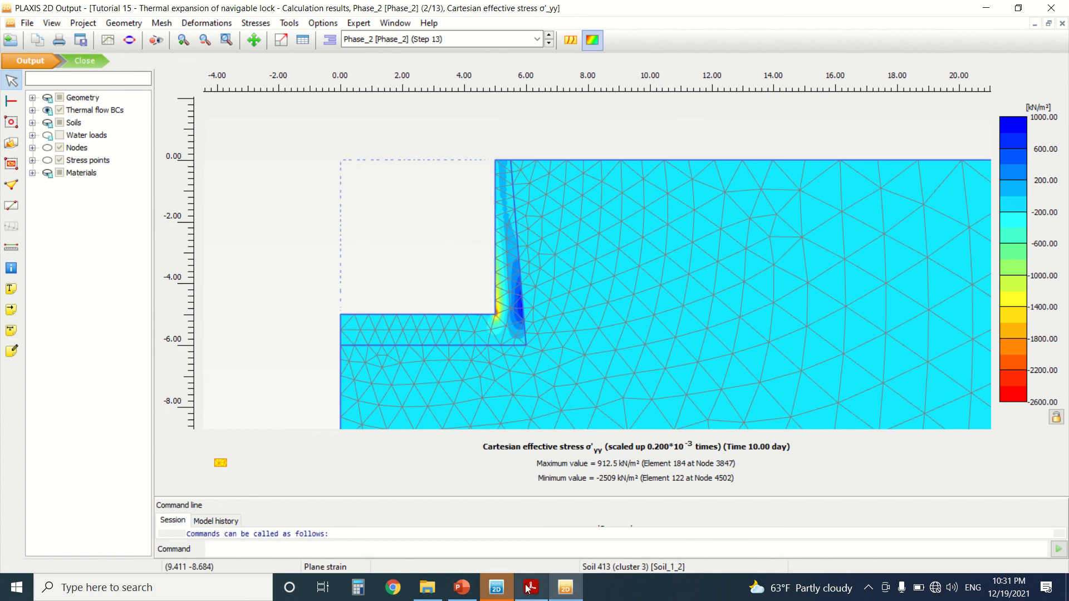
Compare the Phase_2 deformed mesh and stress figures on tutorial page 14 in Acrobat
click(531, 587)
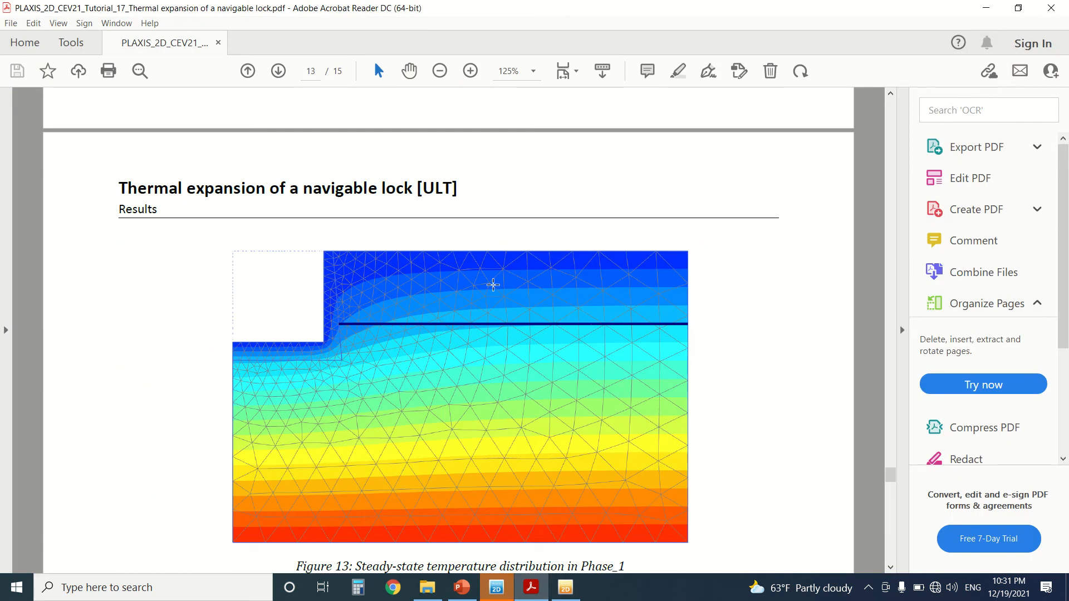
click(276, 71)
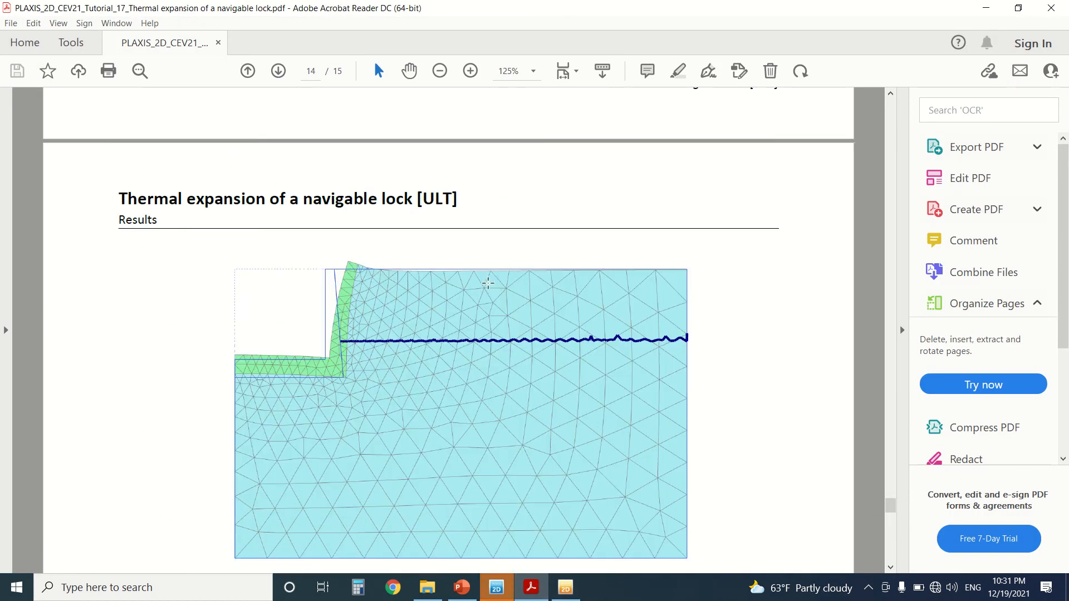
scroll(down, 3)
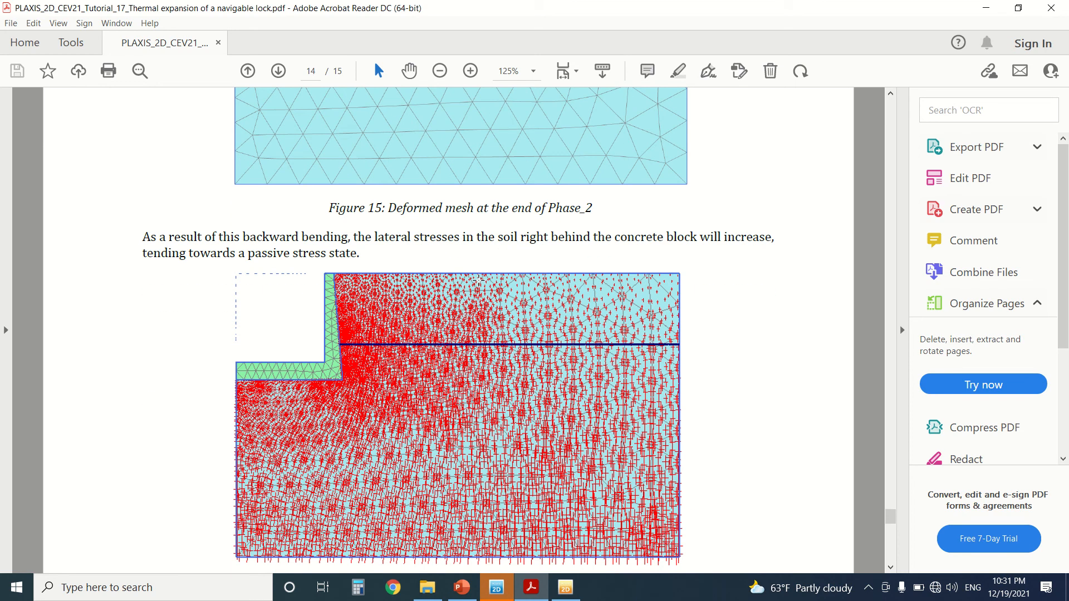
click(278, 70)
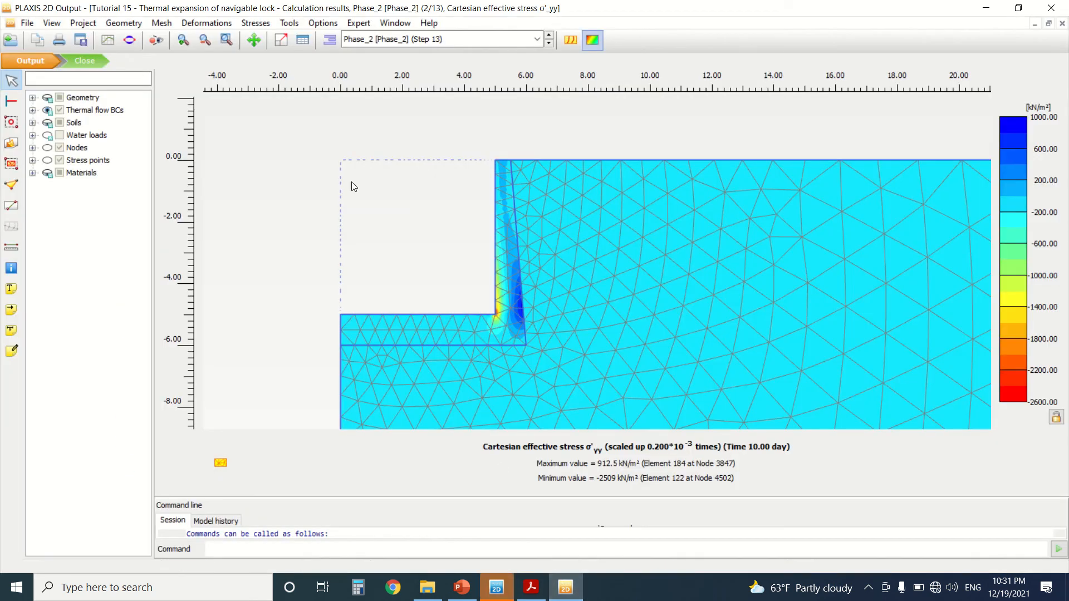
mouse_move(107, 39)
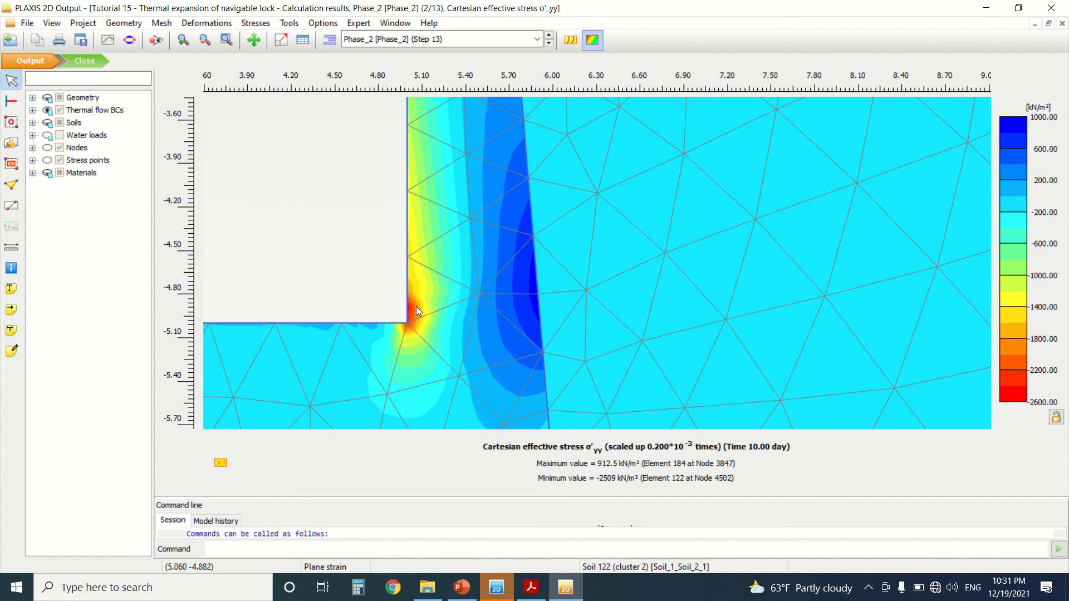
mouse_move(419, 206)
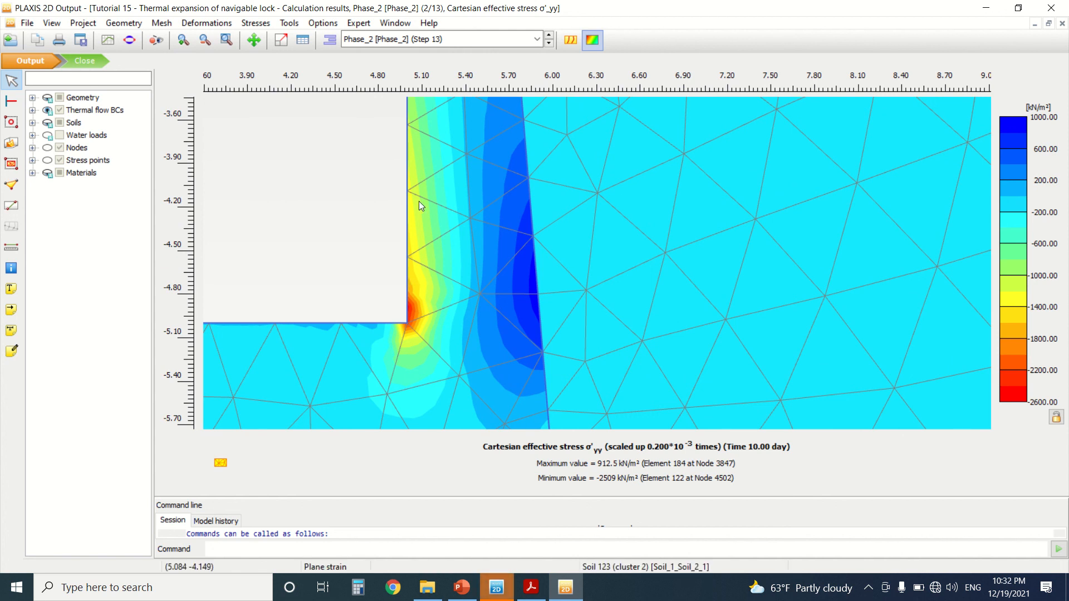
mouse_move(1065, 127)
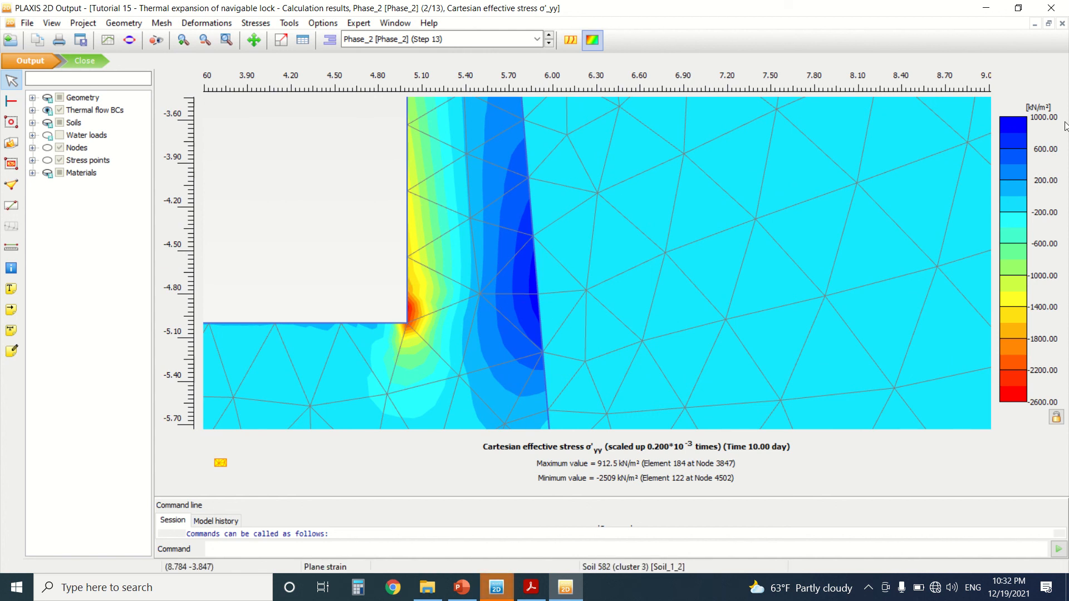
mouse_move(509, 194)
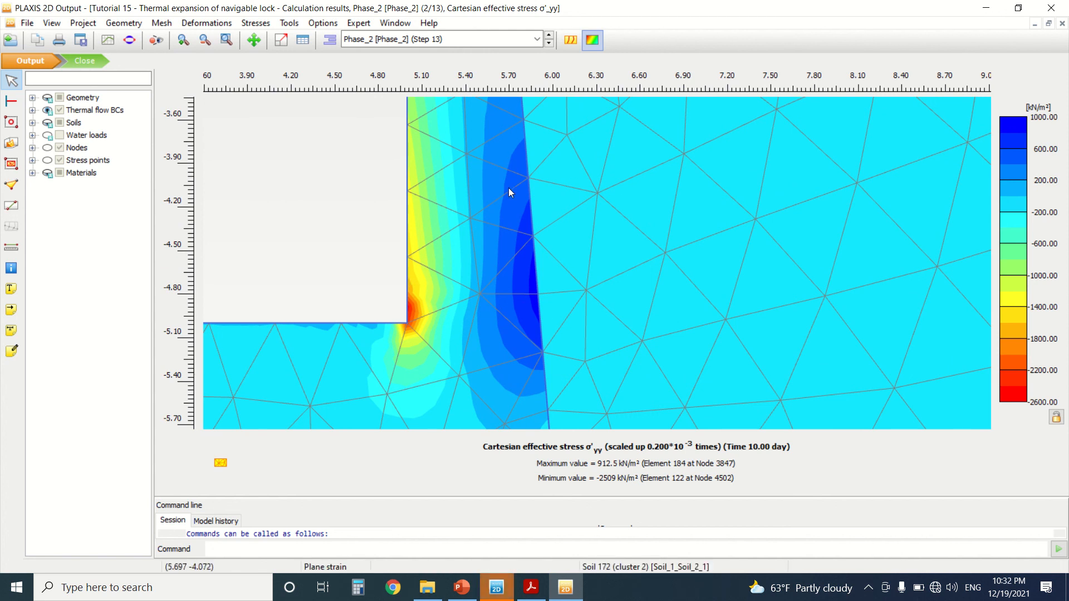